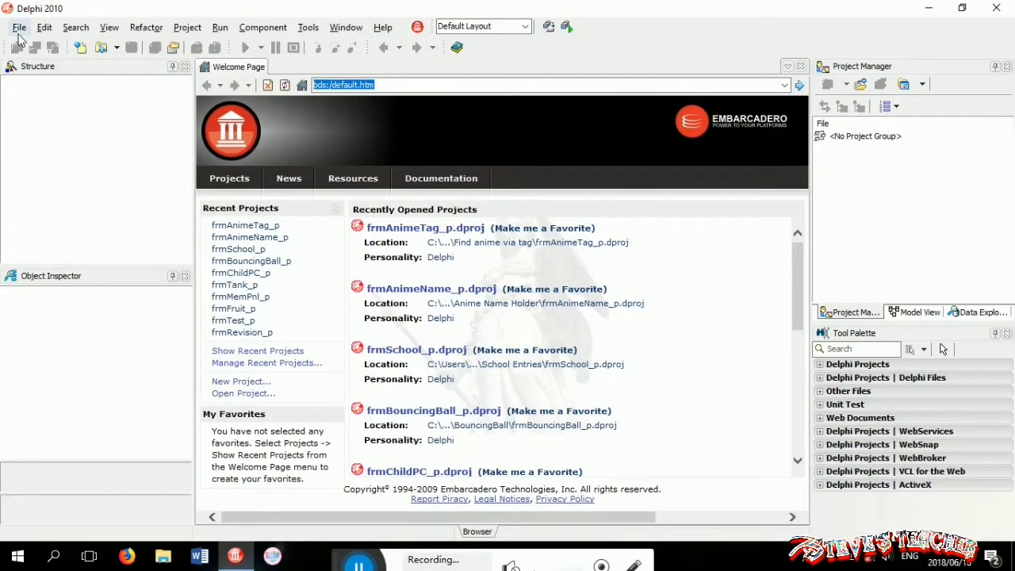
Create a new VCL Forms Application, Project1 with a blank Form1
click(19, 25)
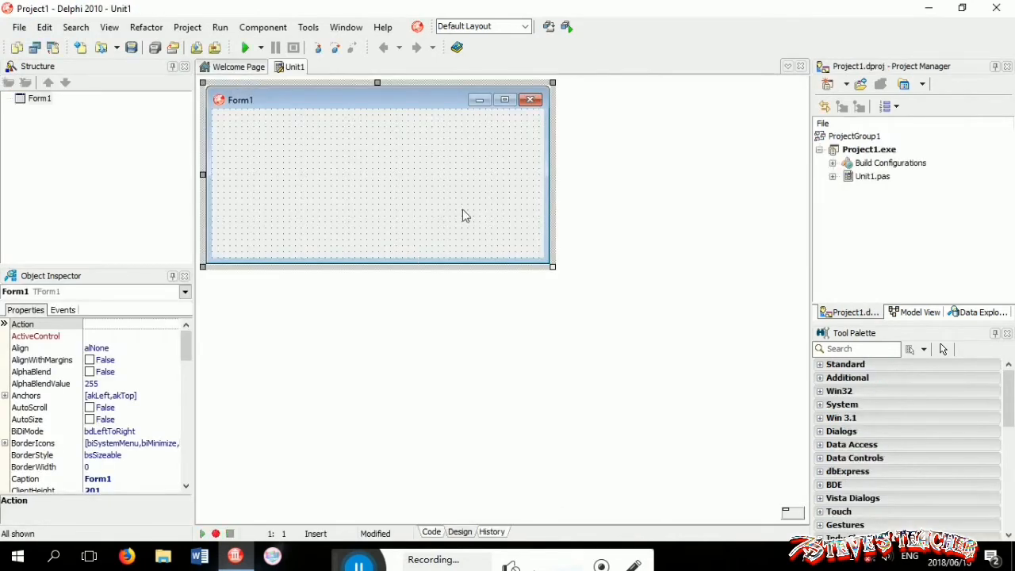
Enlarge Form1 and drop an Edit1 text box onto it
drag(553, 267, 600, 355)
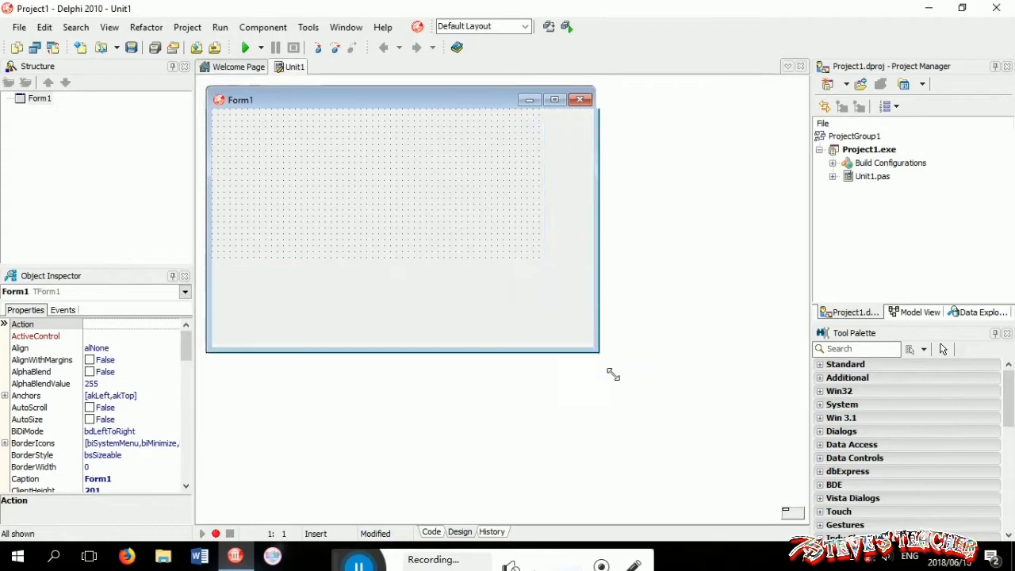
drag(600, 352, 644, 405)
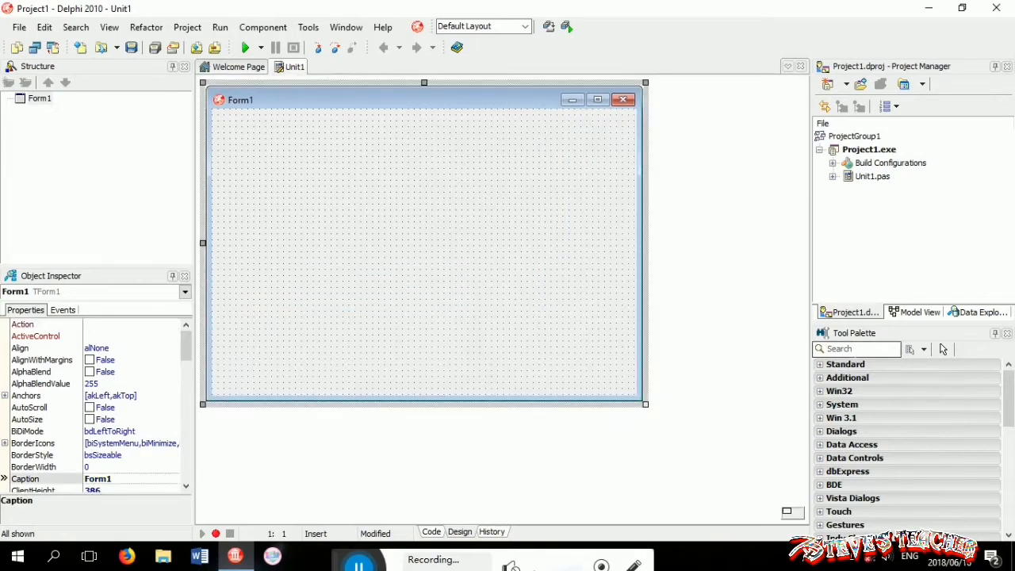
text(edit)
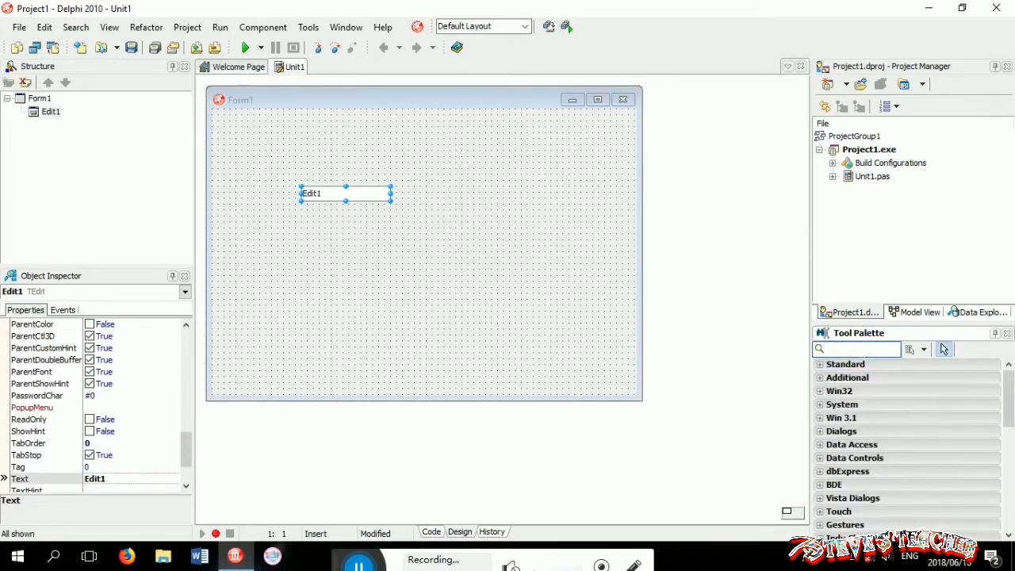
Add Label1 left of the edit box, then a Button1 and a Memo1
text(la)
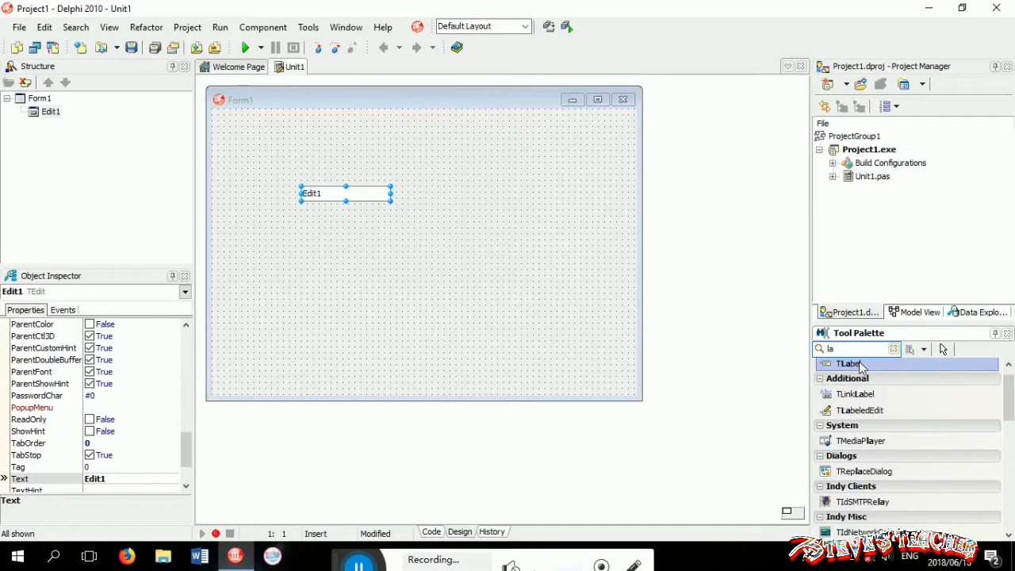
click(225, 197)
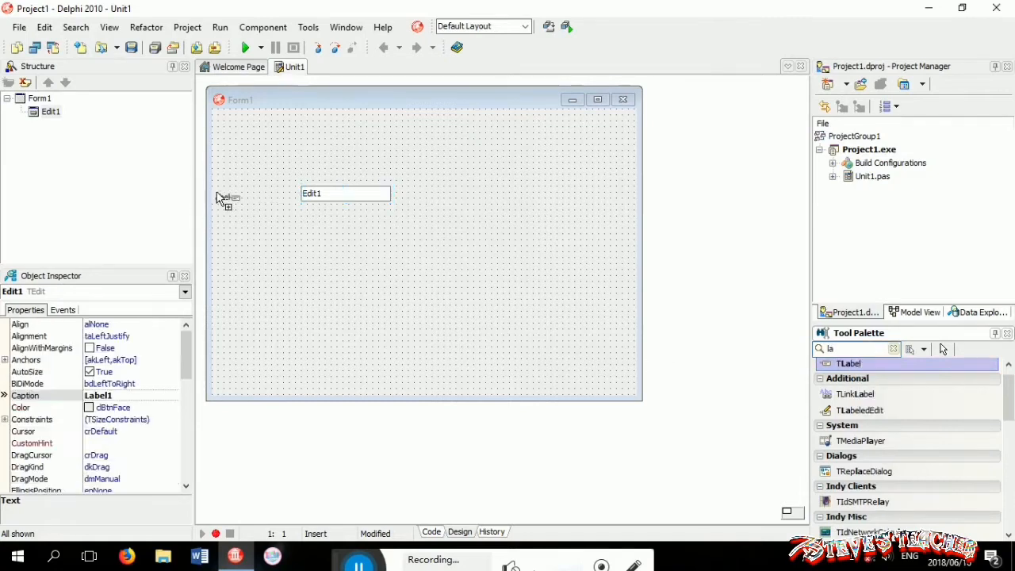
click(226, 196)
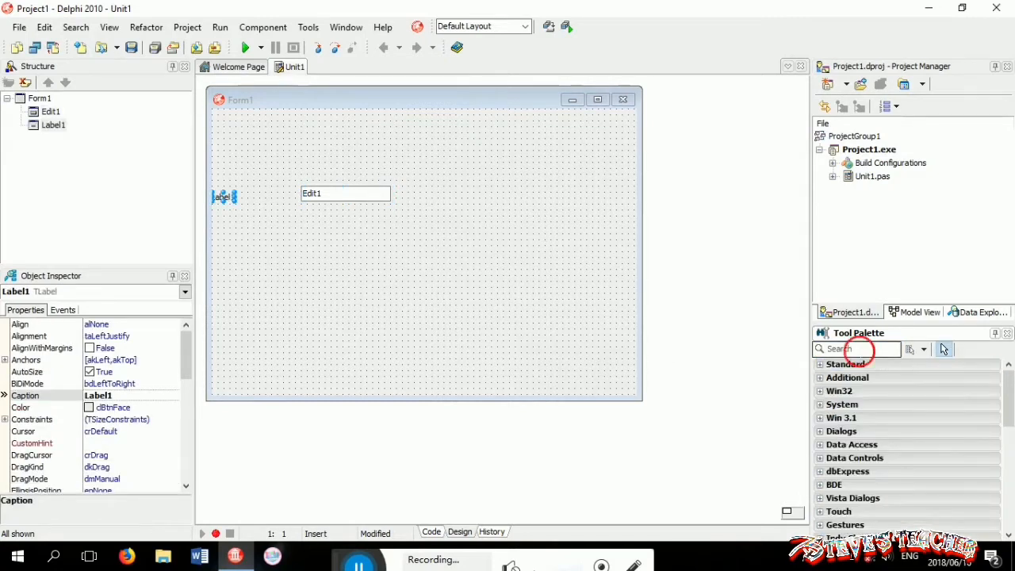
text(bu)
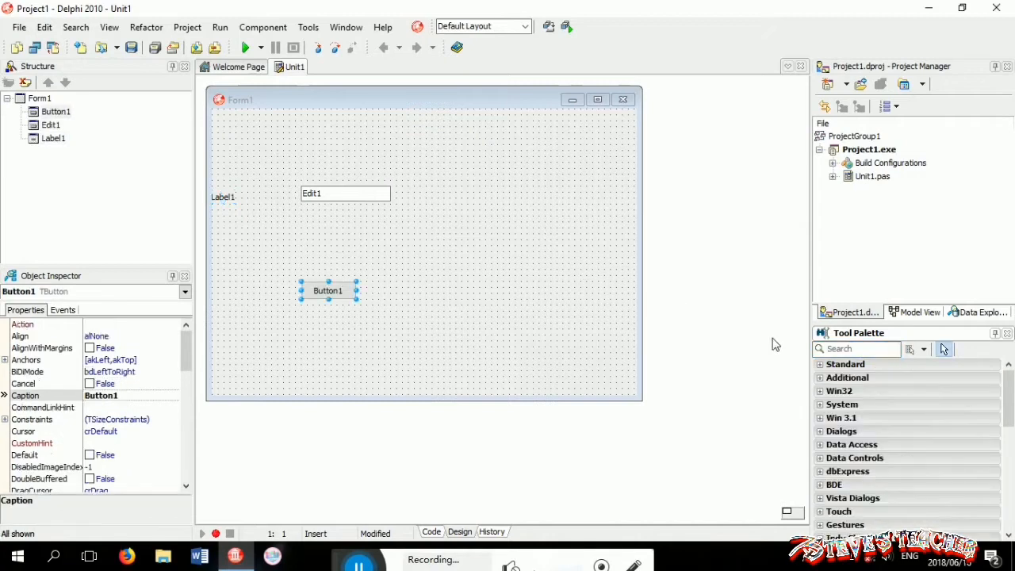
text(mem)
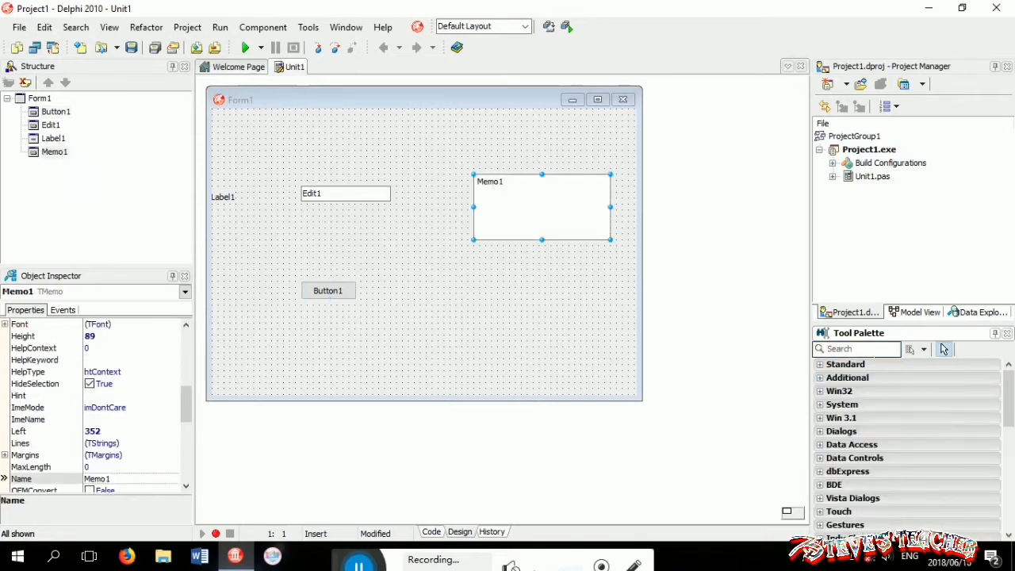
Add BitBtn1 and position it above the edit box
text(bit)
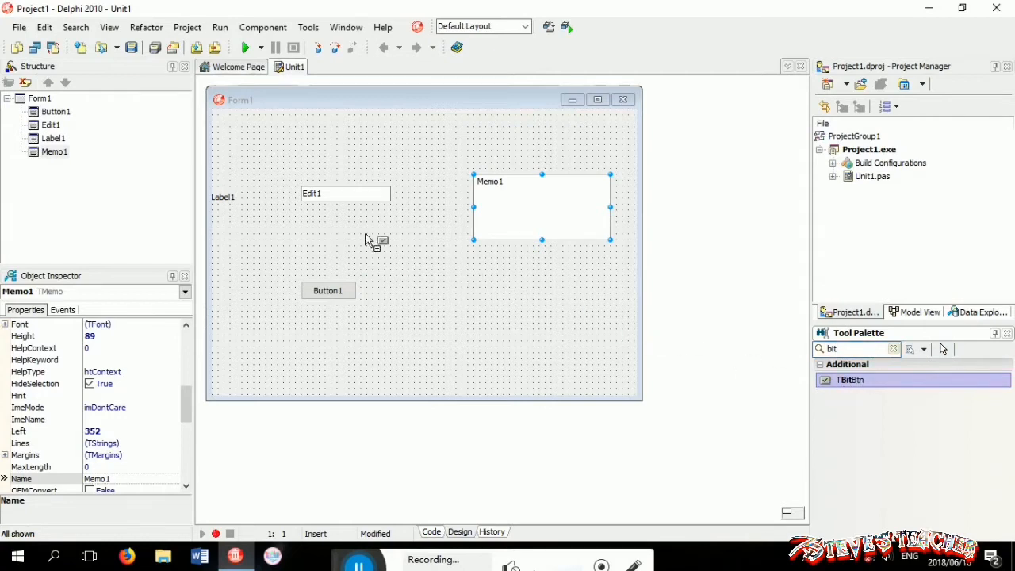
click(382, 158)
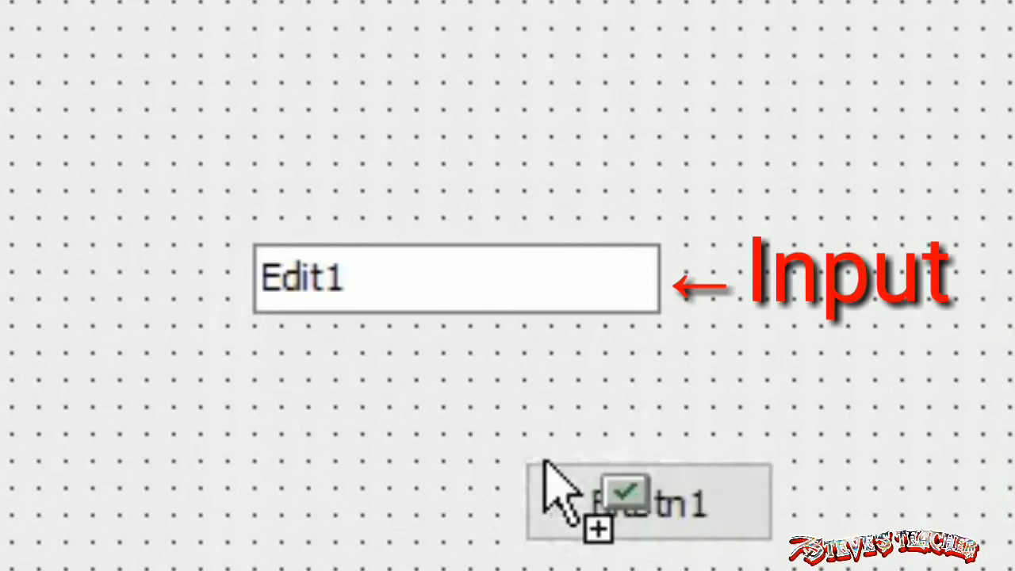
drag(600, 505, 622, 127)
text(E)
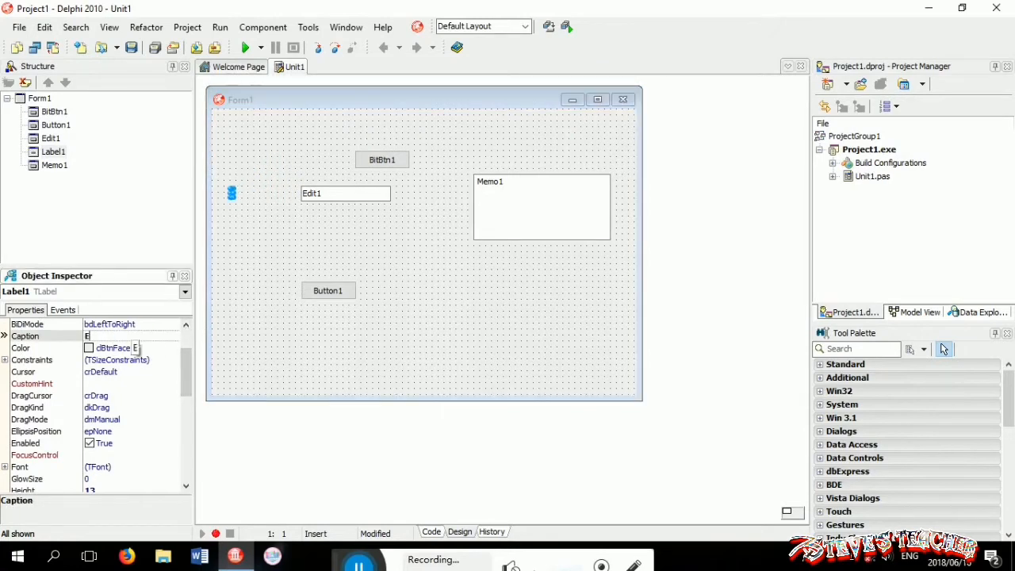
Caption the label 'Name:', rename the edit box edtName and clear its Text
text(Name:)
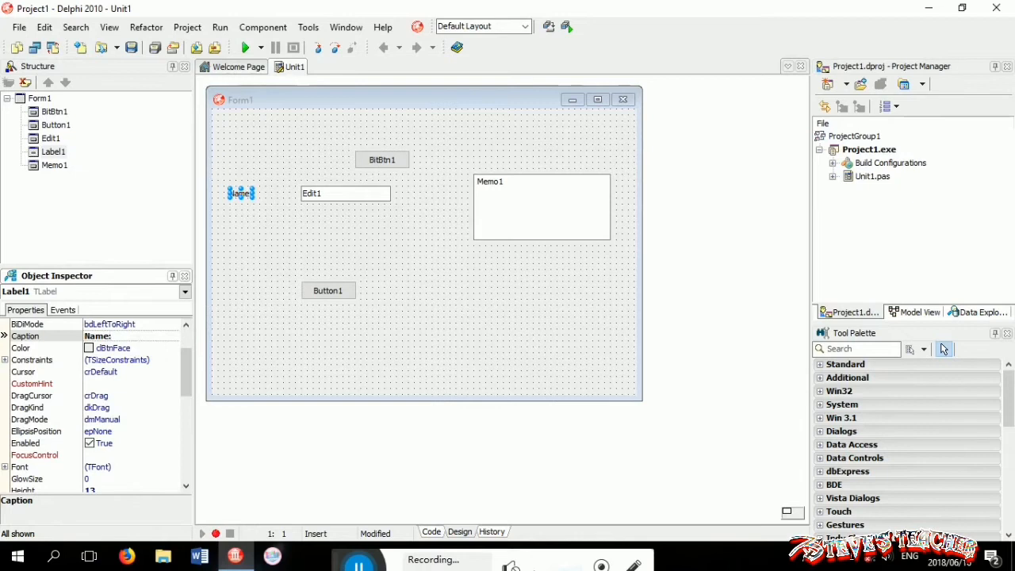
click(346, 193)
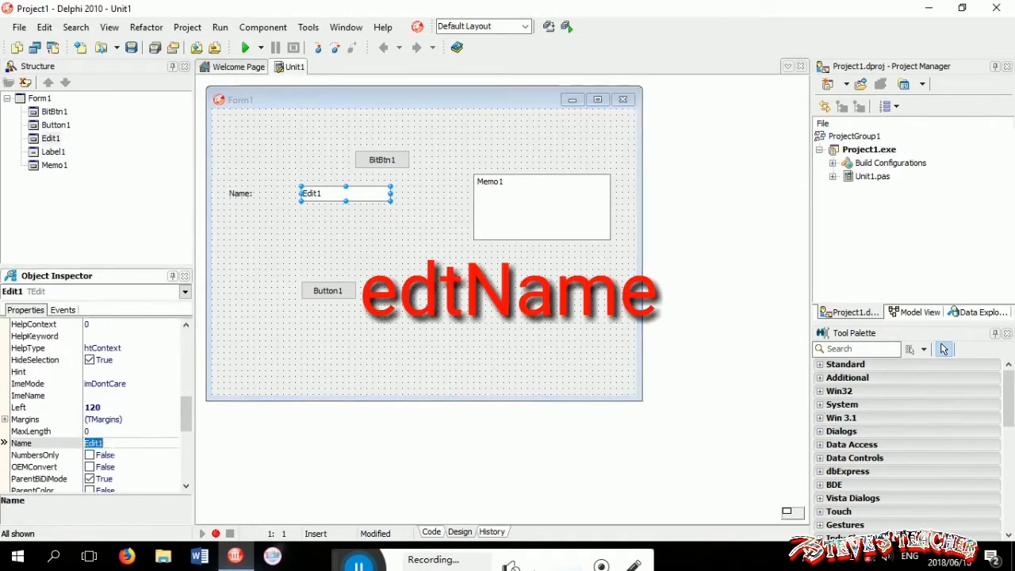
text(edtName)
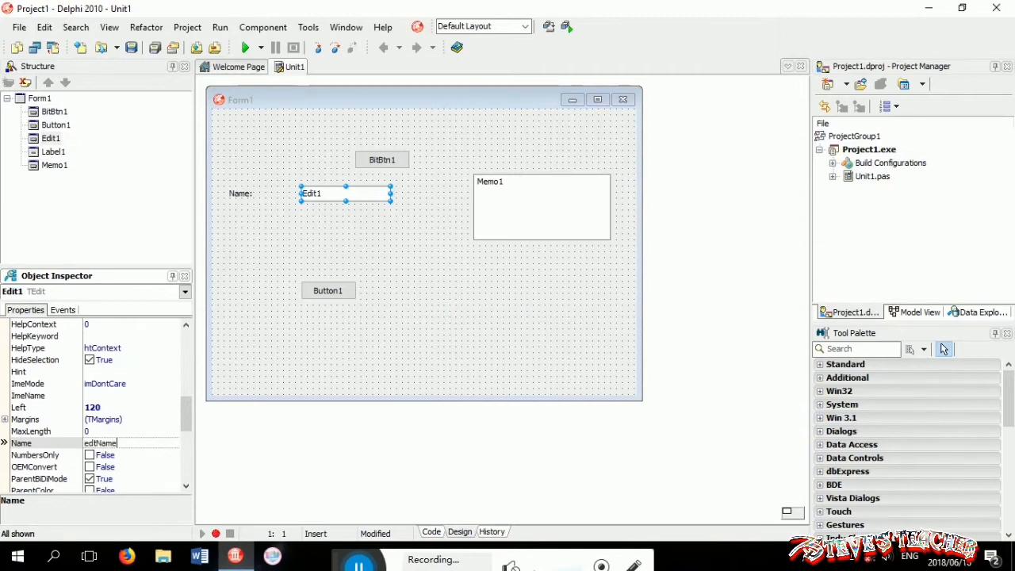
key(Return)
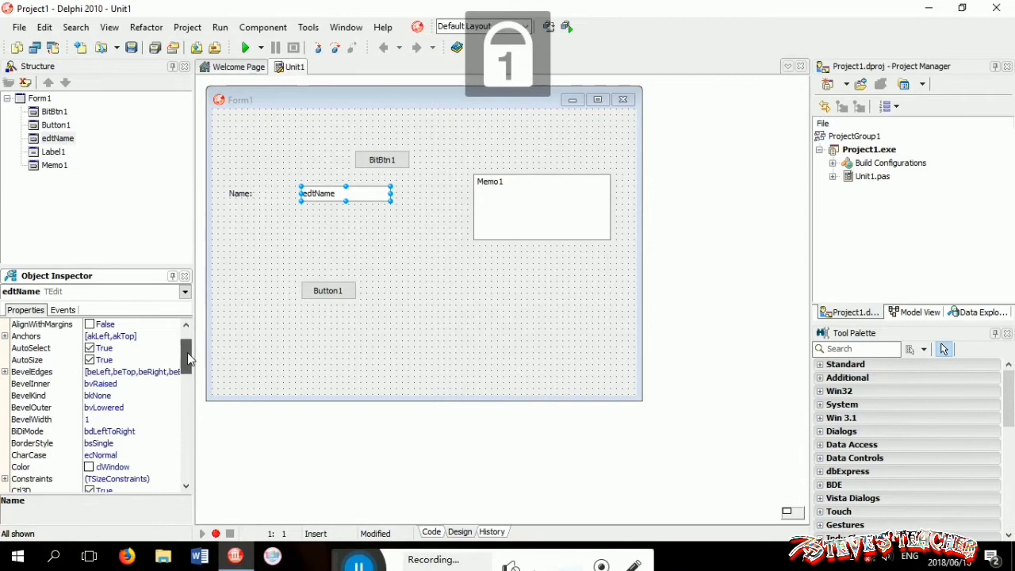
scroll(down, 3)
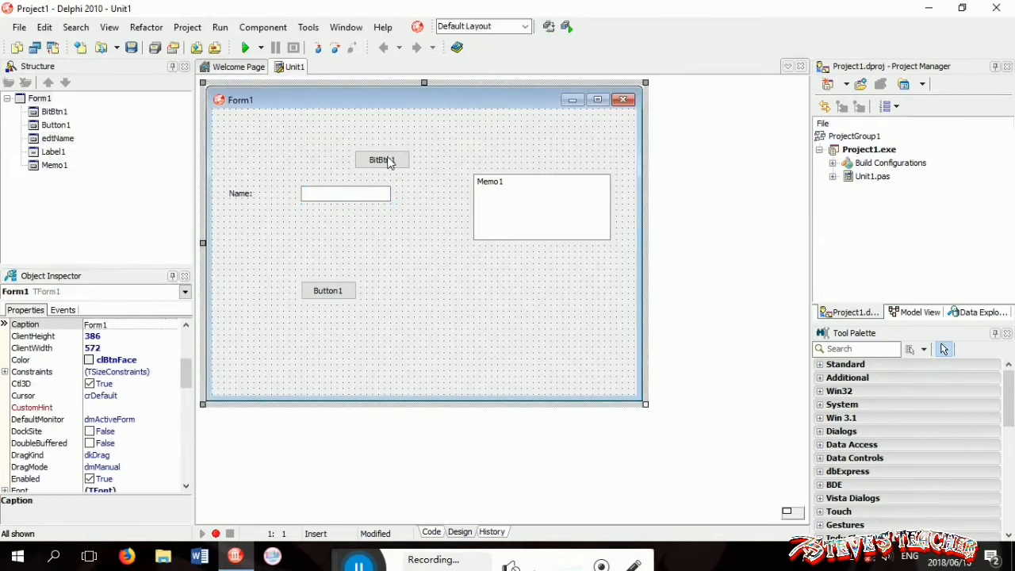
Place the bitmap button beside edtName, name it bitbtnHelp and set Kind to bkHelp
drag(327, 290, 261, 253)
text(b)
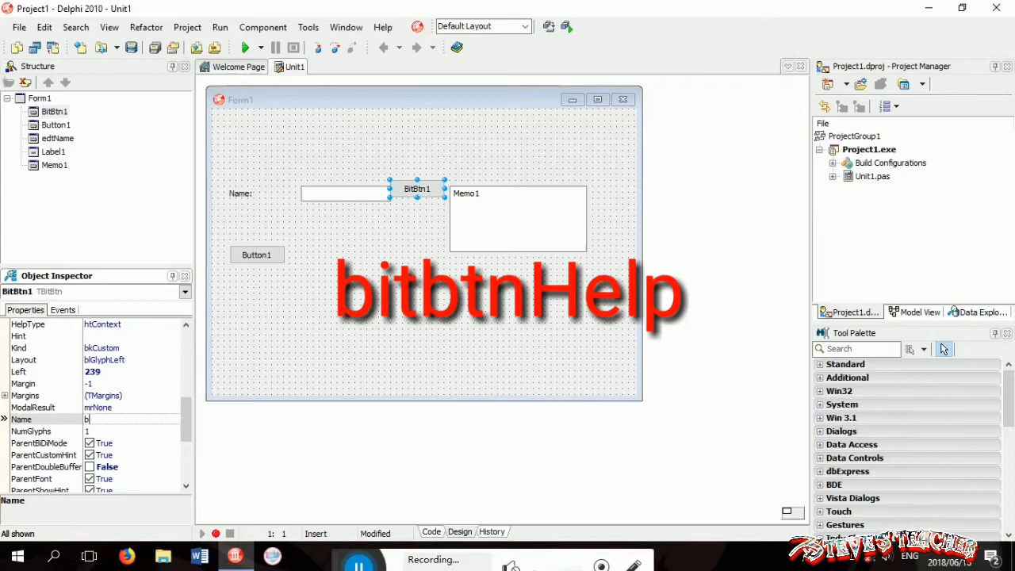
text(itbtn)
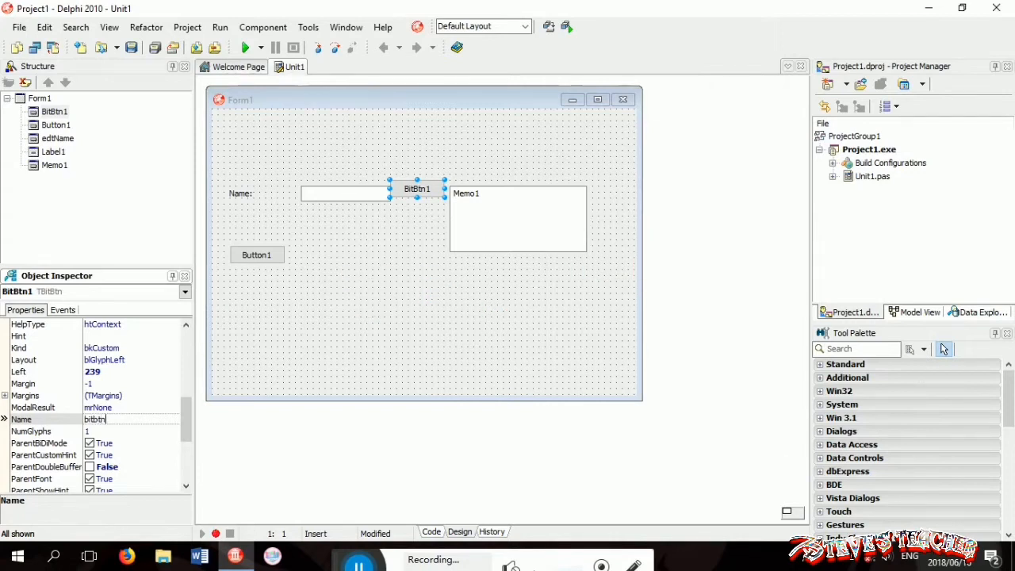
text(Help)
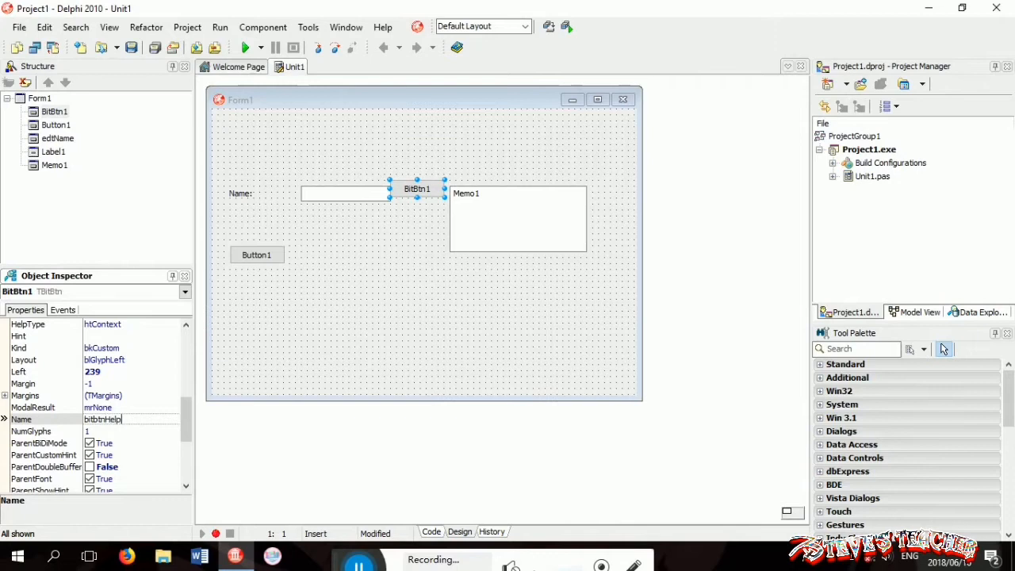
key(Return)
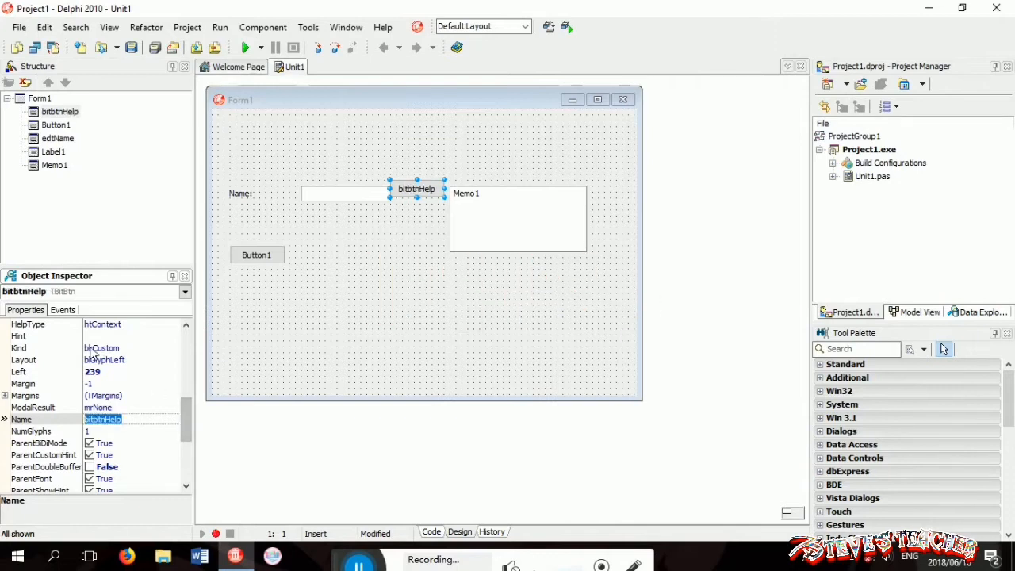
click(174, 347)
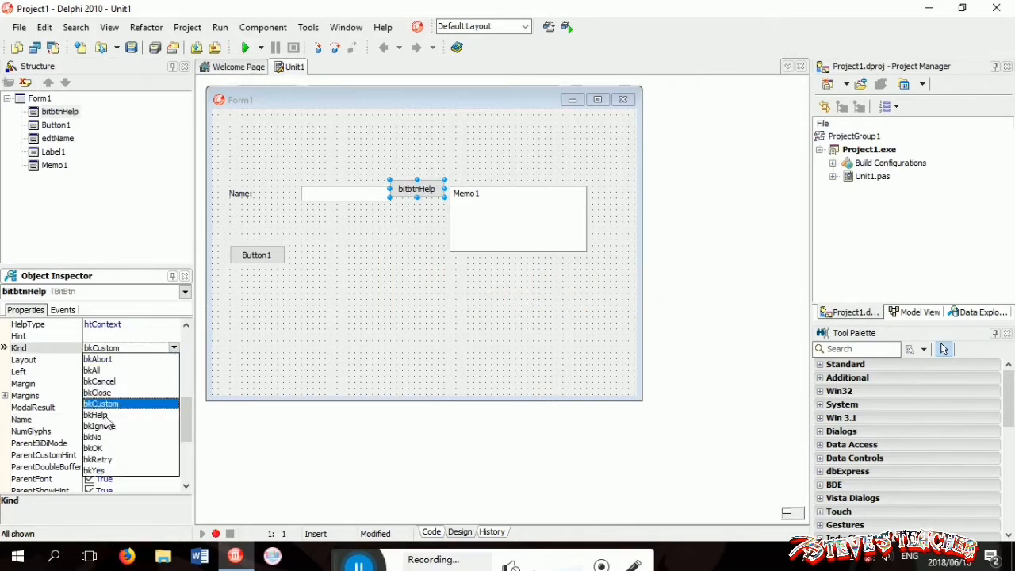
click(95, 415)
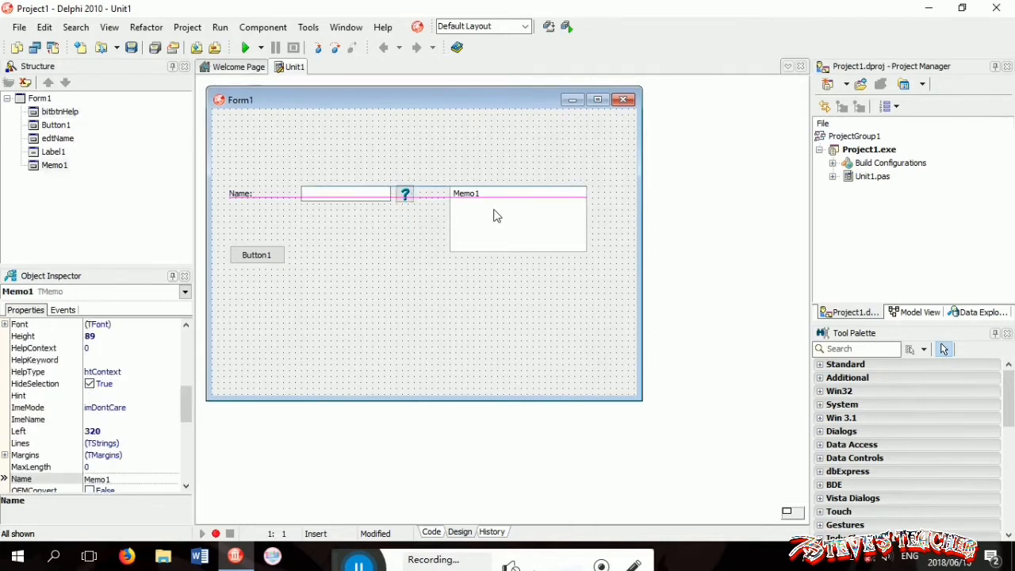
Rename the memo memOutput and empty its Lines in the String List Editor
click(257, 253)
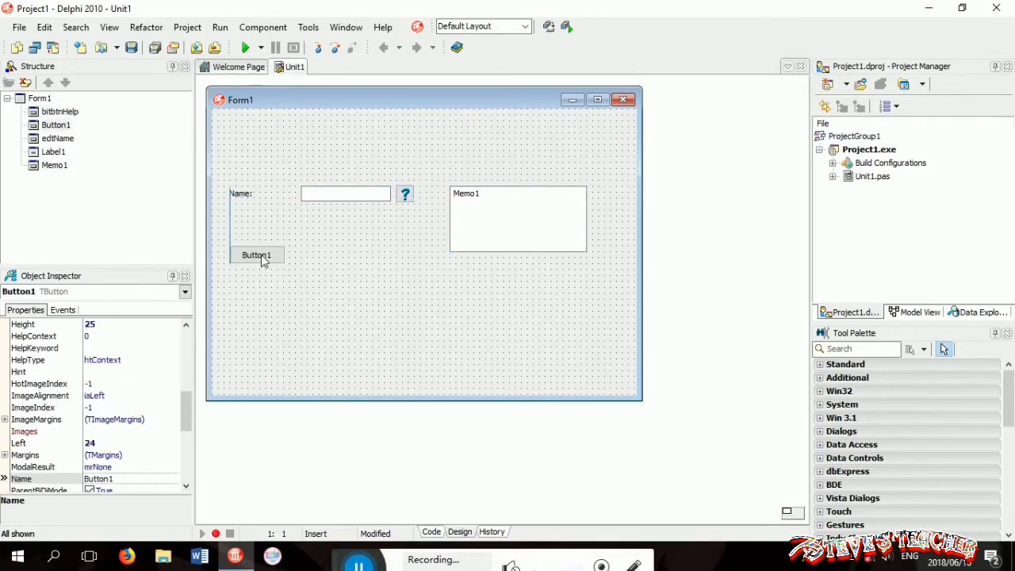
click(517, 219)
text(memOutput)
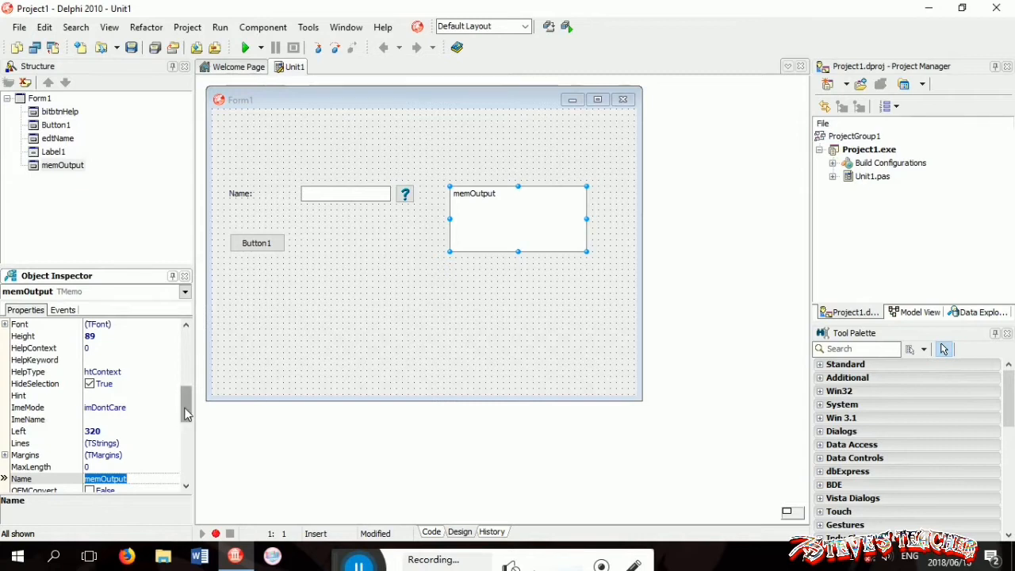
click(103, 443)
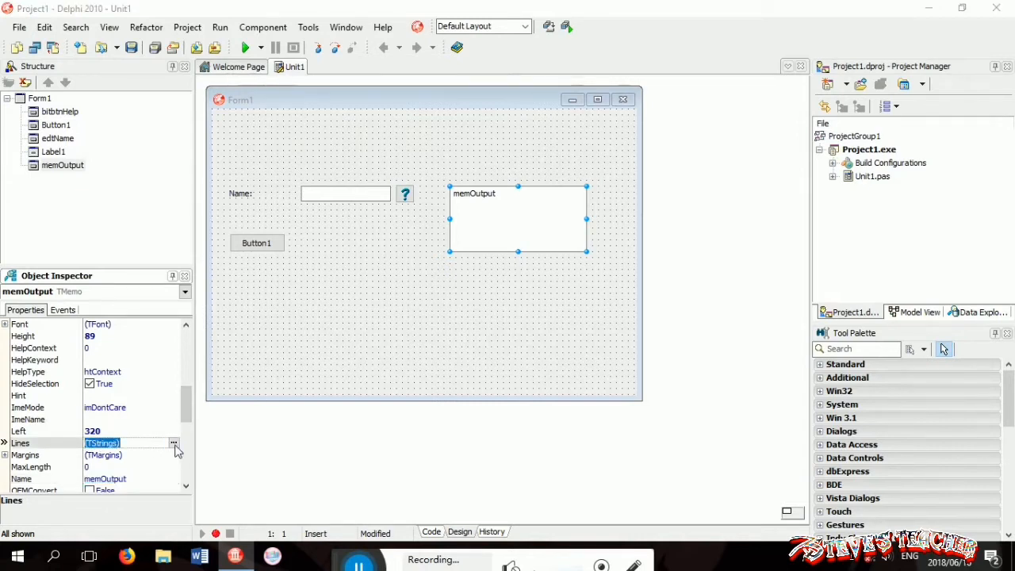
click(175, 442)
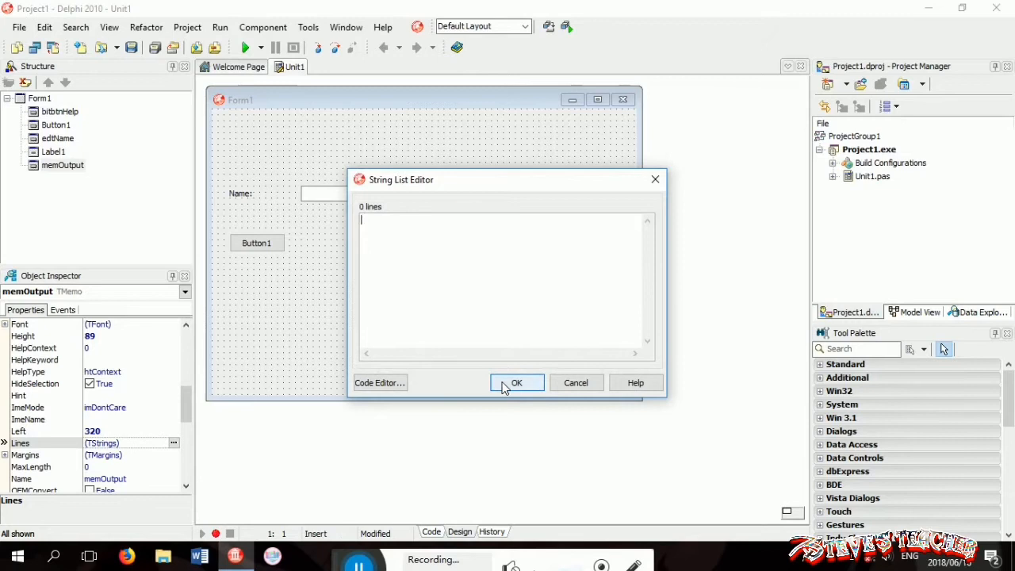
click(517, 382)
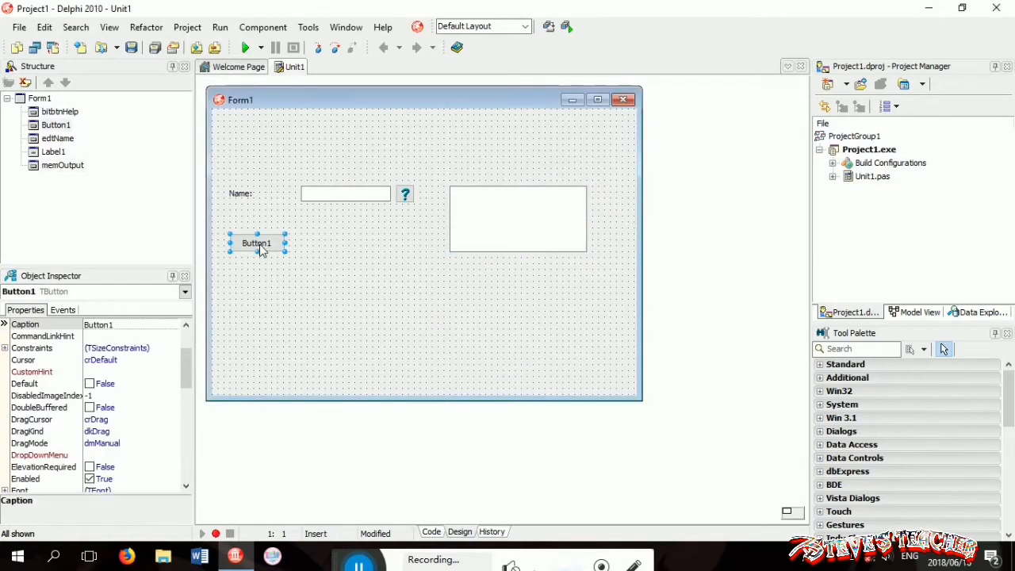
Rename Button1 to btnEnter and caption it Enter
scroll(down, 3)
text(E)
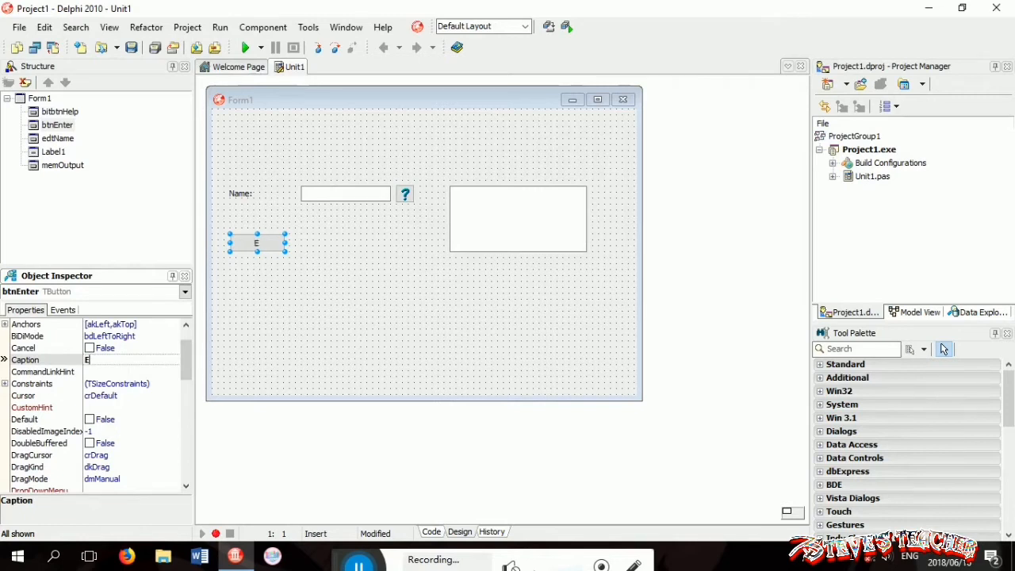
click(419, 230)
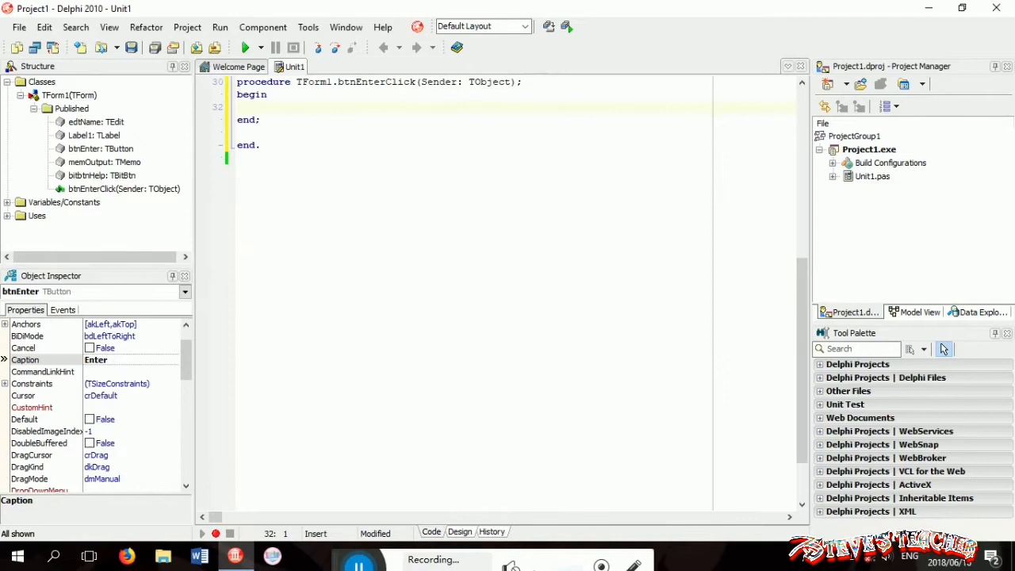
Declare sName: string and assign sName := edtName.Text in btnEnterClick
text(var)
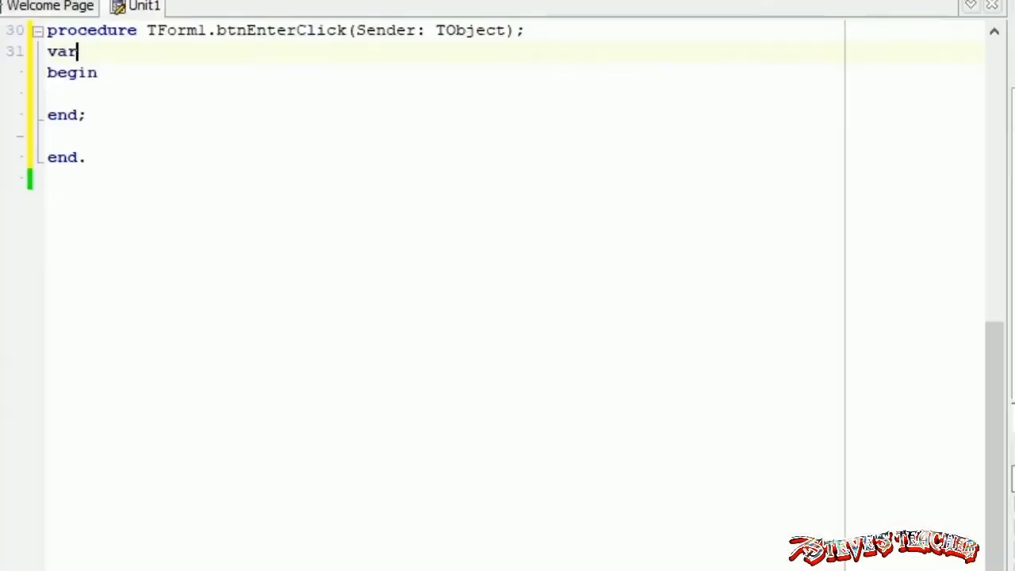
text(sName :)
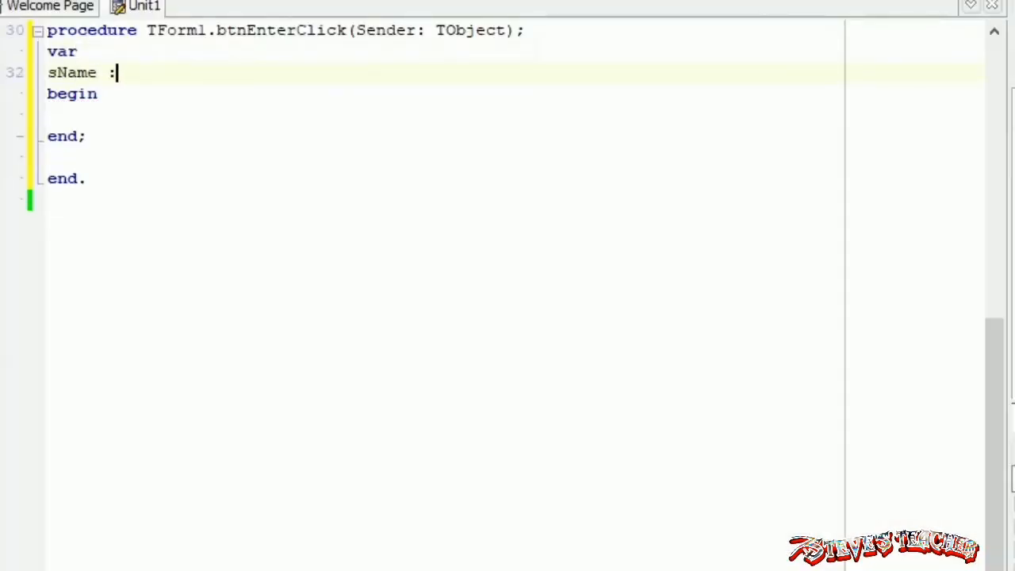
text(string;)
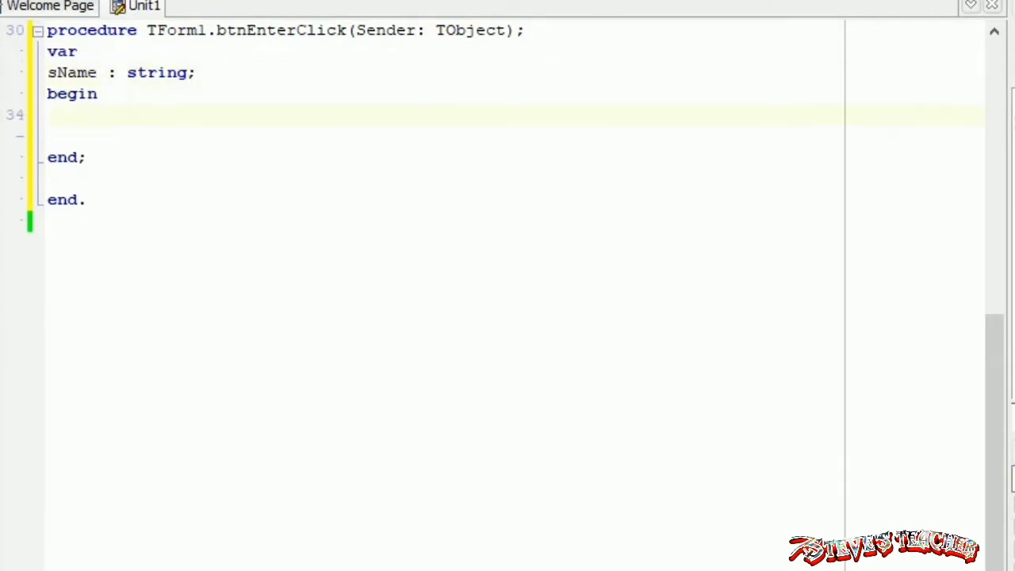
text(sName :=)
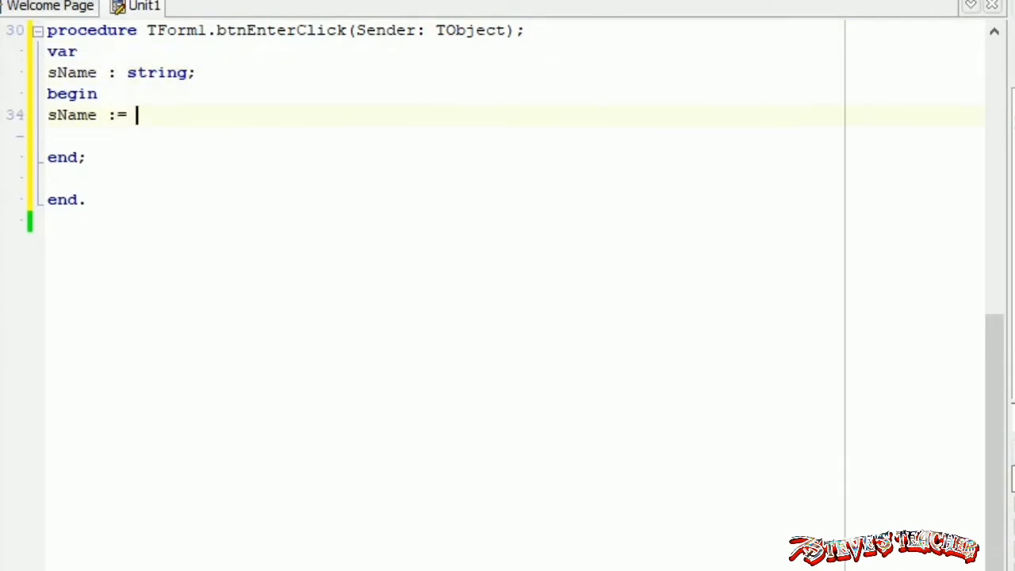
text(edtName.)
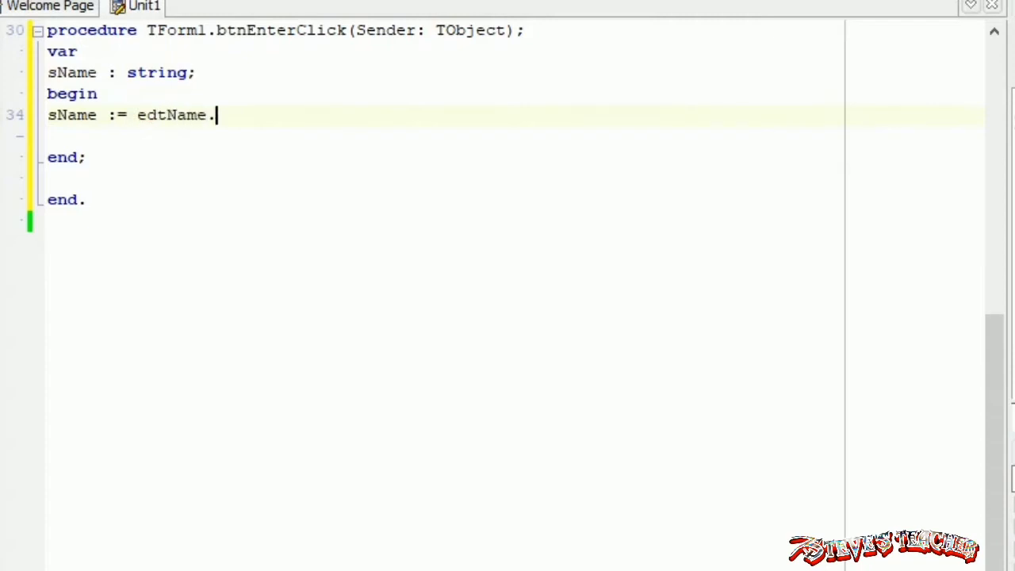
text(Text;)
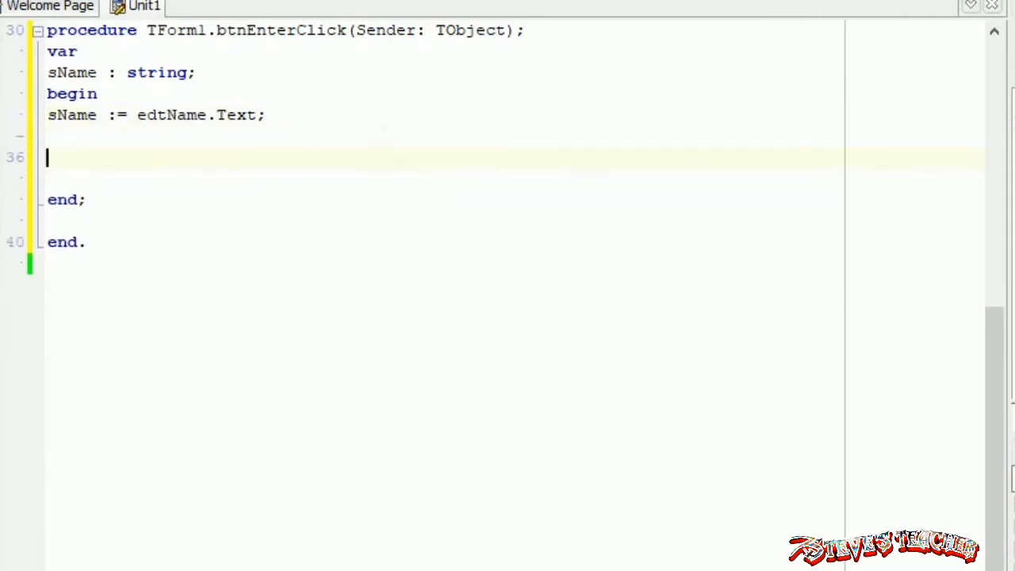
Add memOutput.Lines.Add('Name: ' + sName); and return to the form design
text(memOutput)
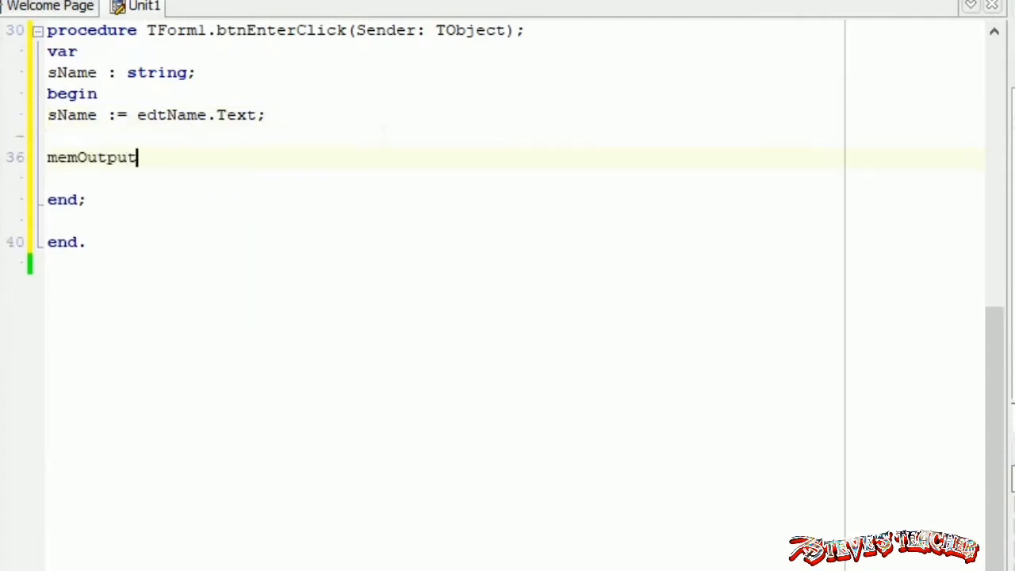
text(.Lines.Add()
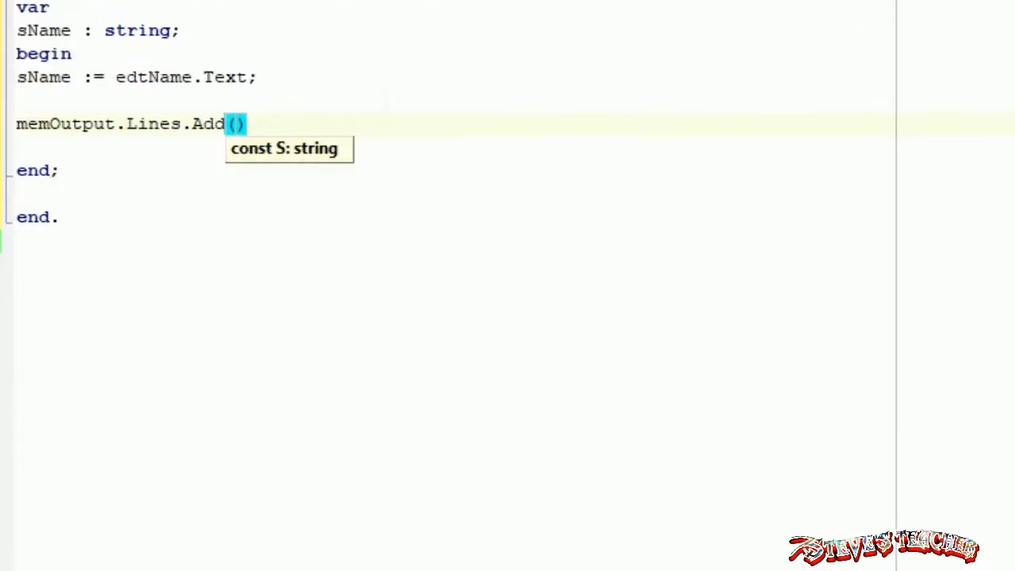
text(')
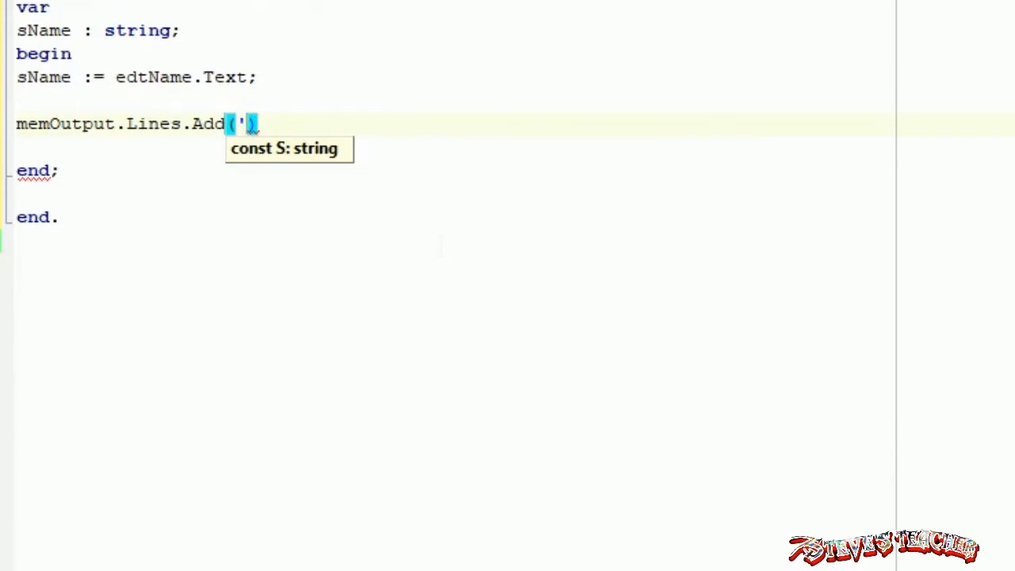
text(Name)
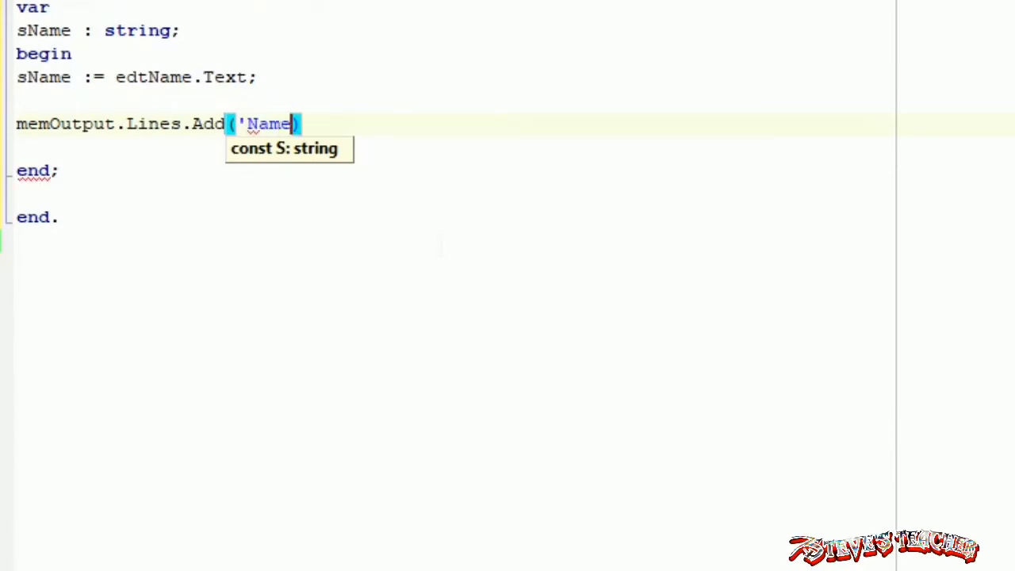
text(:)
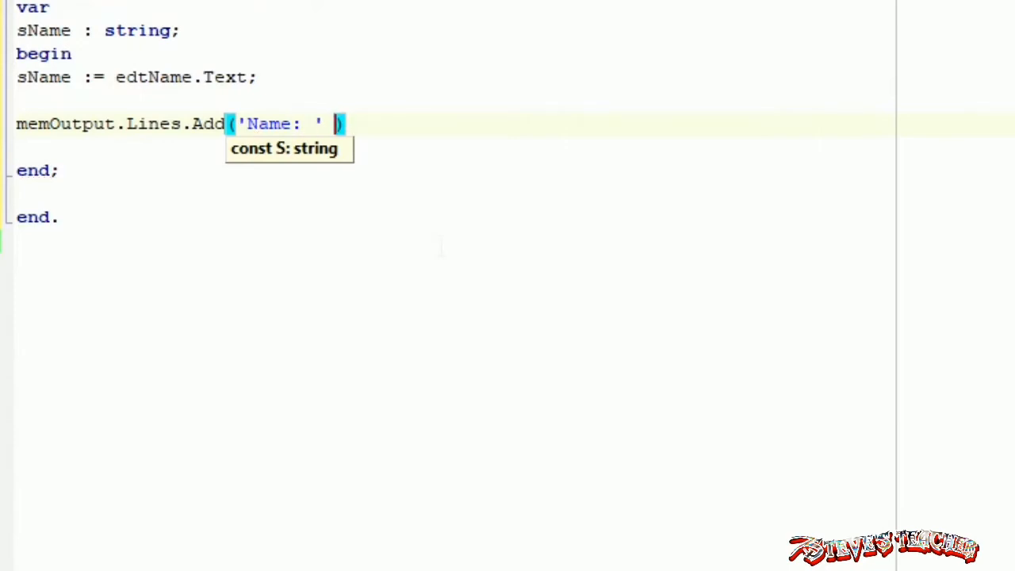
text(+)
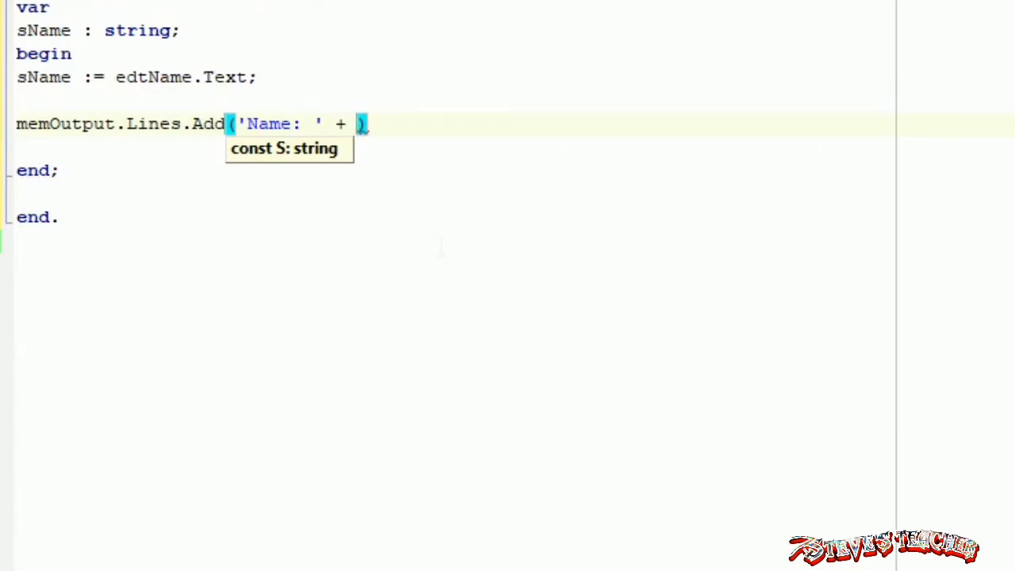
text(sNam)
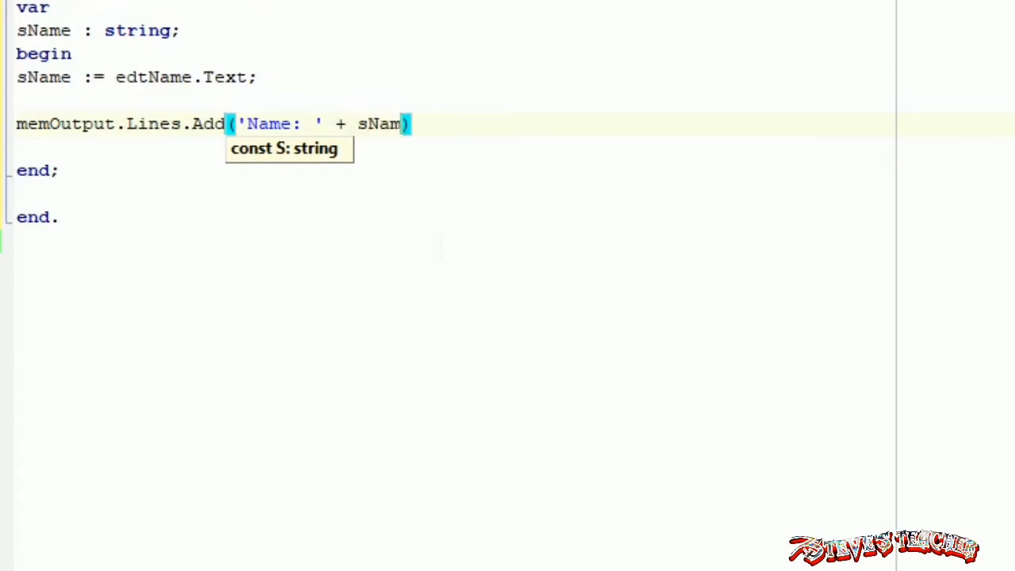
text(e))
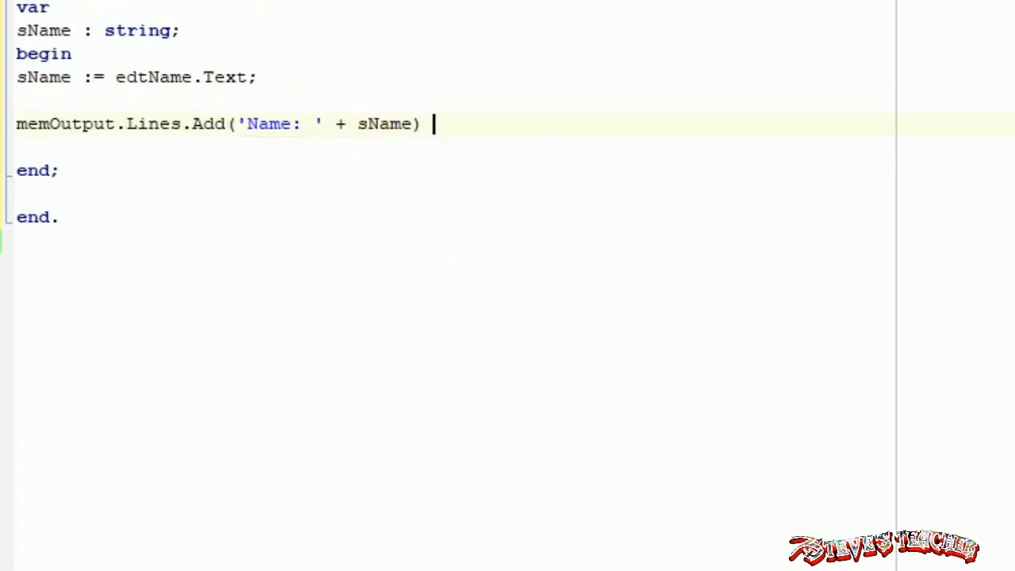
text(;)
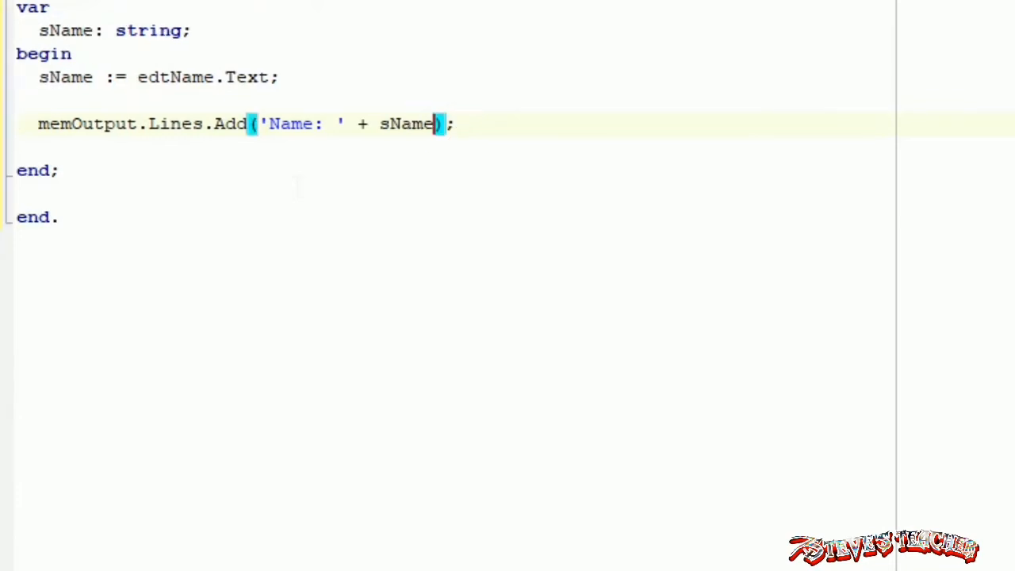
click(458, 541)
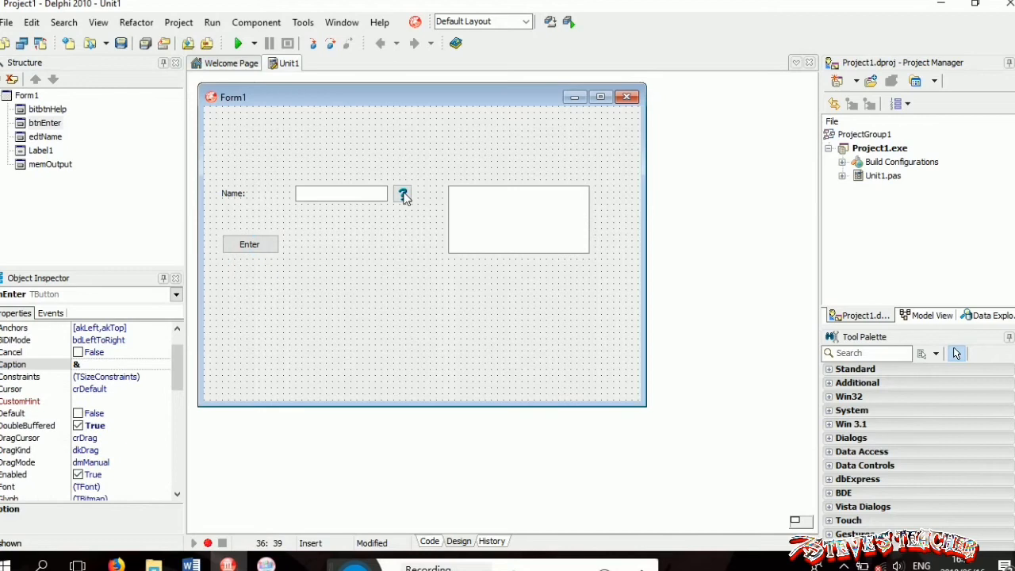
Write bitbtnHelpClick as ShowMessage('Enter your name into the space.'); and run the project
click(429, 541)
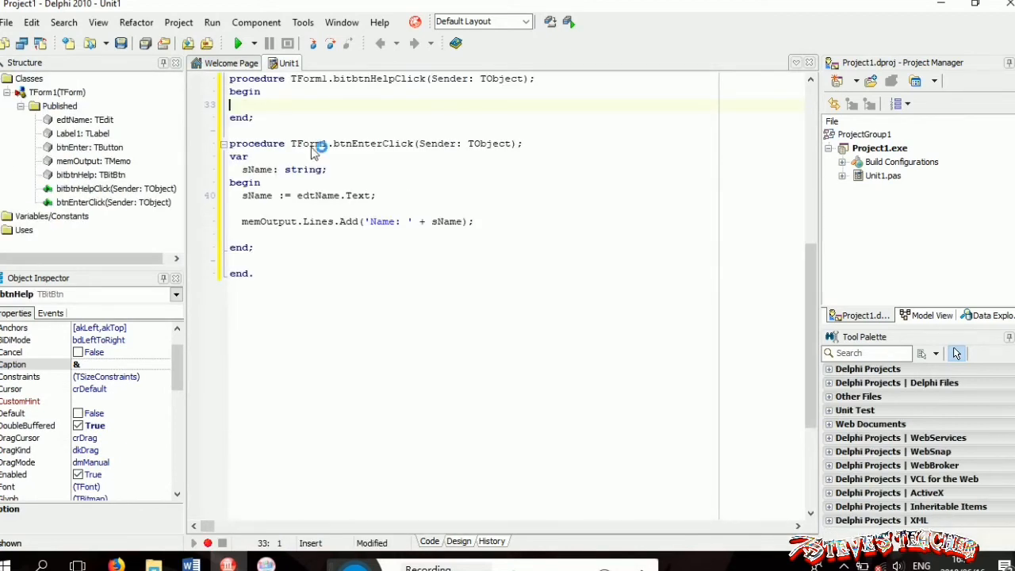
text(ShowMessage)
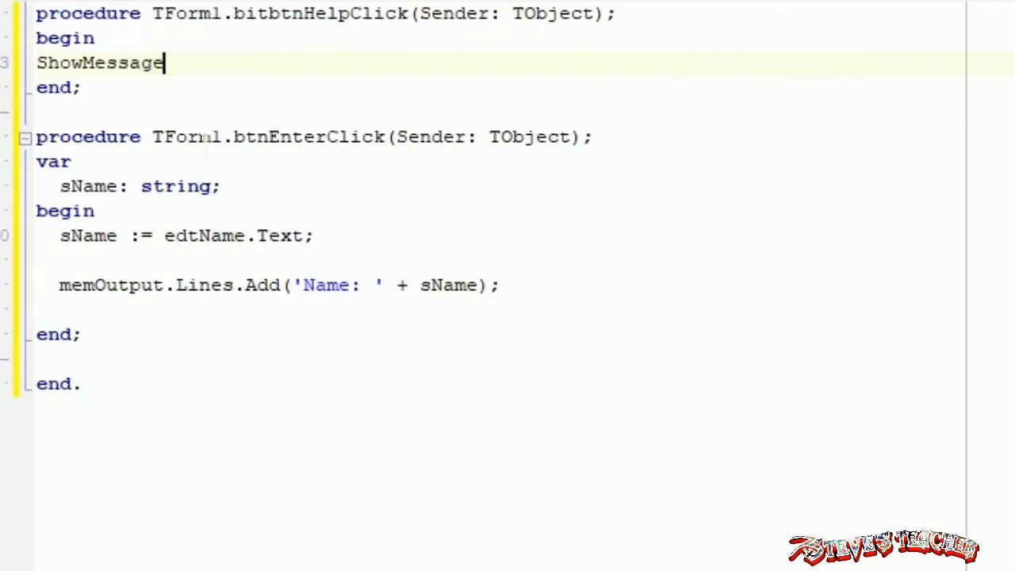
text(()
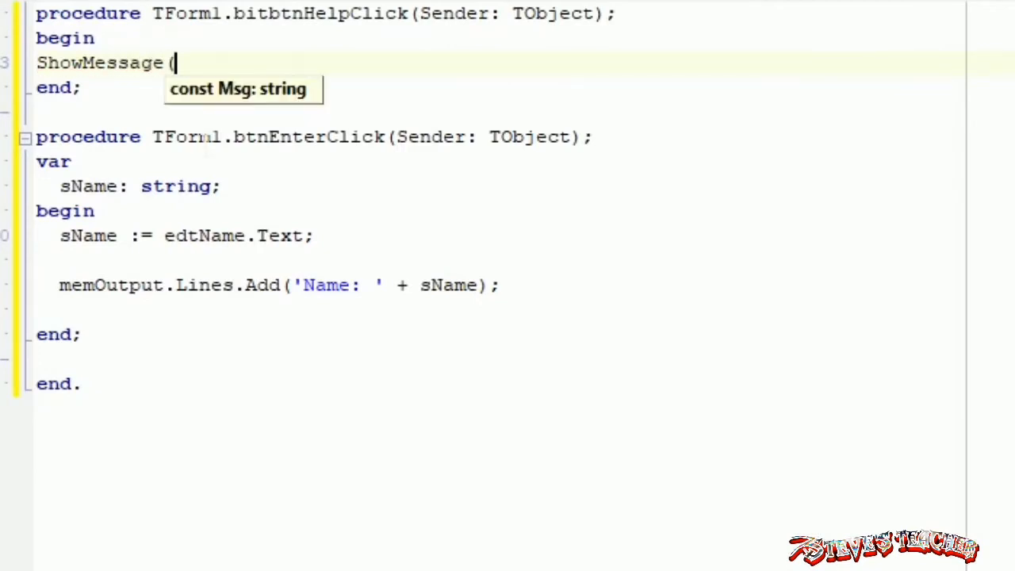
text('Enter your name into the)
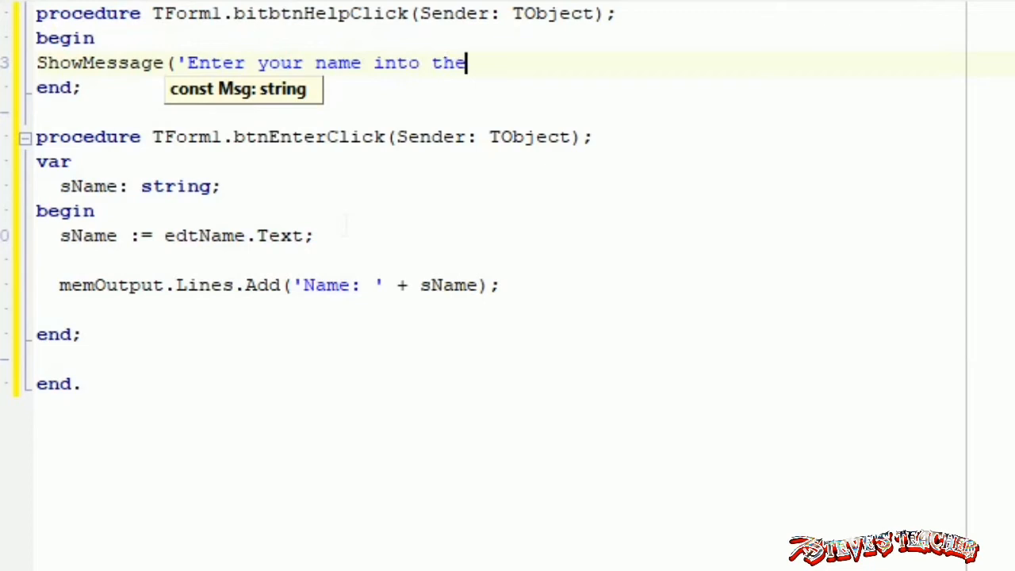
text(spacw==)
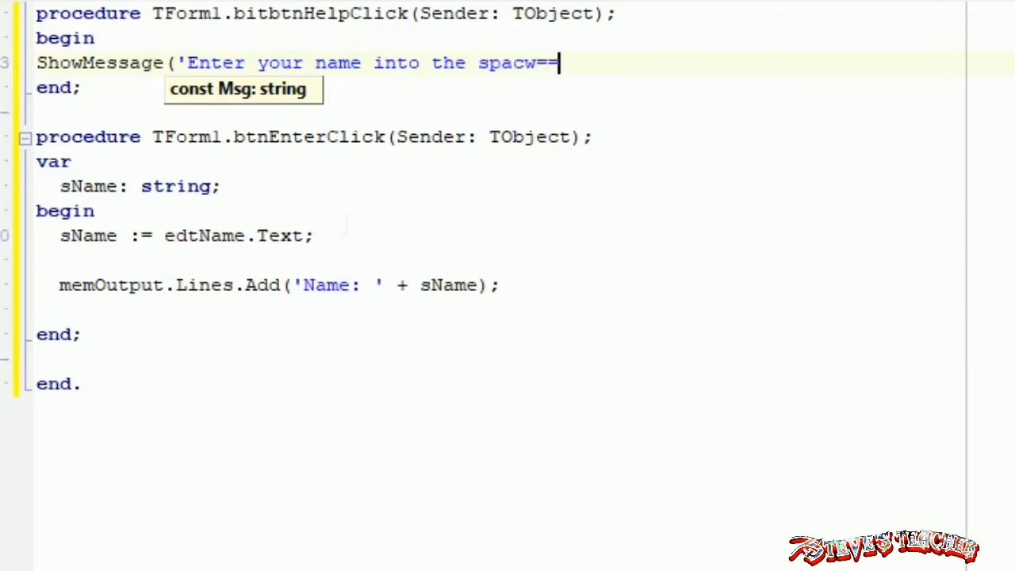
key(Backspace)
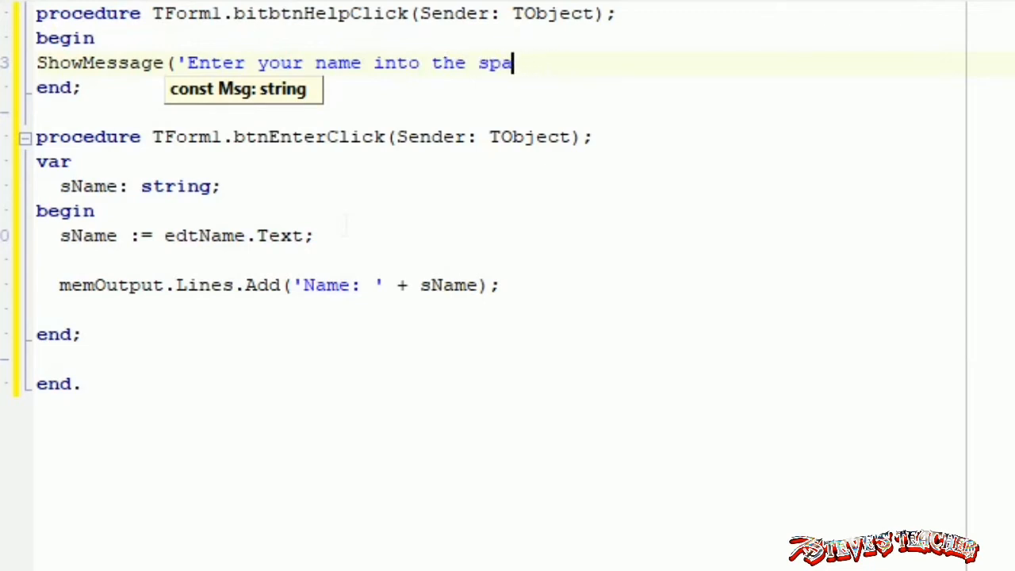
text(ce)
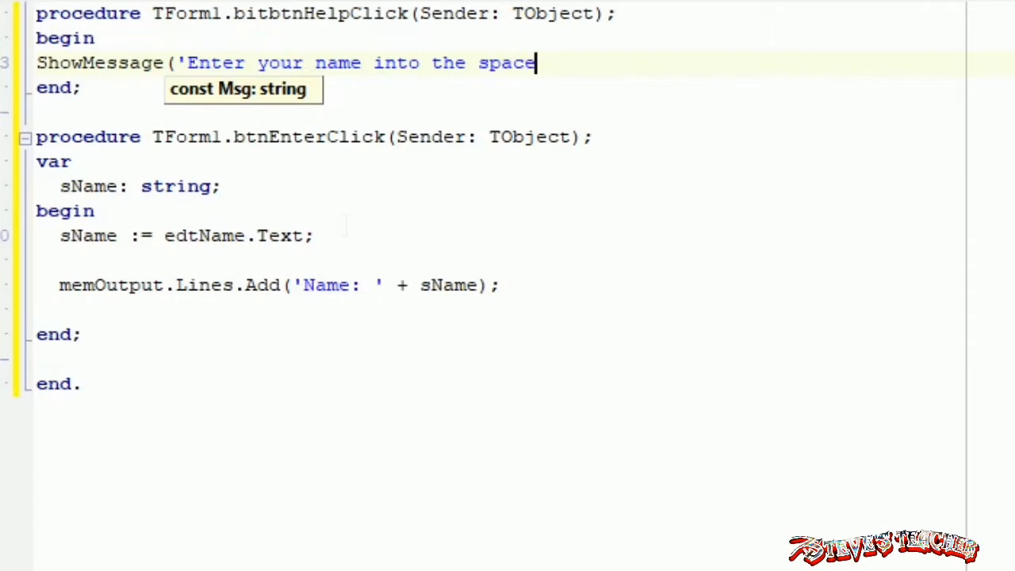
text(.');)
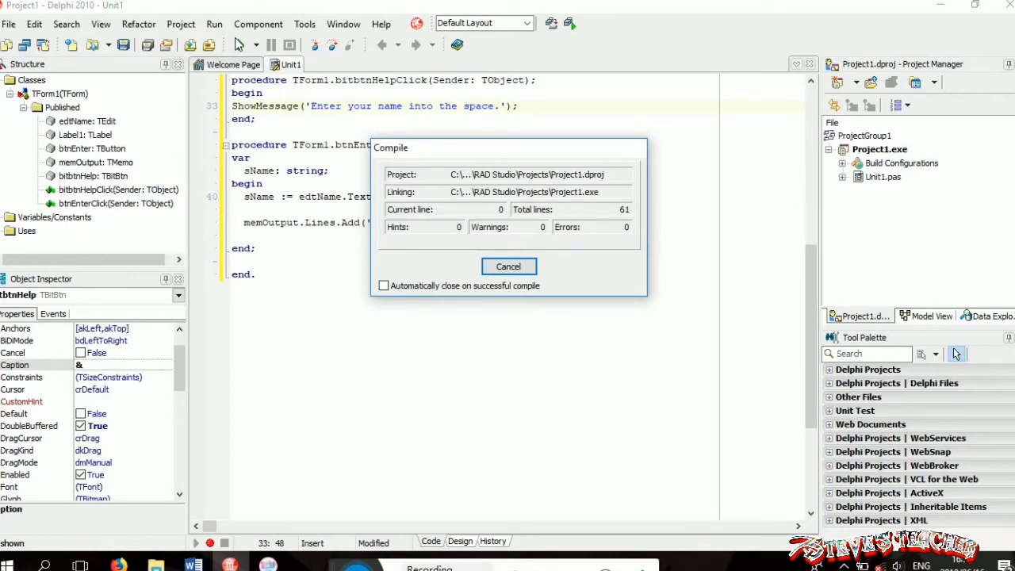
In the running app enter Netsu and confirm, producing 'Name: Netsu' in the memo
click(507, 266)
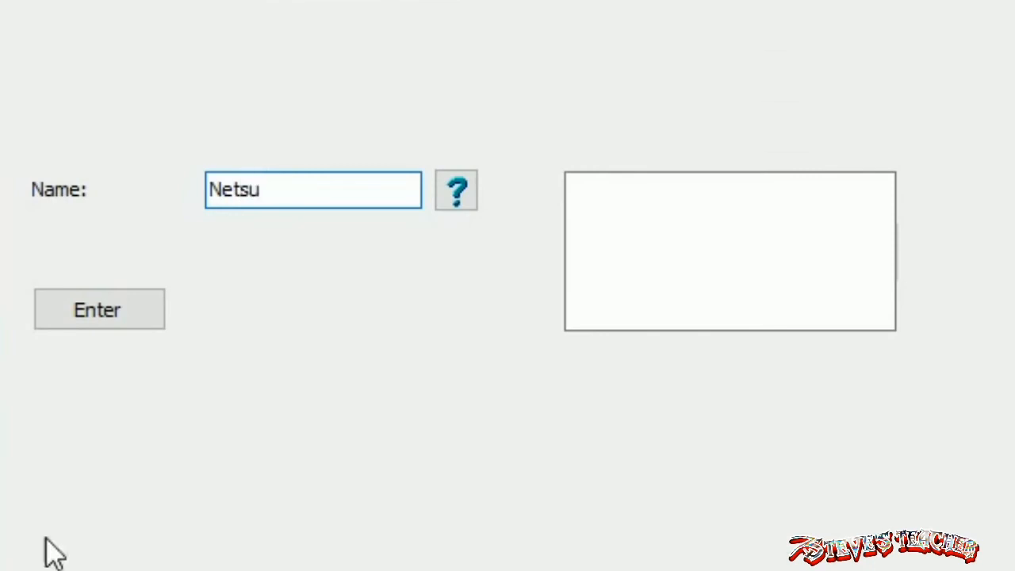
click(98, 310)
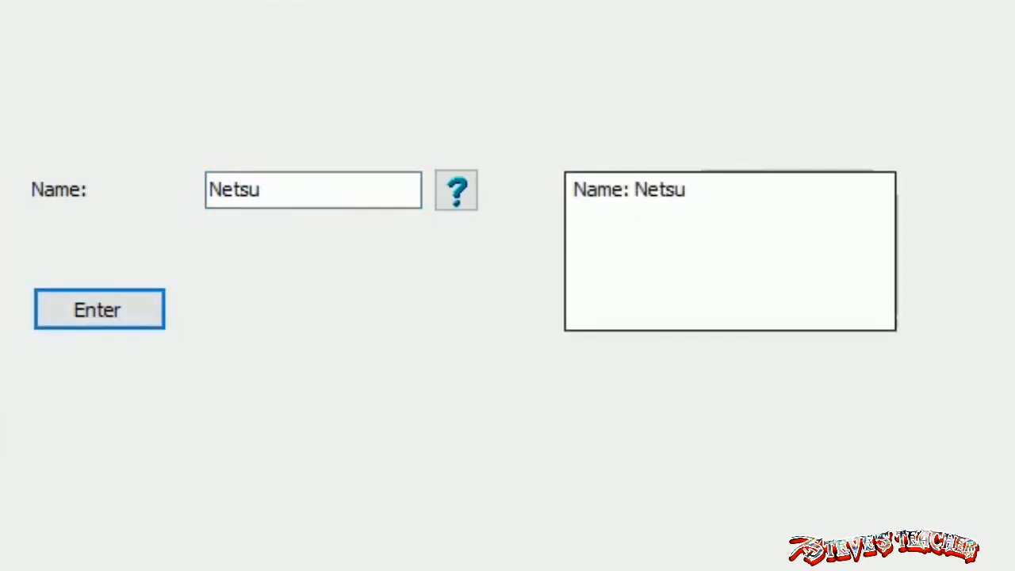
click(457, 191)
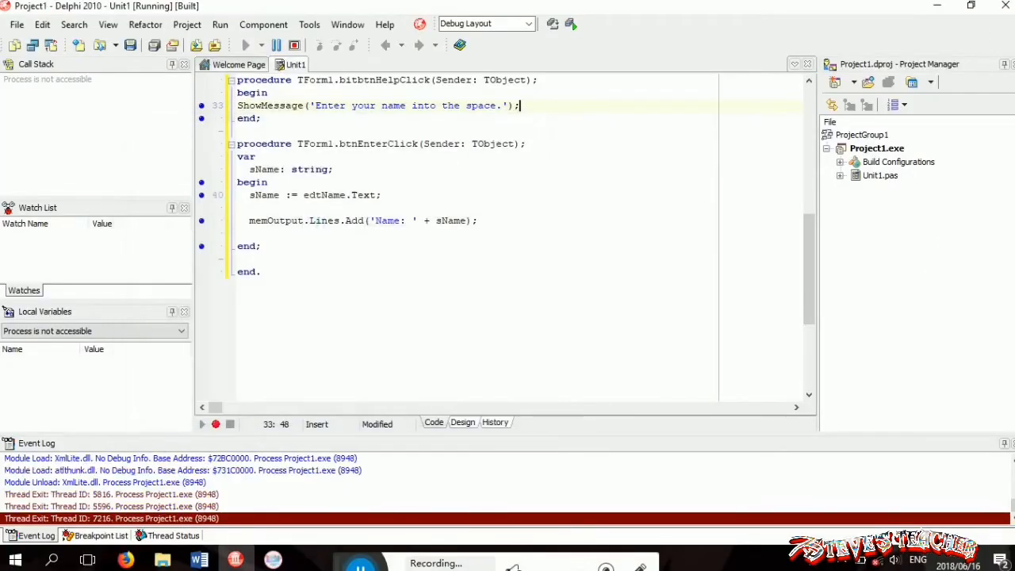
From the File menu's save dialog, create a new 'Enter Name' folder under Projects and open it
click(16, 23)
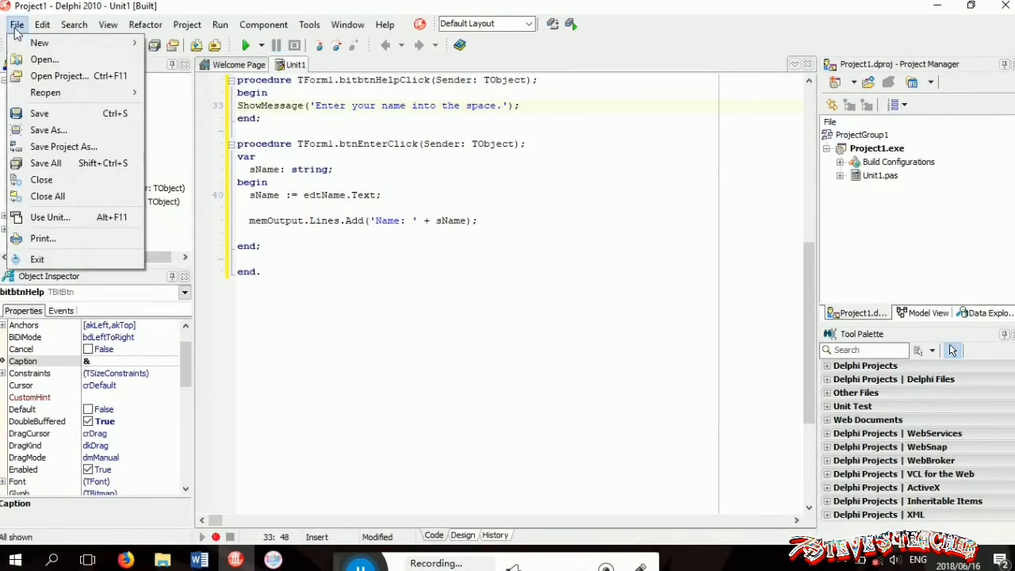
mouse_move(45, 162)
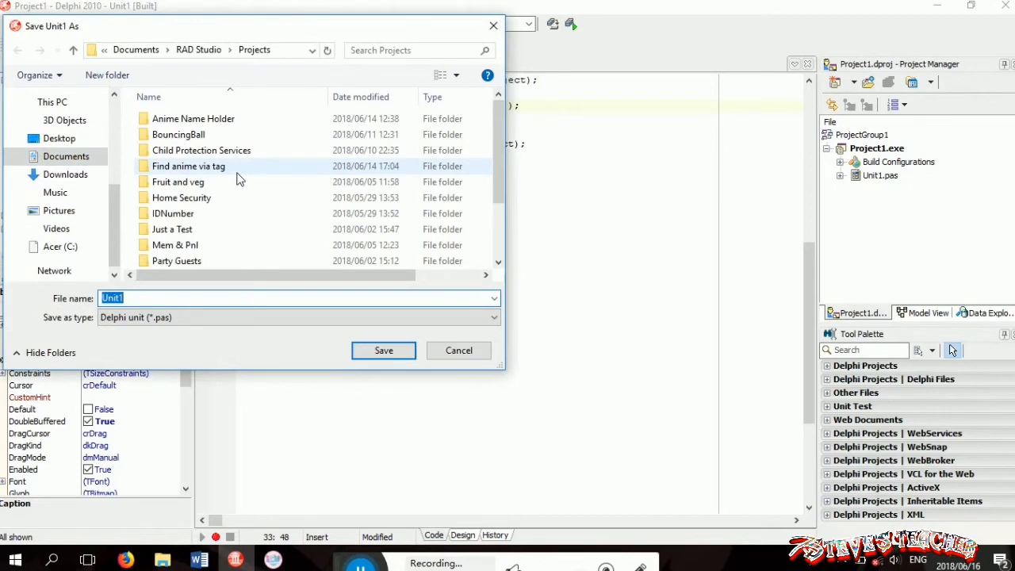
right_click(294, 222)
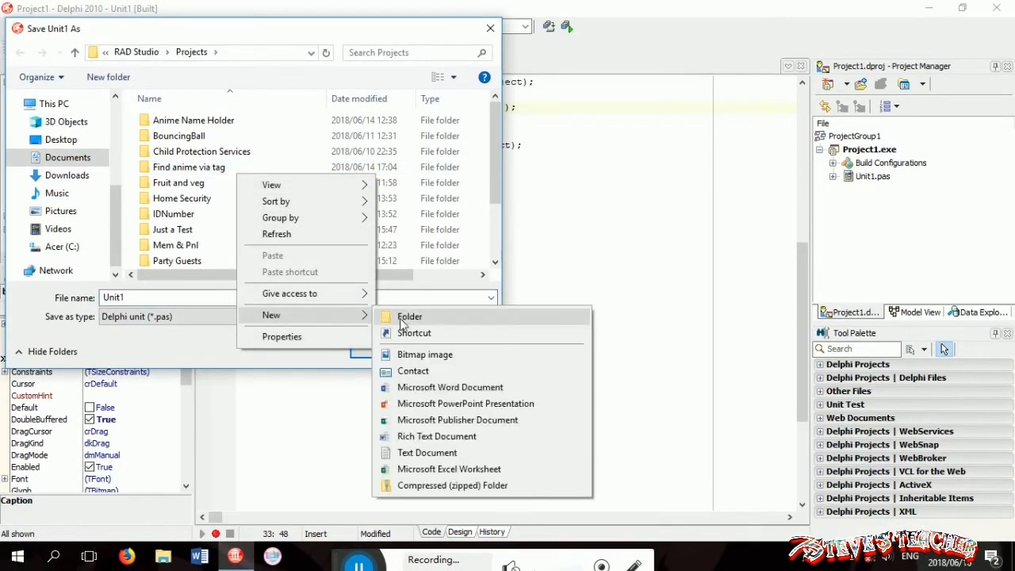
click(409, 317)
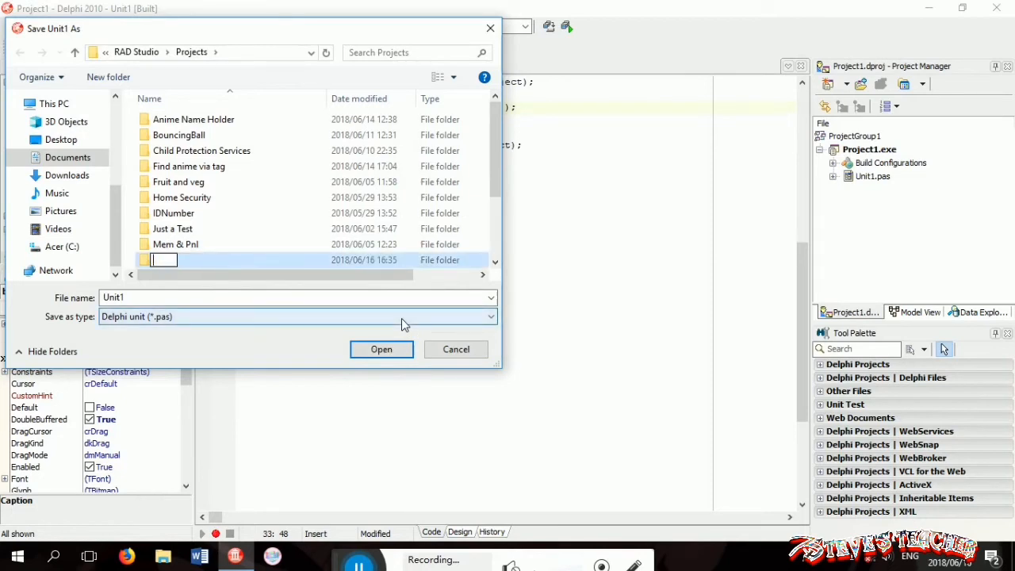
text(Enter Name)
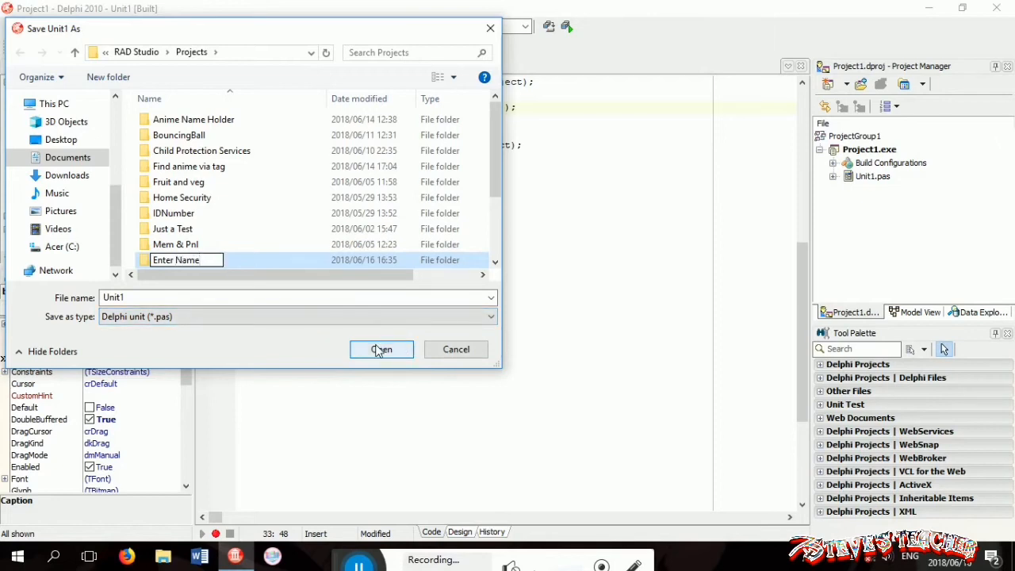
double_click(174, 260)
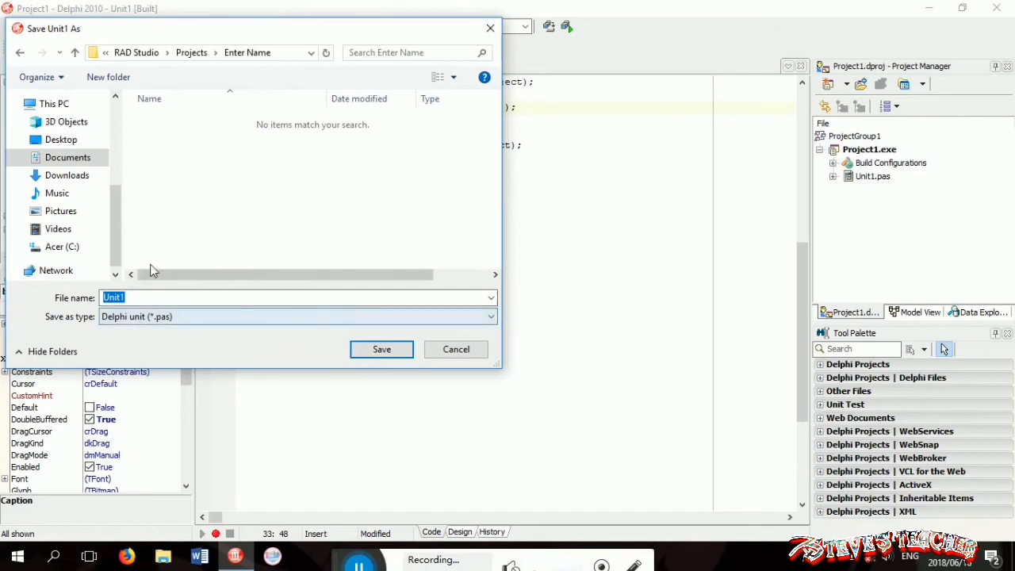
Enter frmName_u as the unit's file name for saving in the Enter Name folder
text(frmName)
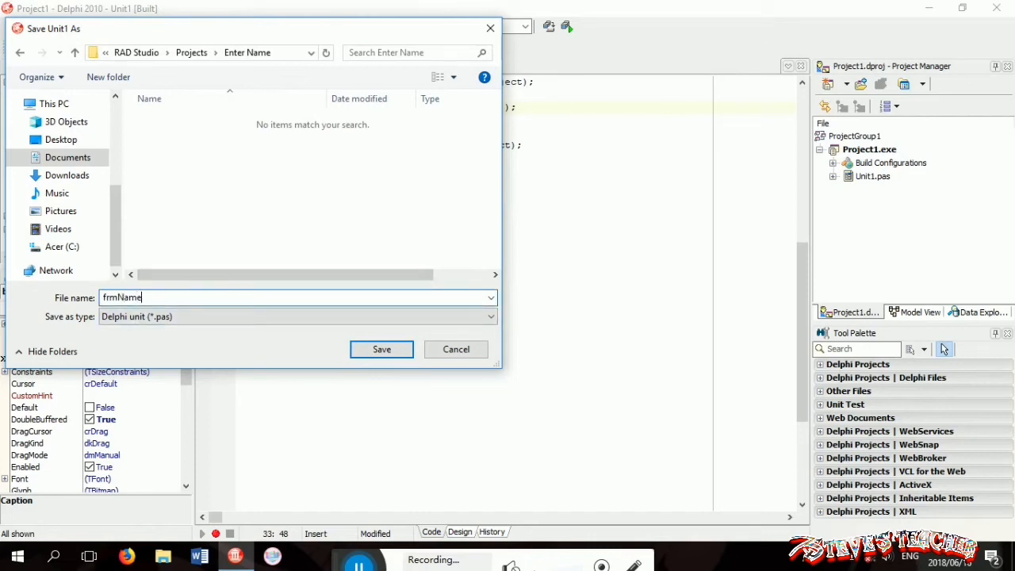
text(_u)
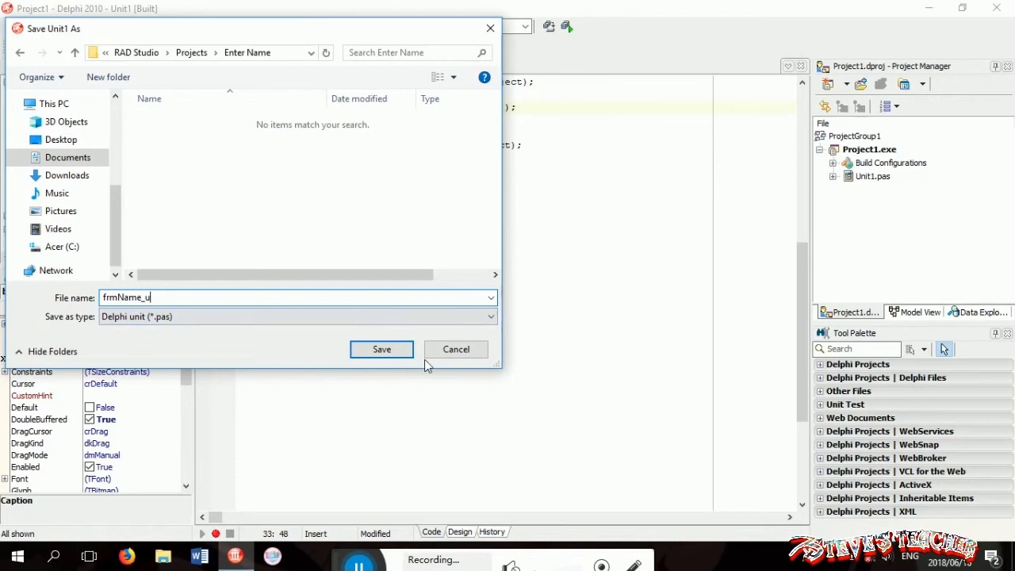
Save the unit as frmName_u and the project as frmName_p in the Enter Name folder
click(381, 349)
text(f)
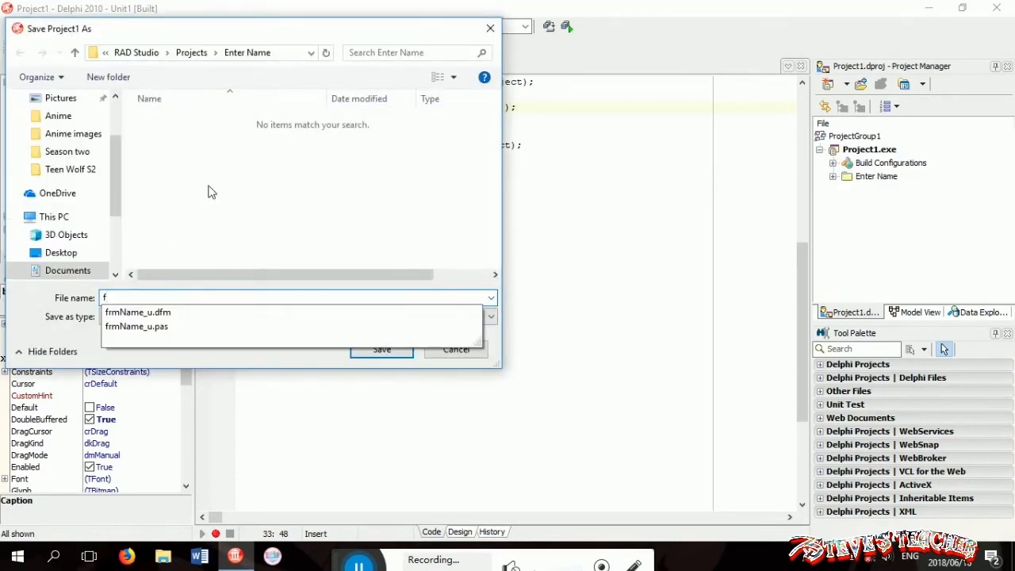
text(rmName_p)
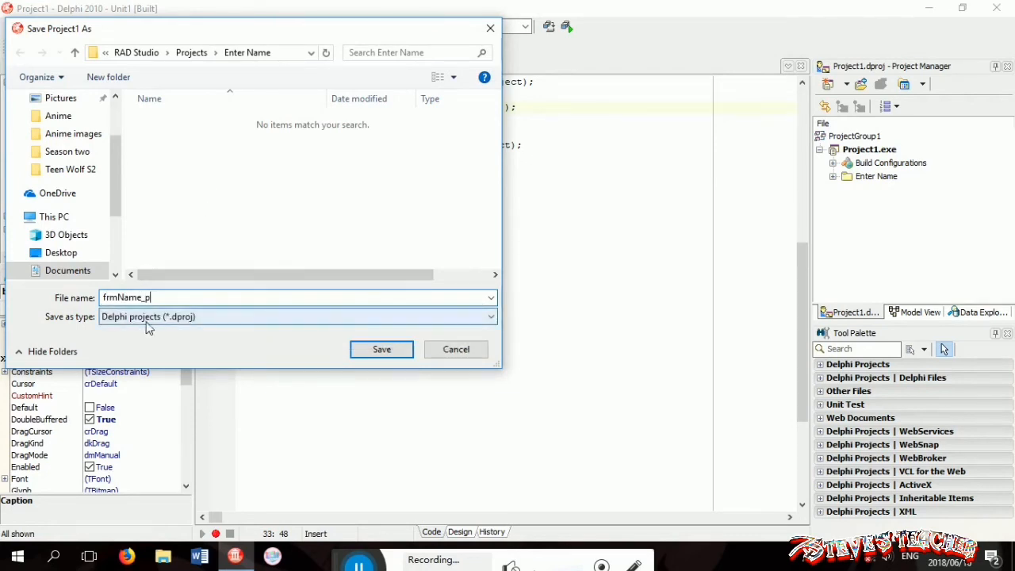
mouse_move(389, 362)
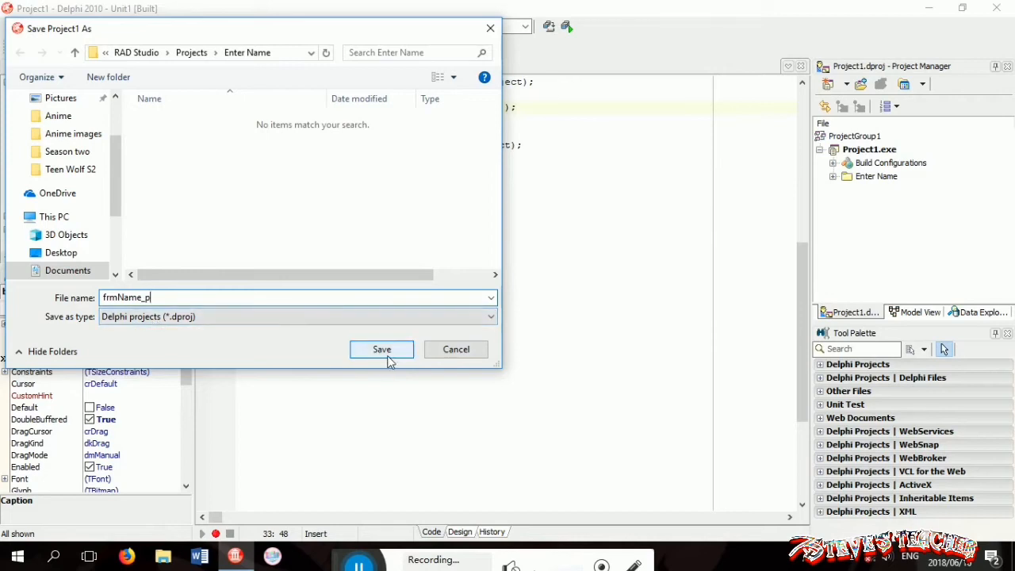
click(381, 349)
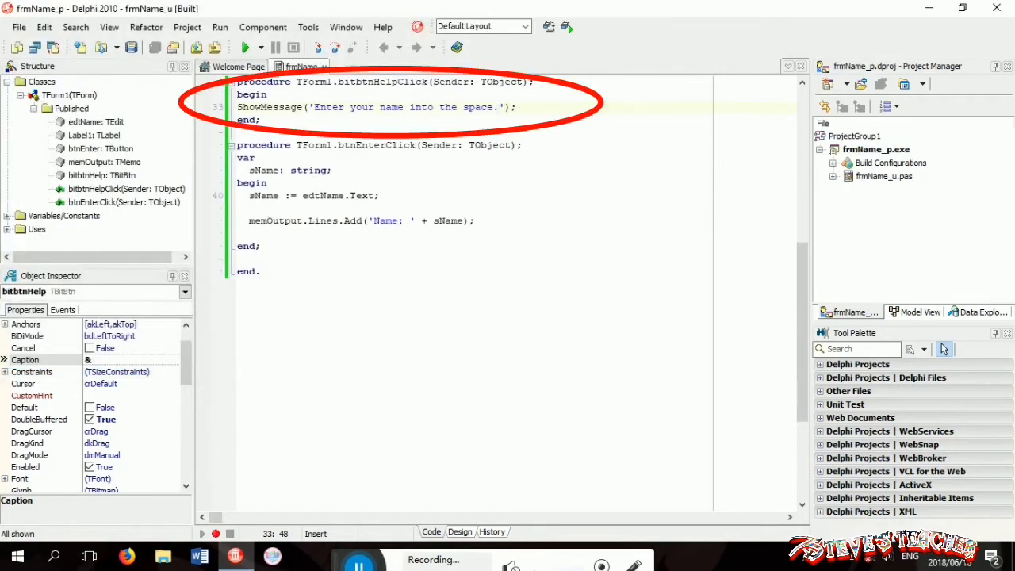
Switch from the unit's code back to the form designer view
key(ctrl+d)
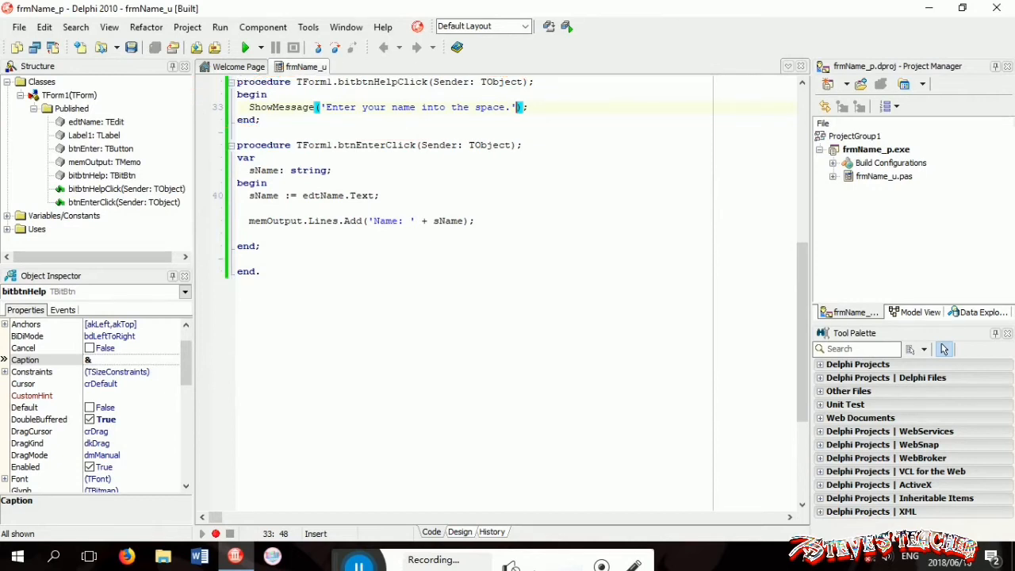
click(460, 532)
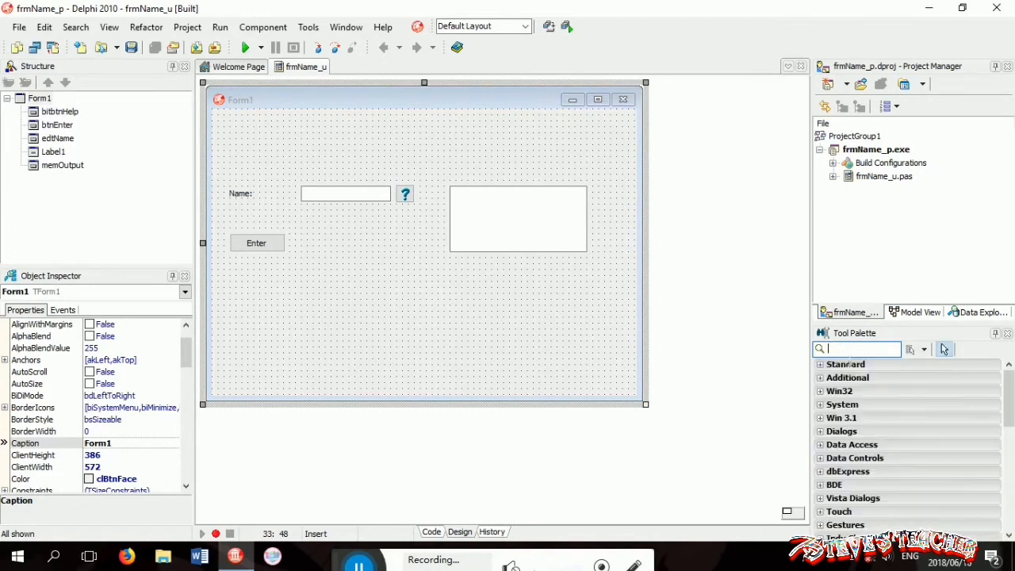
Drop a TLabel heading on the form with caption 'Enter your name' and reach its Font property
text(lab)
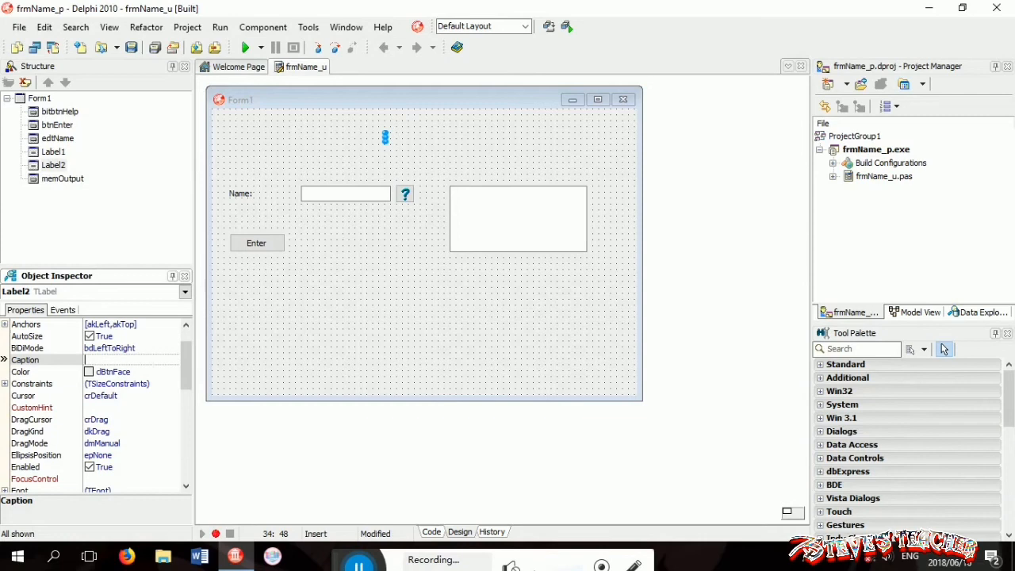
text(Enter yo)
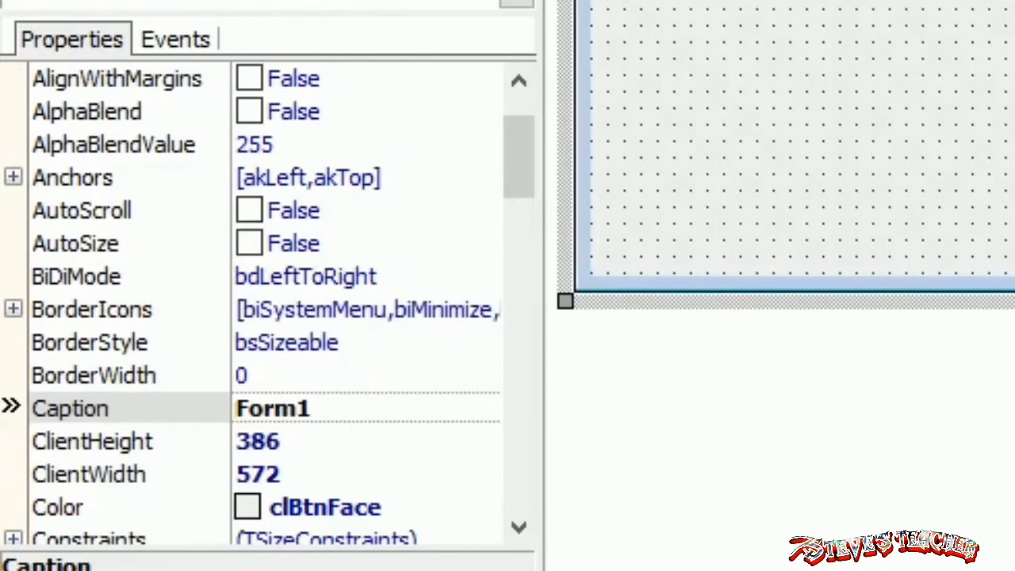
scroll(down, 3)
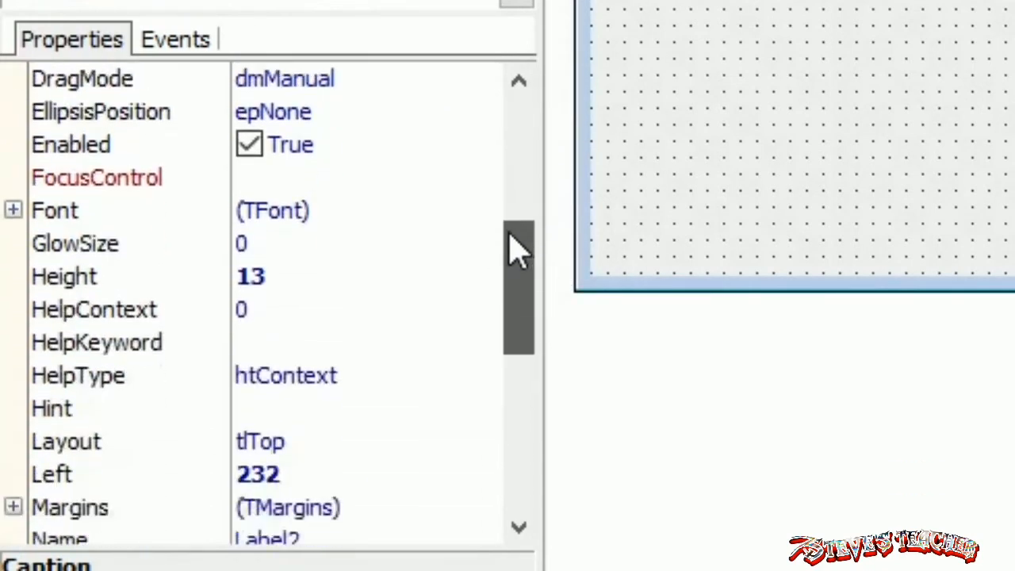
scroll(down, 3)
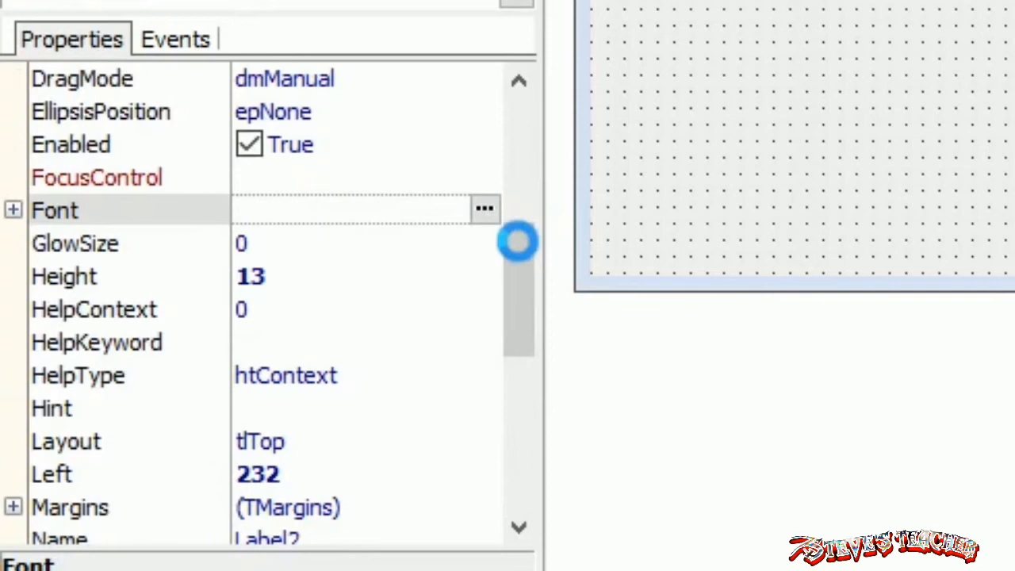
Set the heading label's font to bold, size 16 and underlined
click(486, 210)
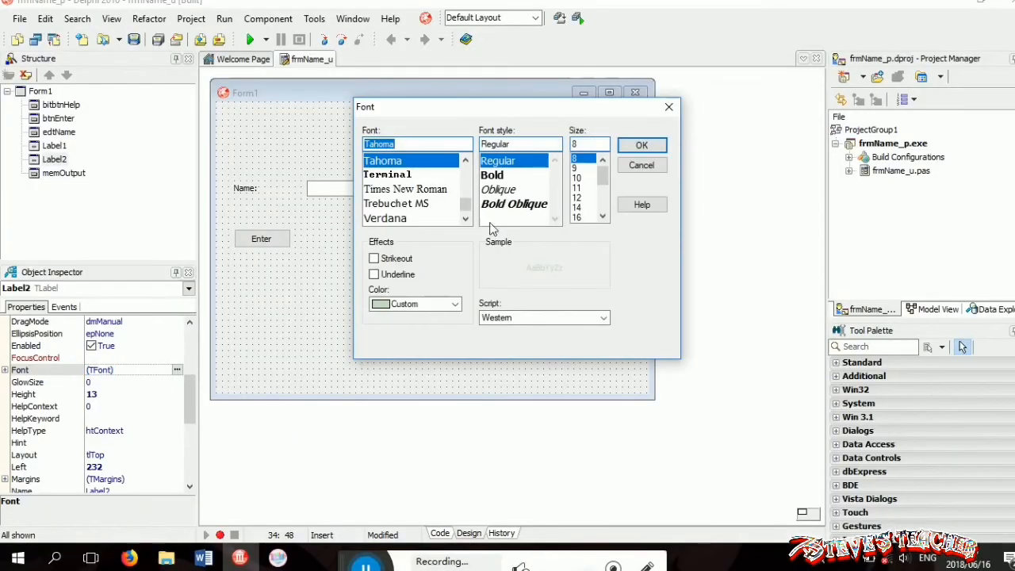
click(492, 175)
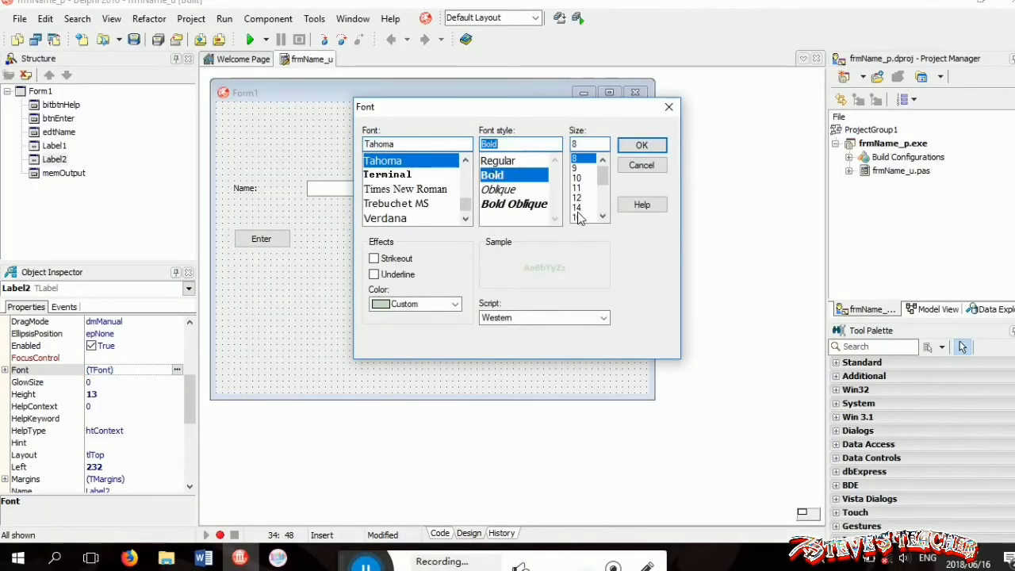
click(578, 218)
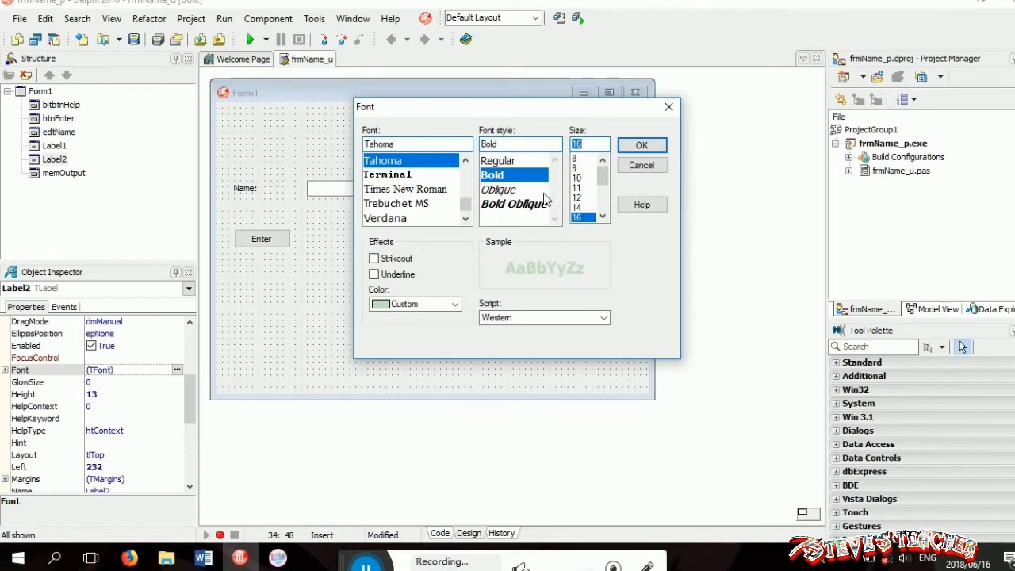
click(374, 273)
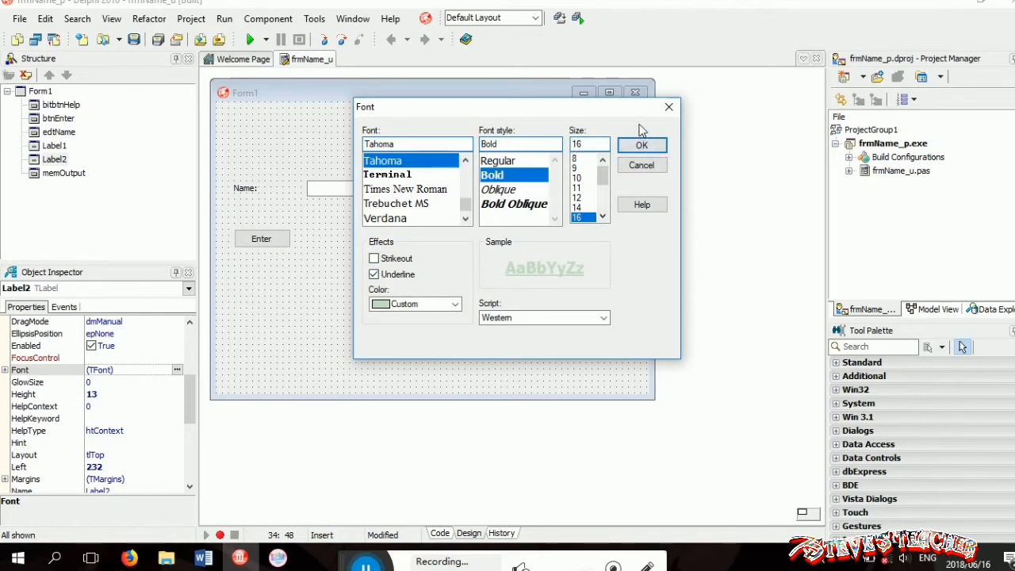
click(641, 145)
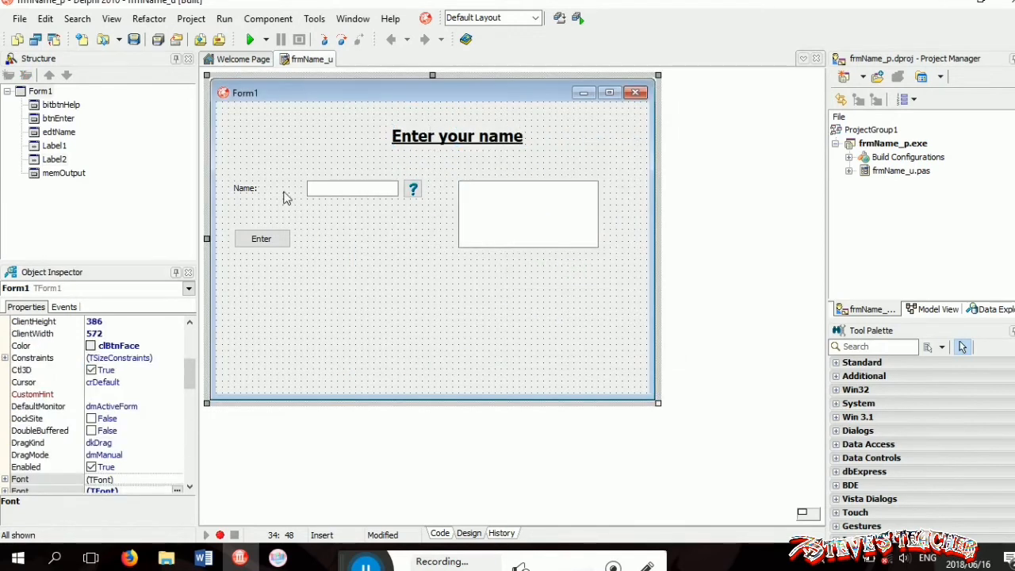
Give the 'Name:' label beside the input box a larger font size
click(244, 187)
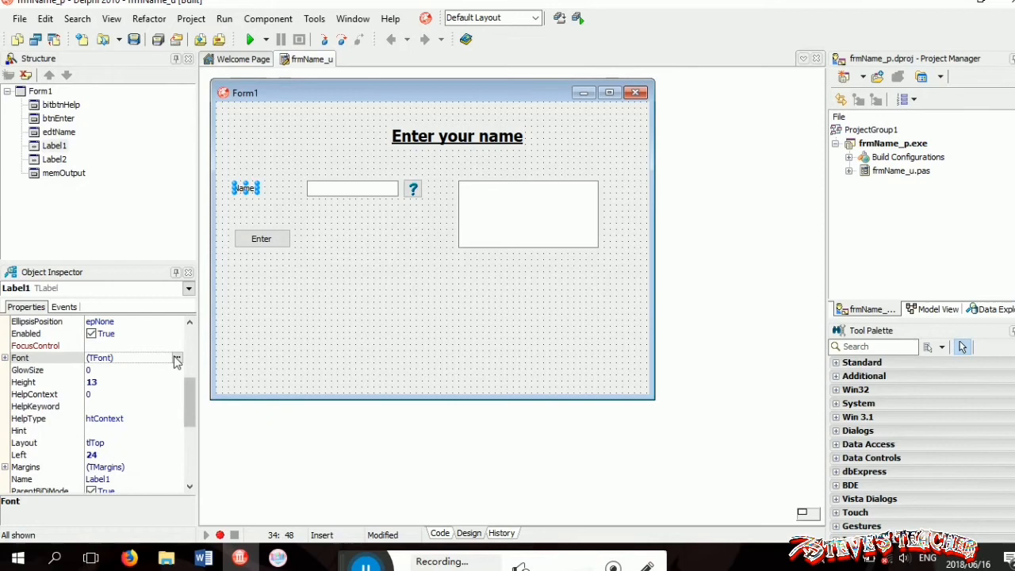
click(177, 358)
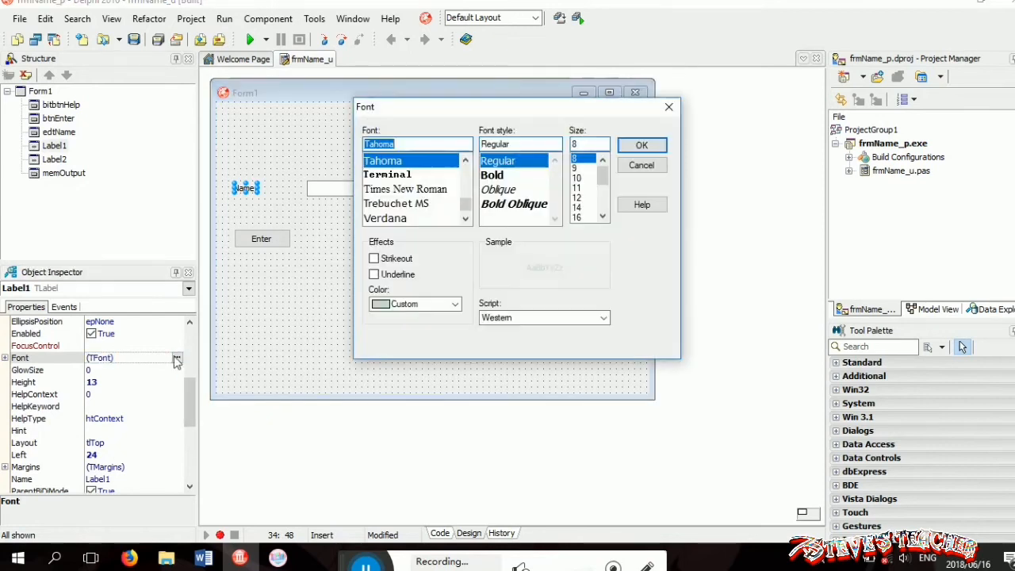
click(578, 188)
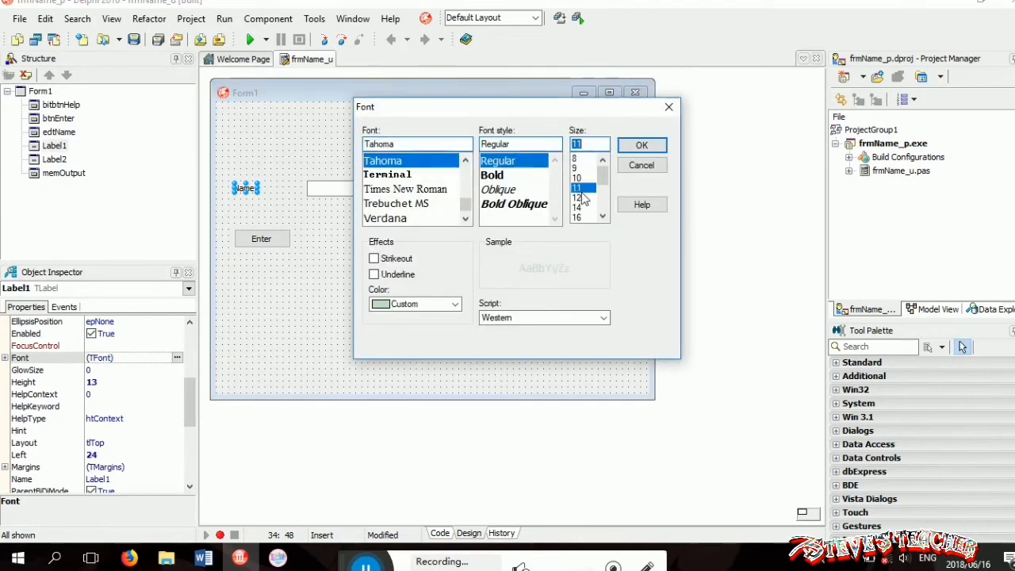
click(641, 145)
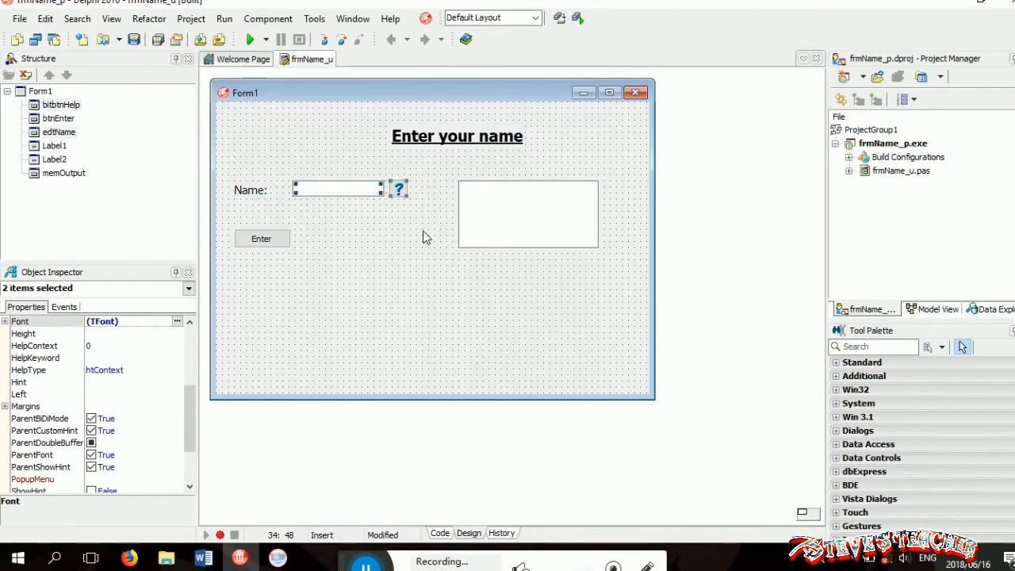
mouse_move(368, 276)
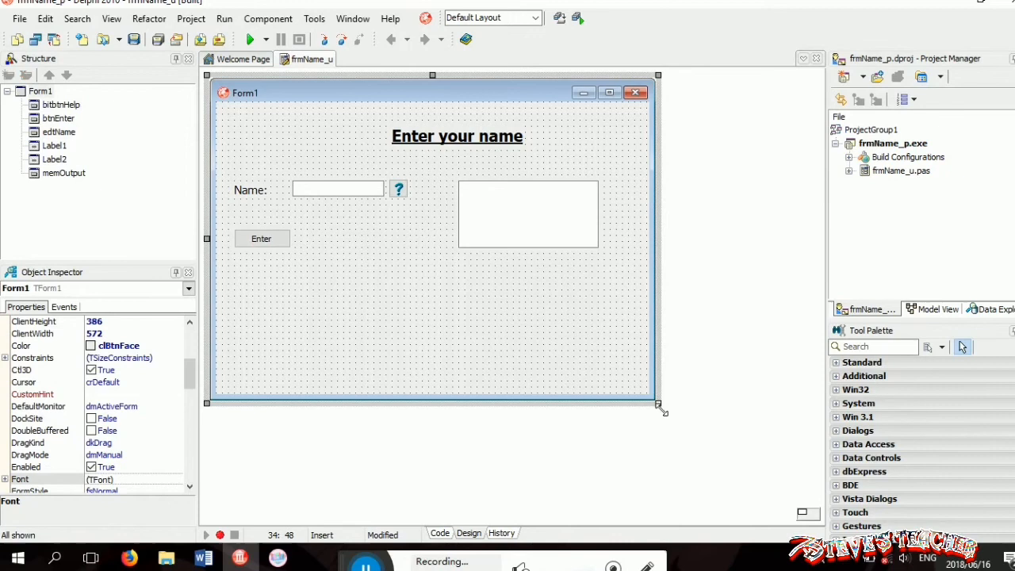
Shrink the form to about 447 by 196 and make memOutput narrower and shorter to fit
drag(660, 409, 616, 290)
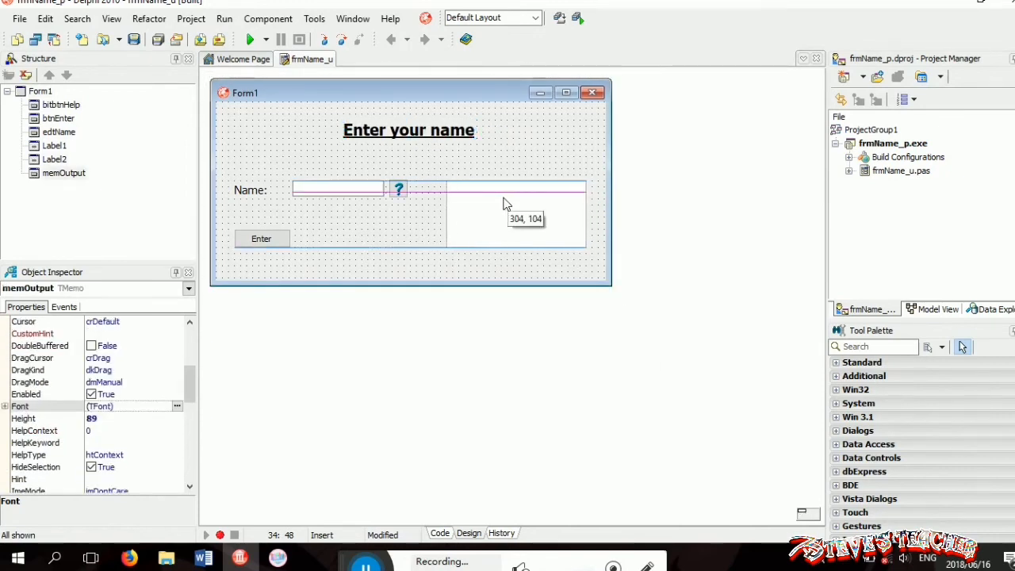
click(500, 214)
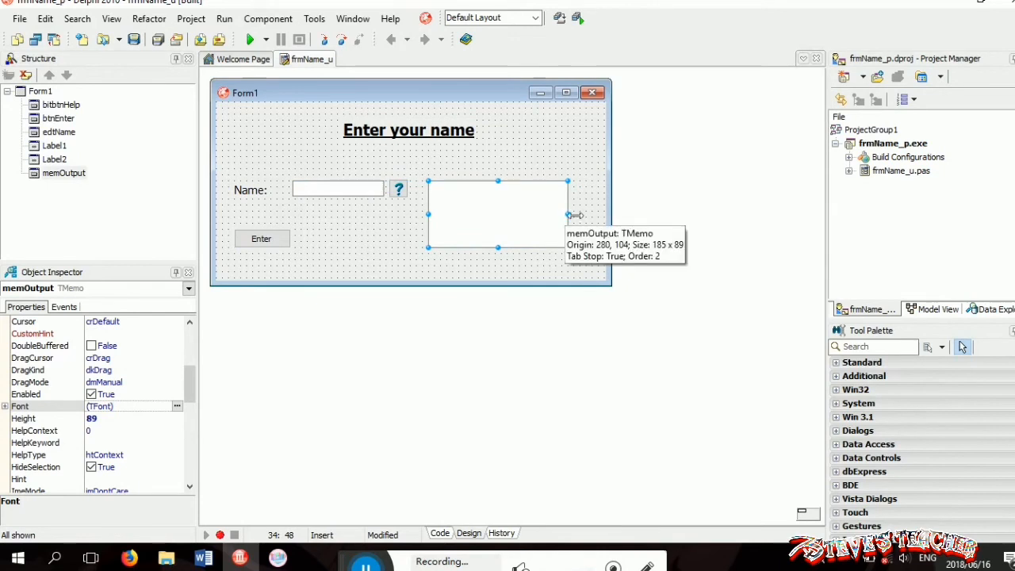
drag(568, 214, 536, 214)
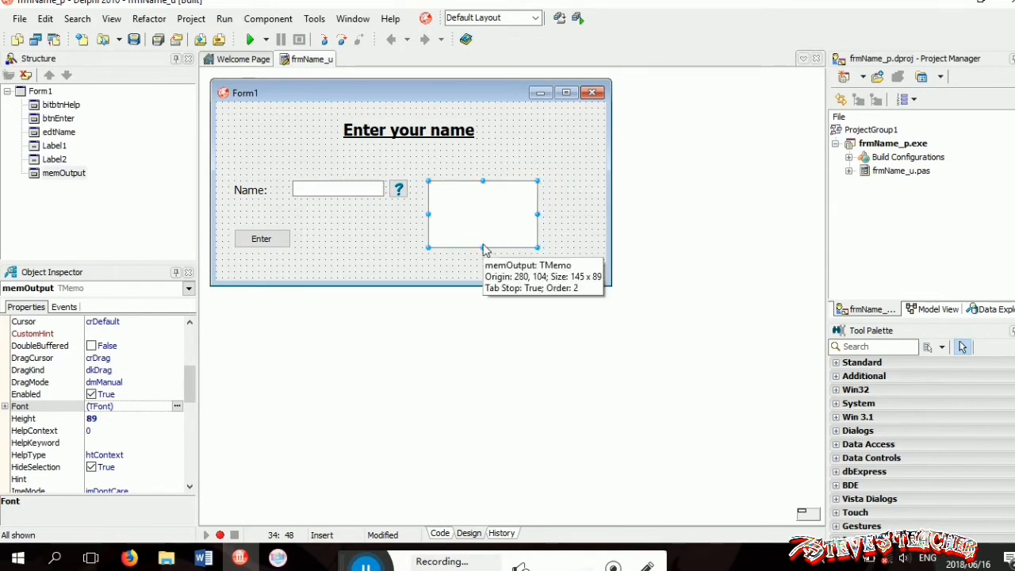
drag(483, 247, 484, 230)
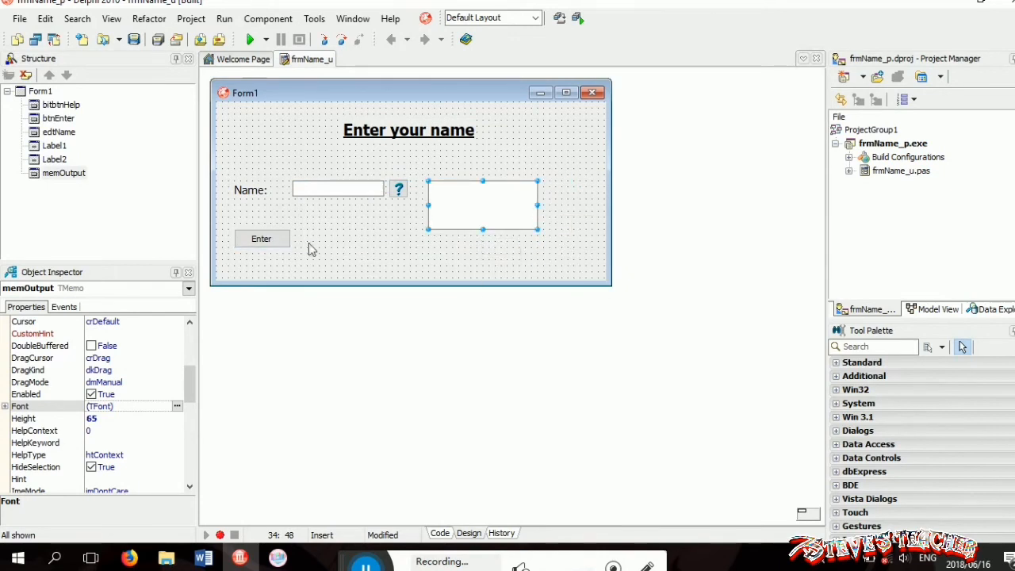
click(439, 533)
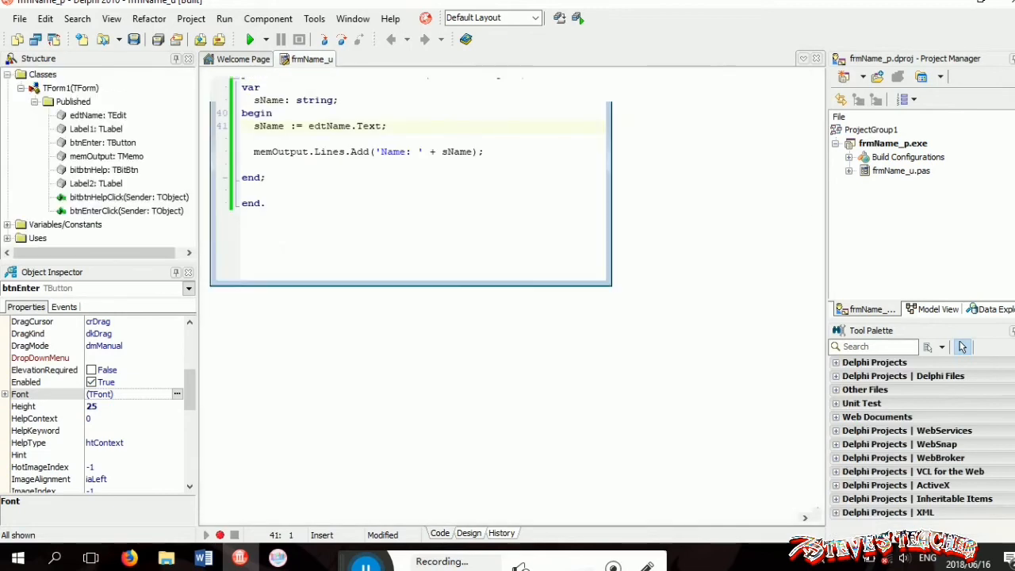
click(468, 533)
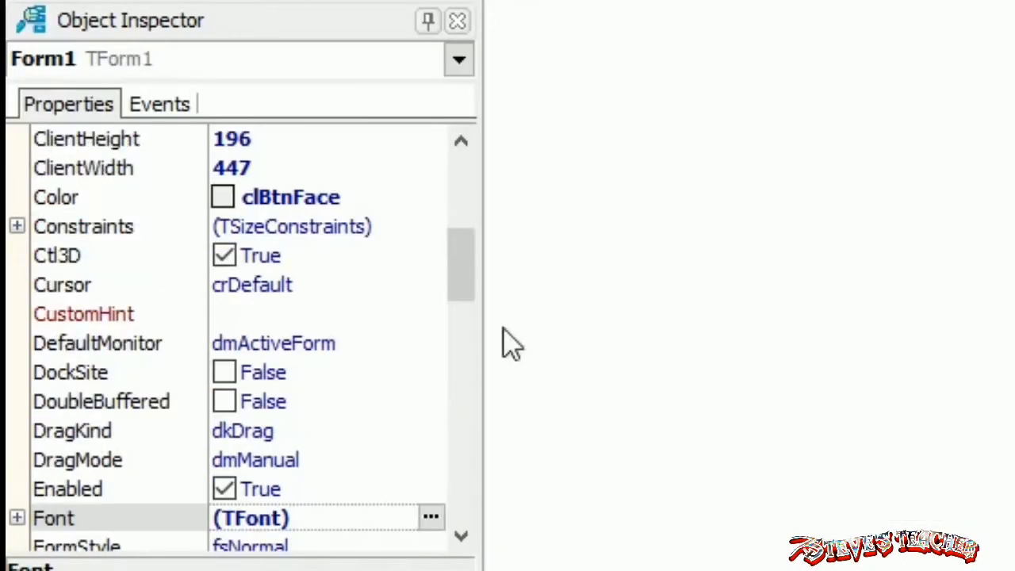
mouse_move(309, 206)
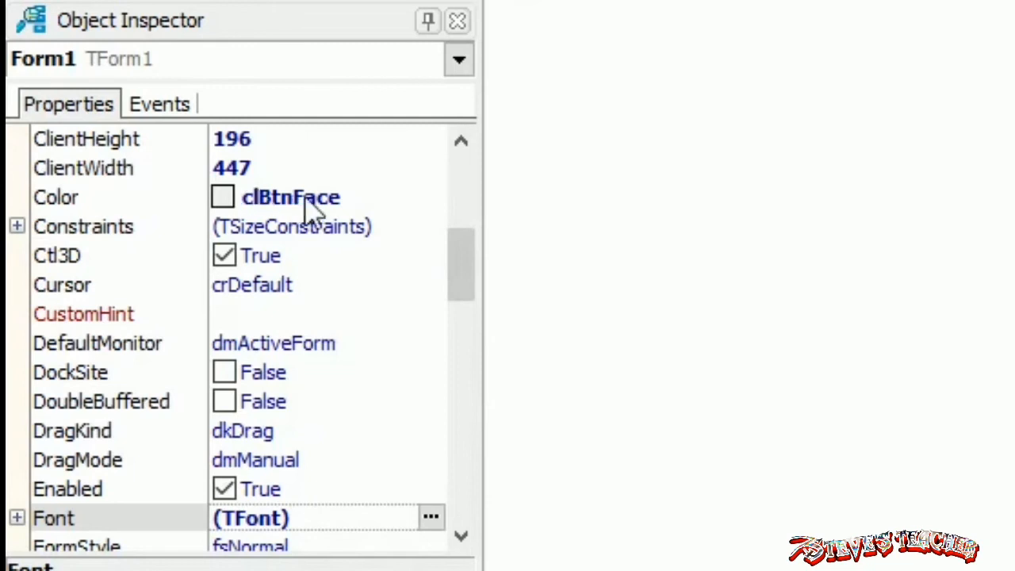
Set Form1's Color property to clAqua
click(431, 196)
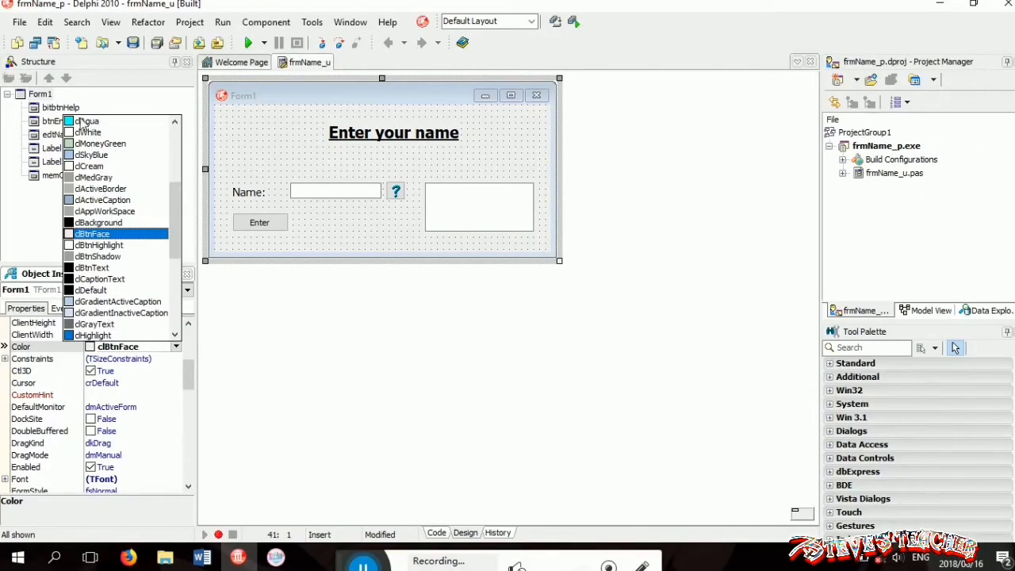
click(86, 120)
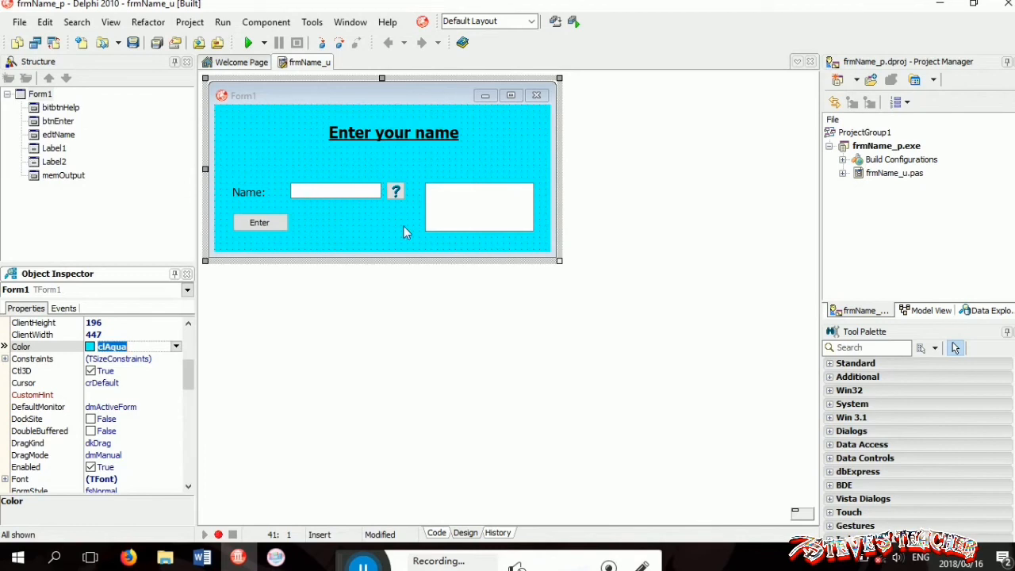
mouse_move(305, 241)
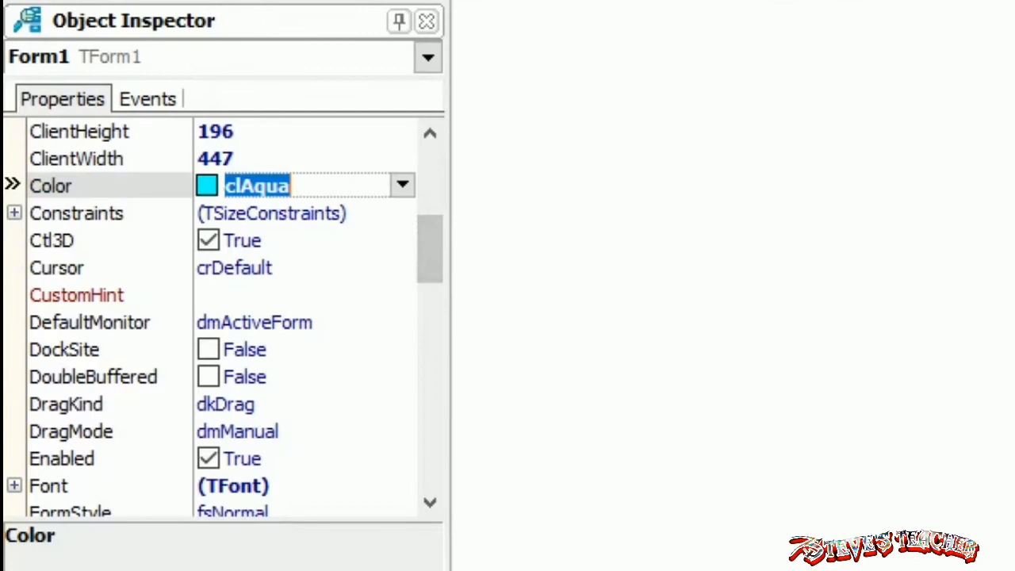
Set Form1's WindowState to wsMaximized and start running the project
scroll(down, 3)
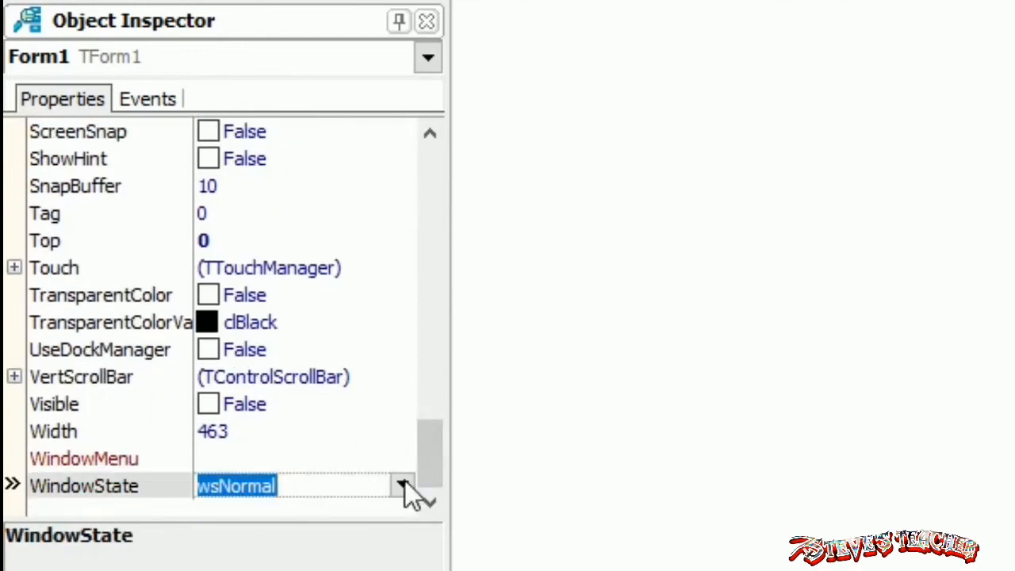
click(403, 485)
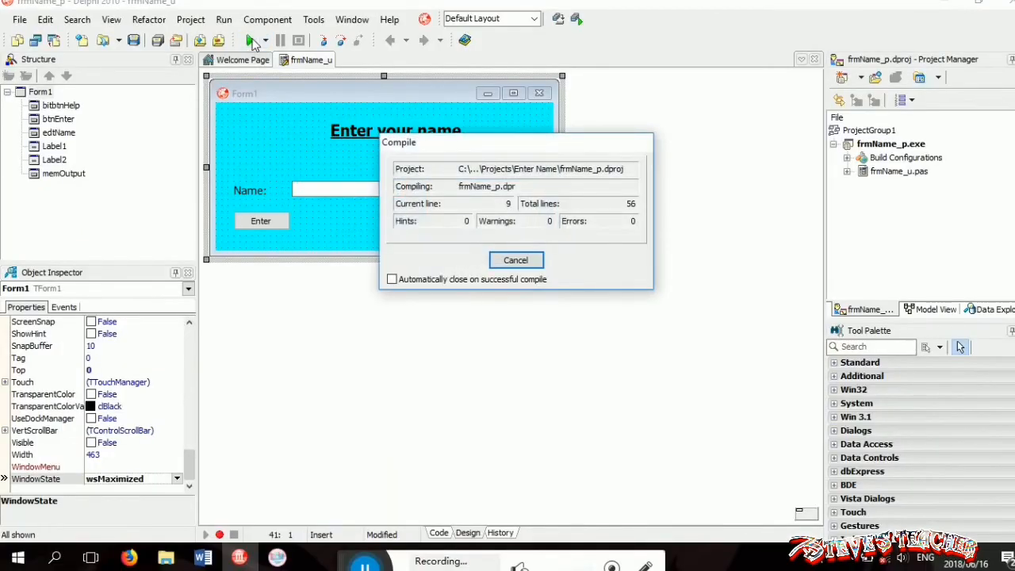
In the running maximized aqua app, enter the name Netsu and submit it to the memo
click(515, 260)
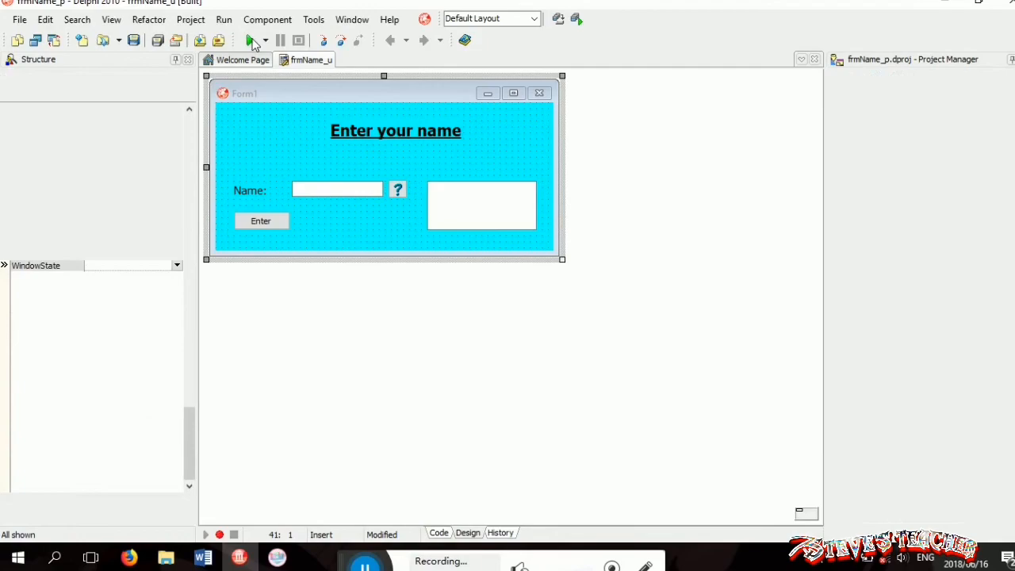
click(252, 42)
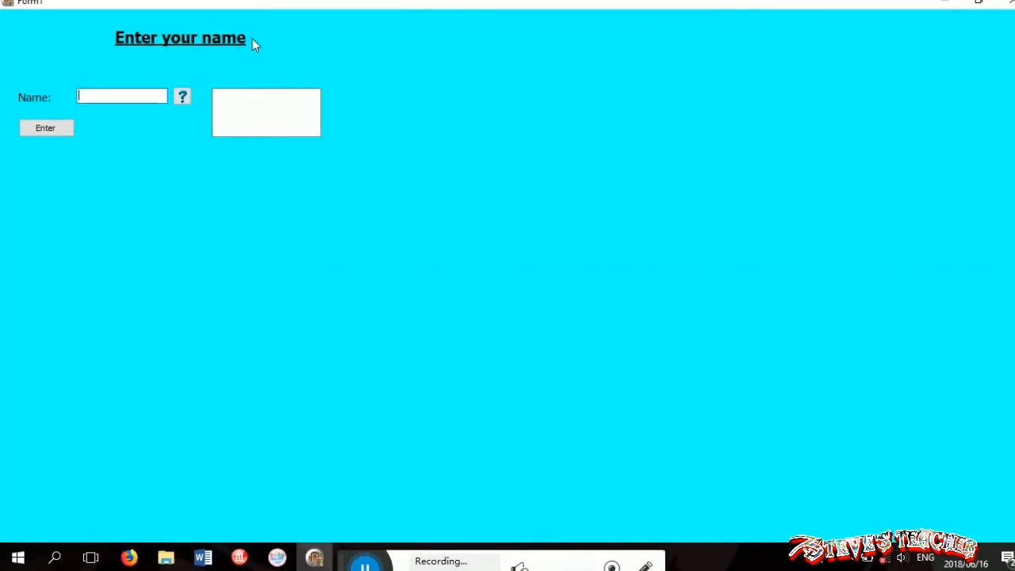
mouse_move(400, 298)
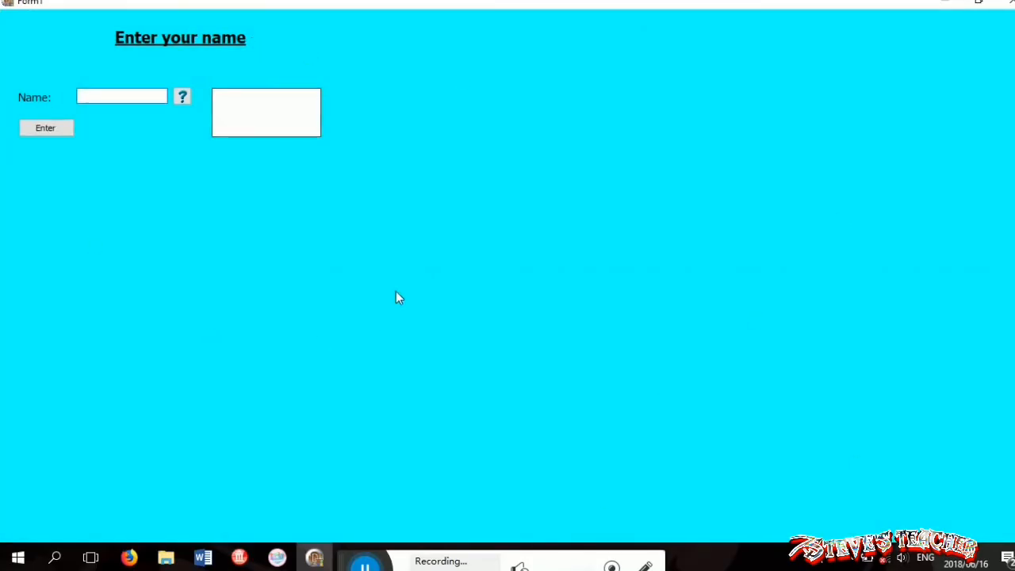
click(182, 97)
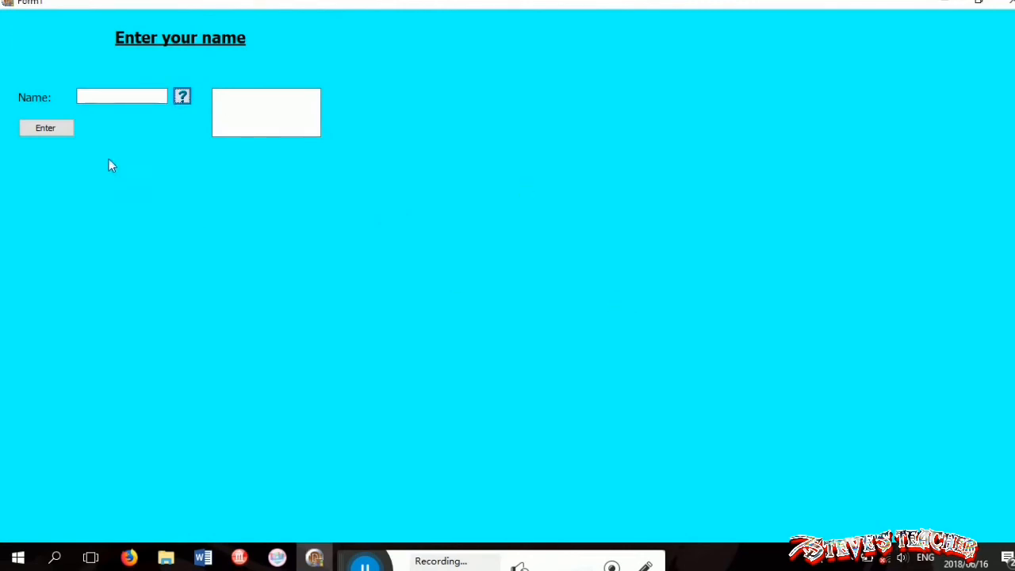
click(121, 97)
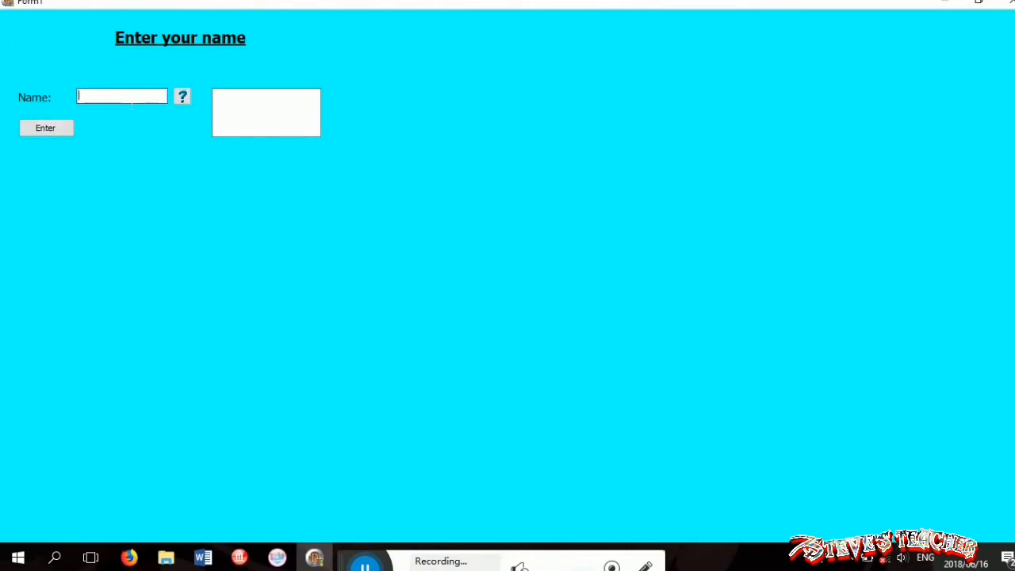
text(Netsul)
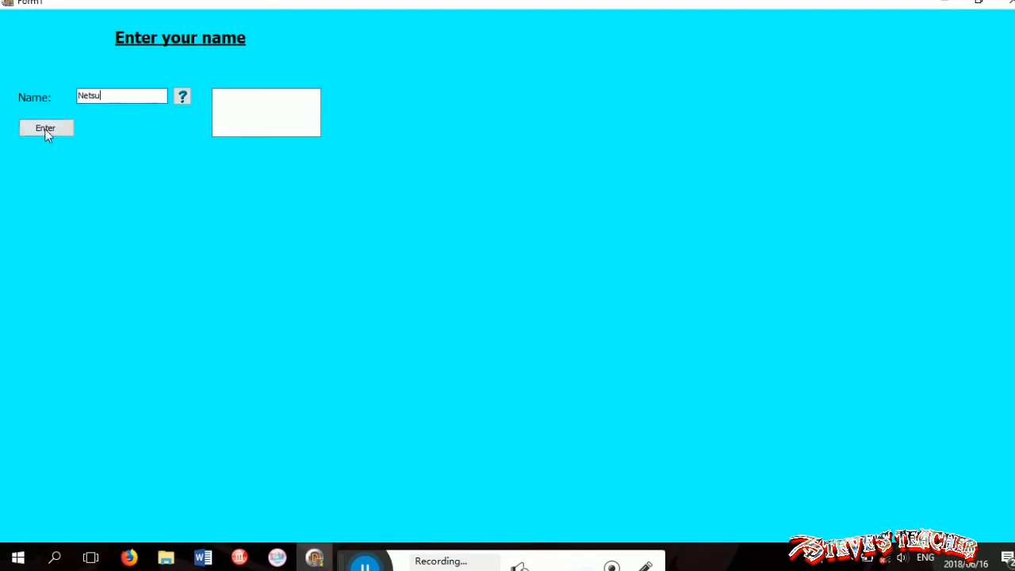
click(44, 127)
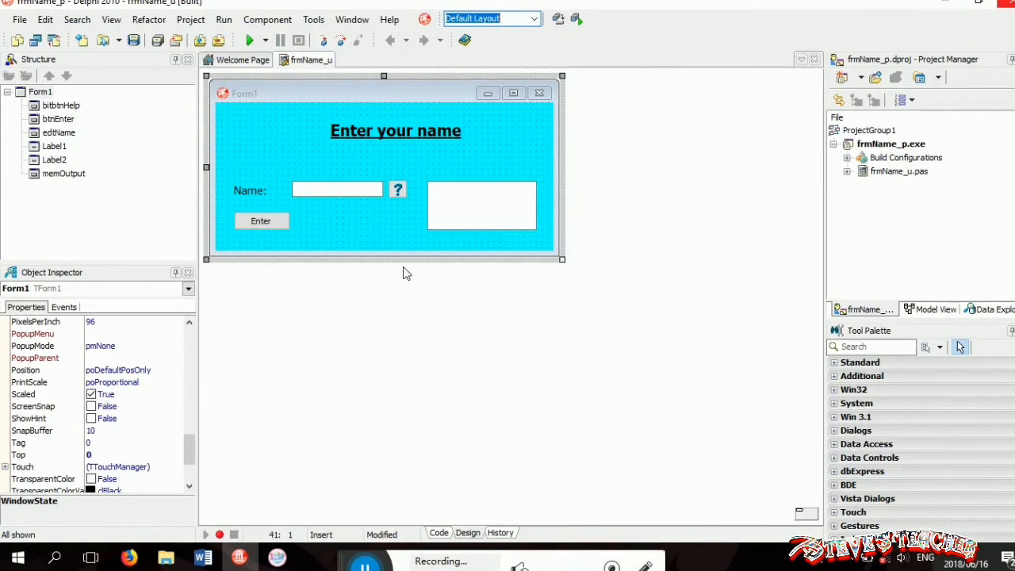
mouse_move(422, 346)
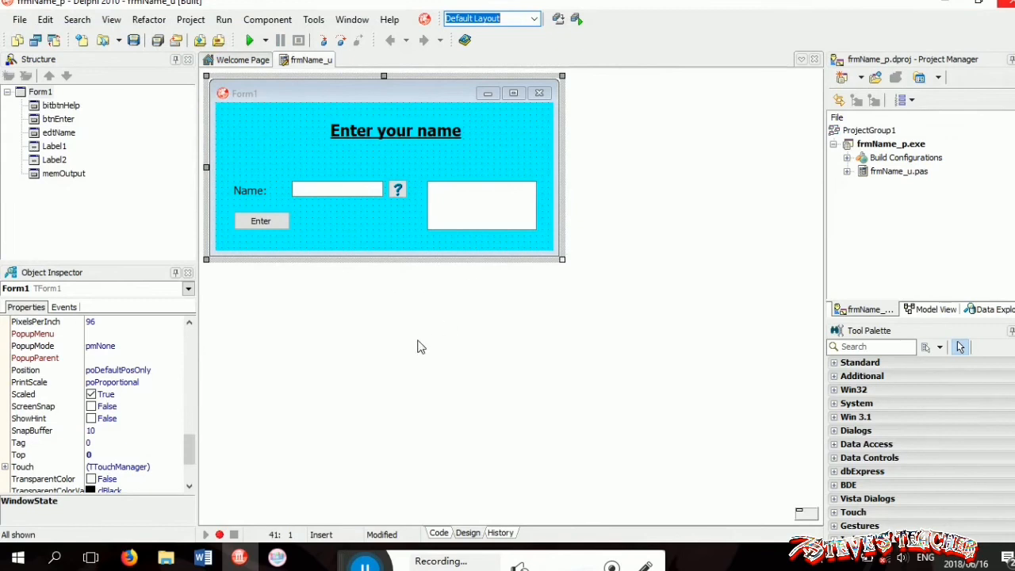
mouse_move(139, 372)
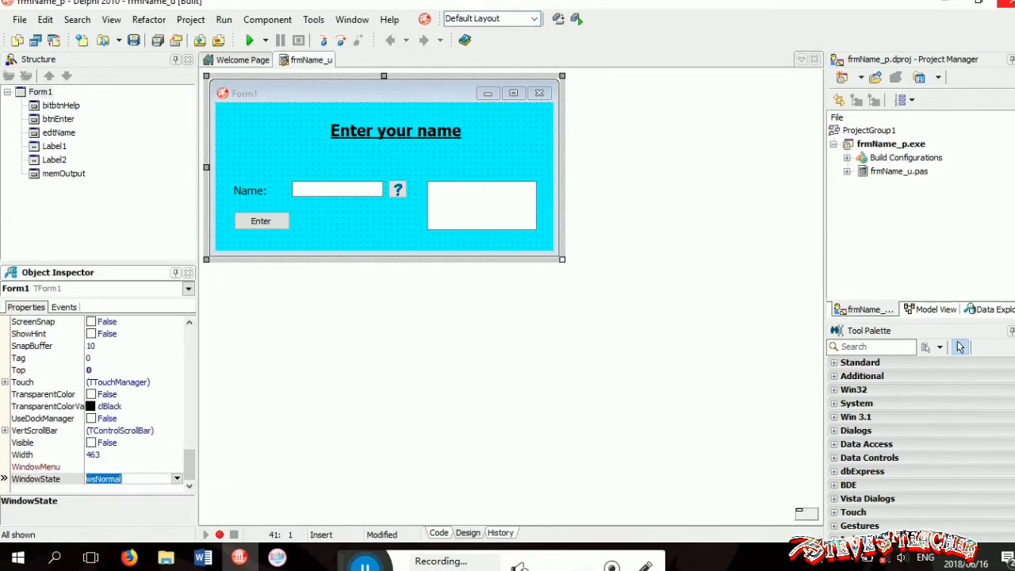
Run the project with the form in normal window state, then close the running form
click(251, 40)
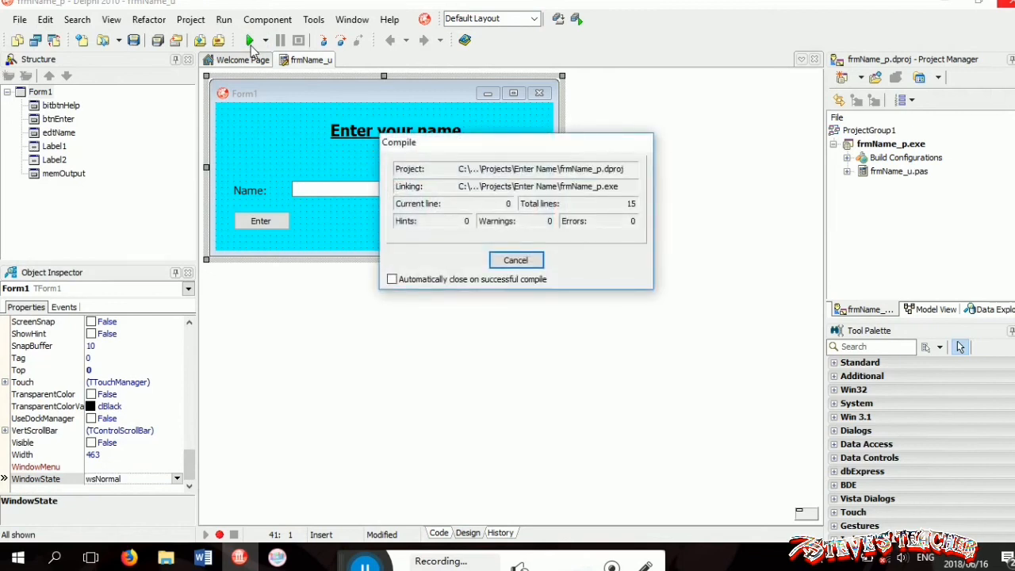
click(254, 40)
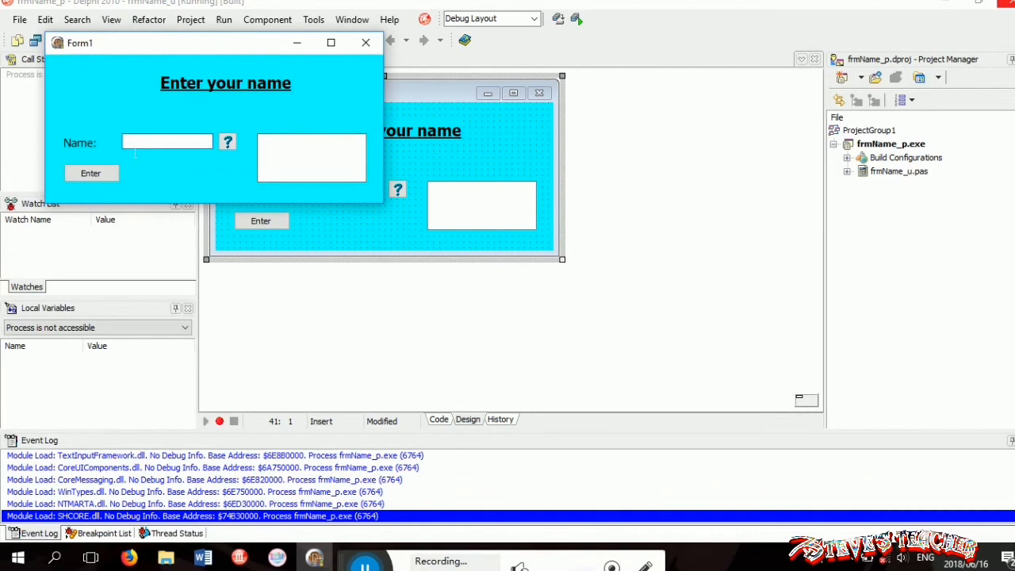
click(365, 42)
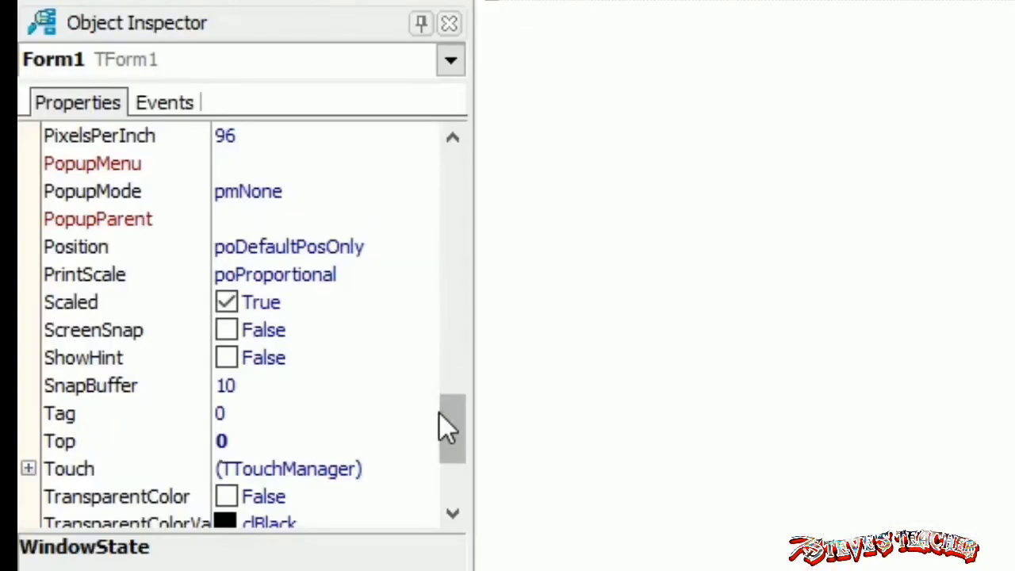
mouse_move(337, 273)
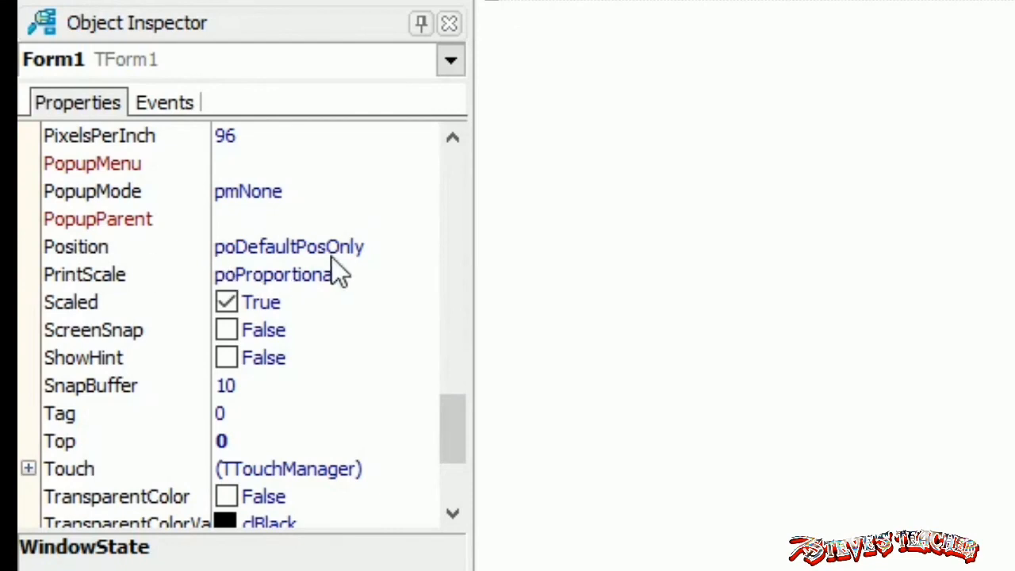
Set Form1's Position to poDesktopCenter, run it to check placement, then close it
click(425, 246)
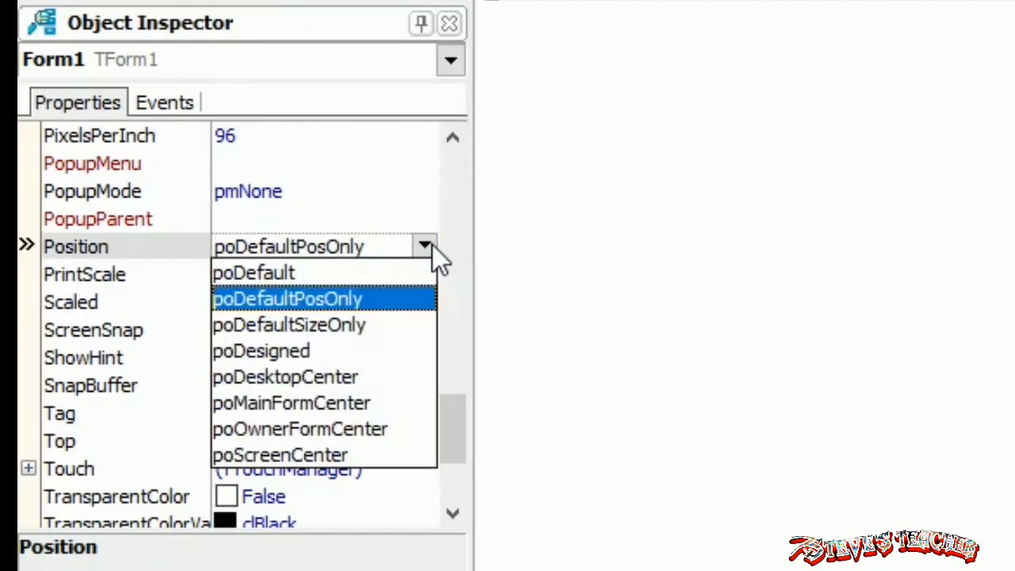
mouse_move(334, 389)
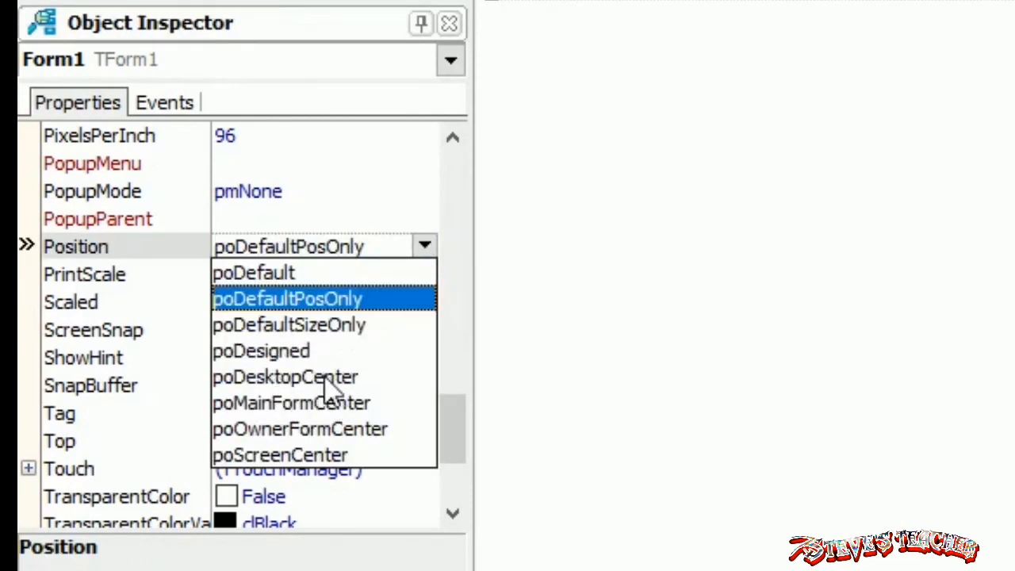
click(284, 378)
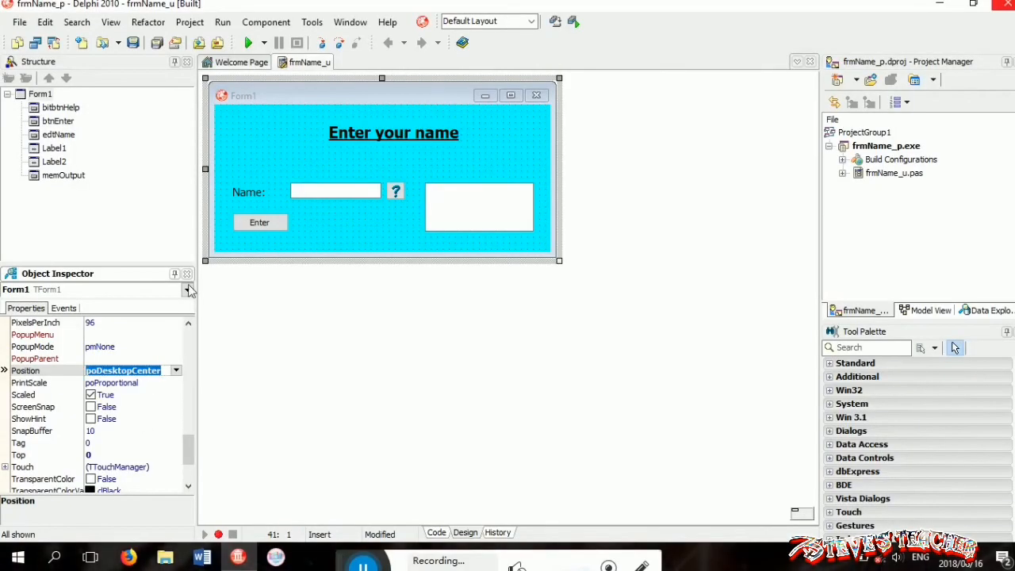
click(247, 43)
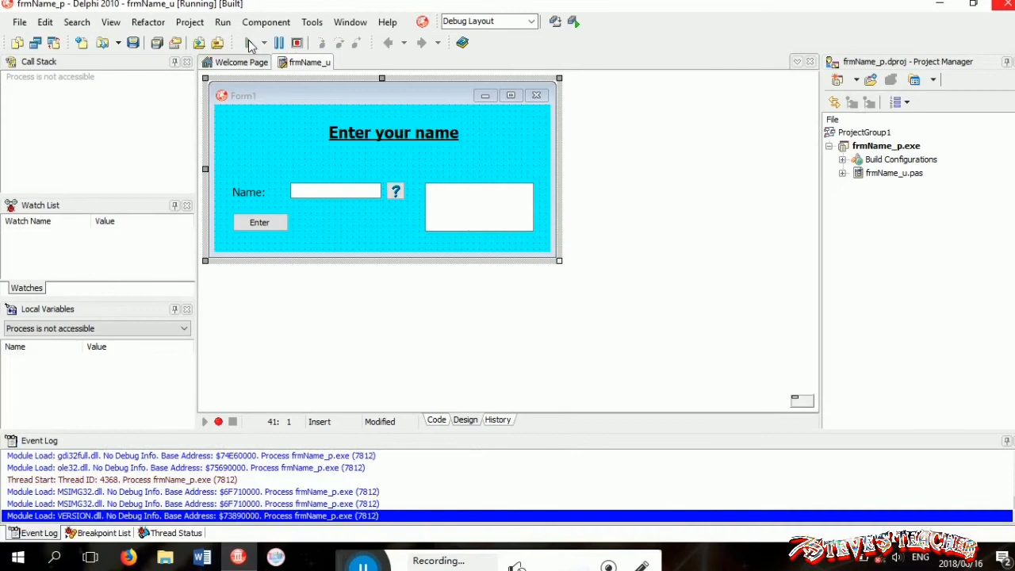
click(248, 43)
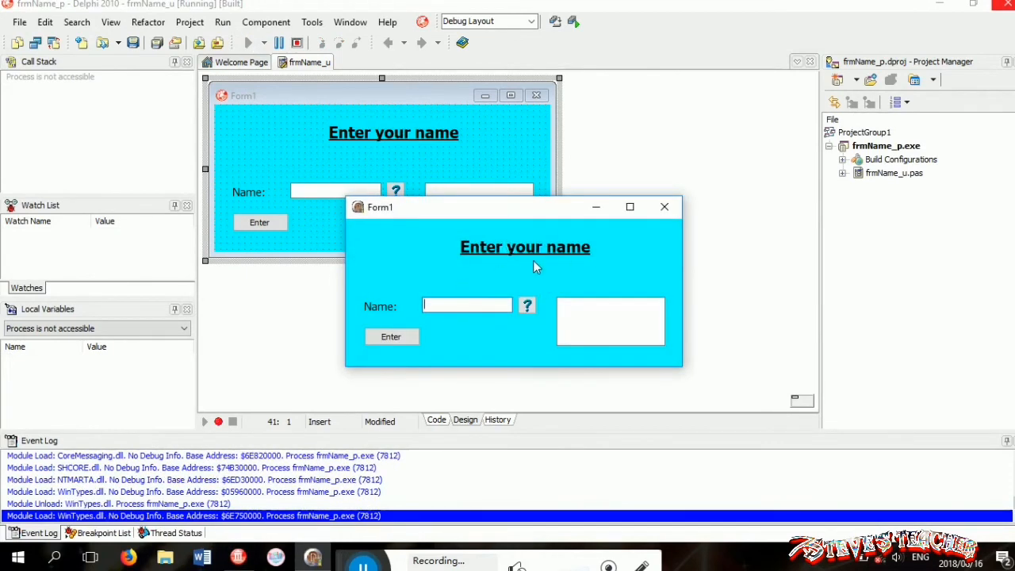
click(665, 206)
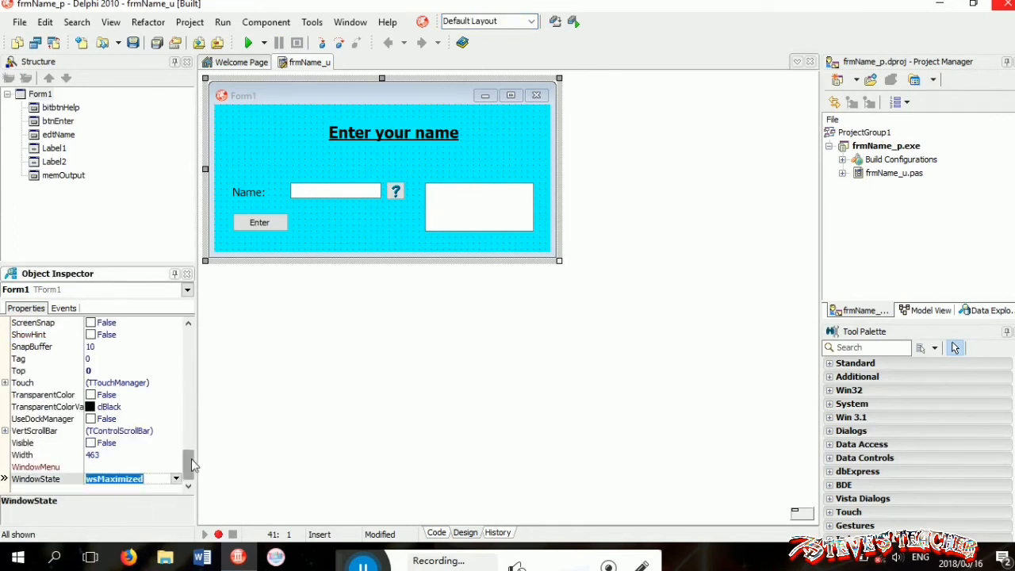
Scroll the Object Inspector to Form1's WindowState property to set it maximized
scroll(up, 3)
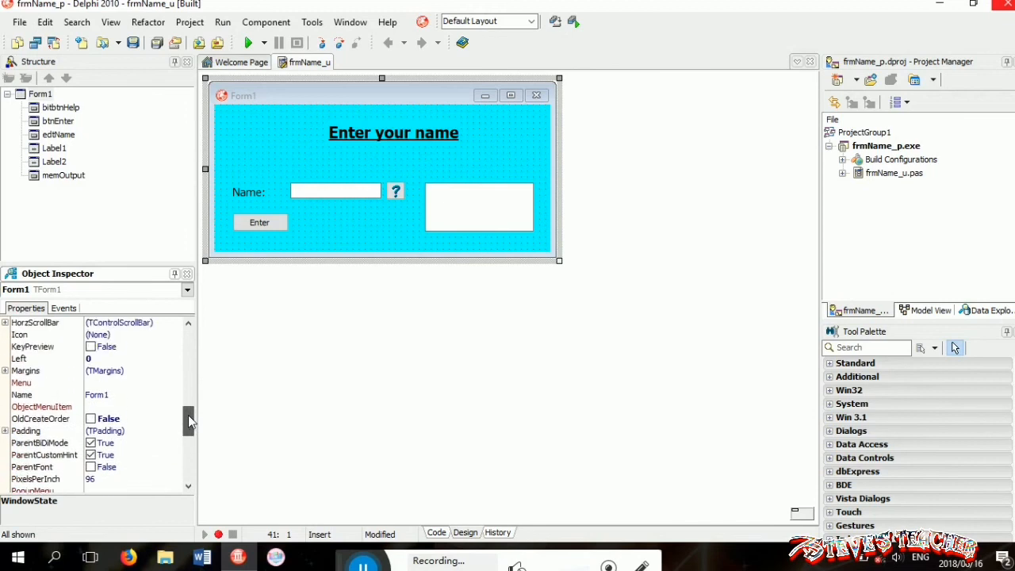
scroll(up, 3)
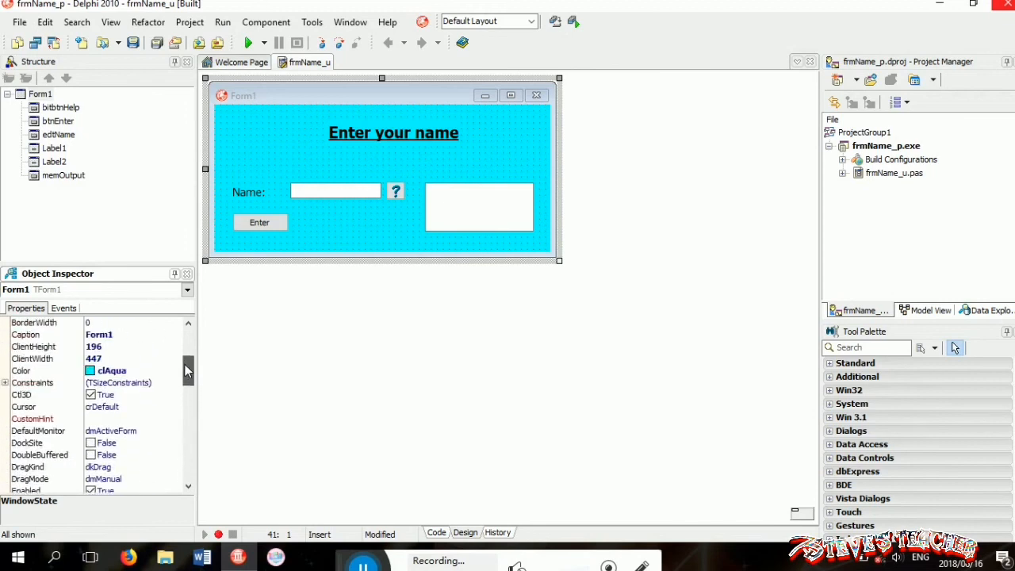